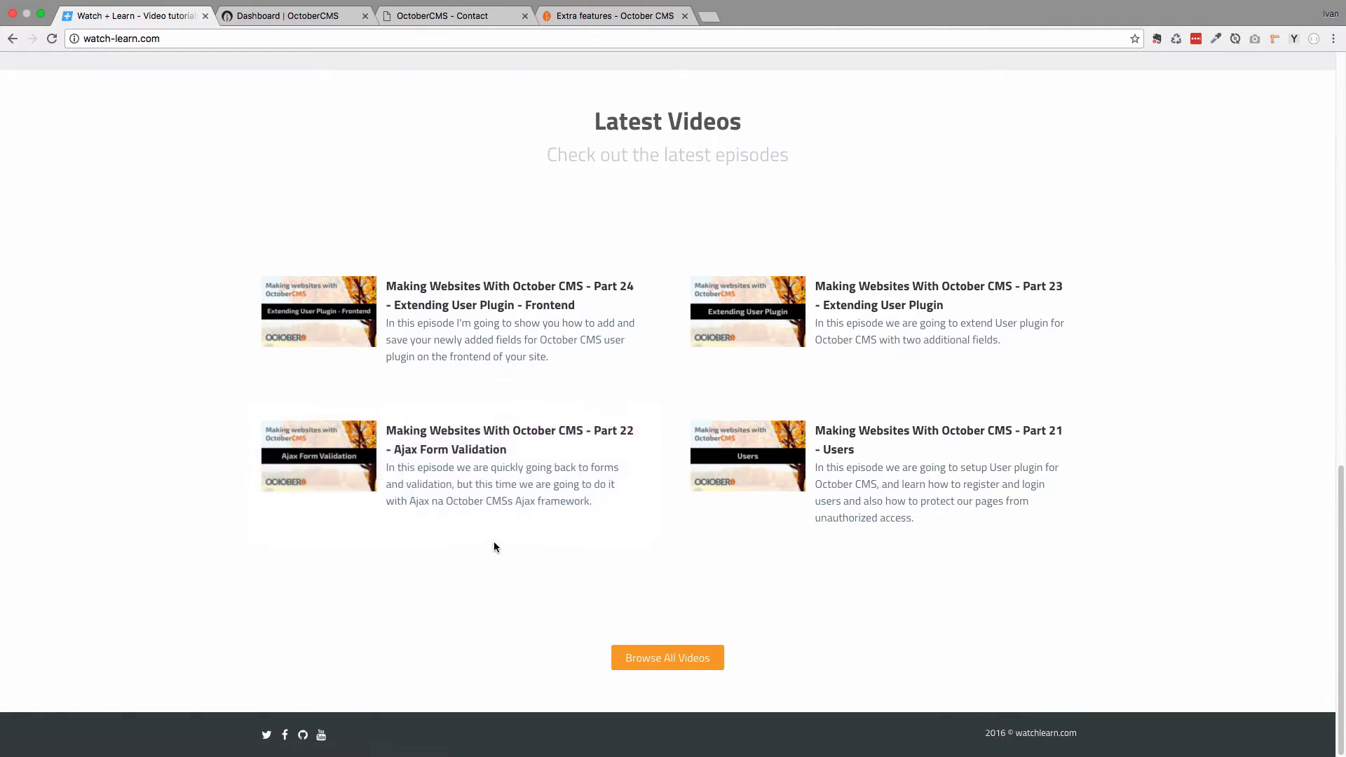
mouse_move(502, 591)
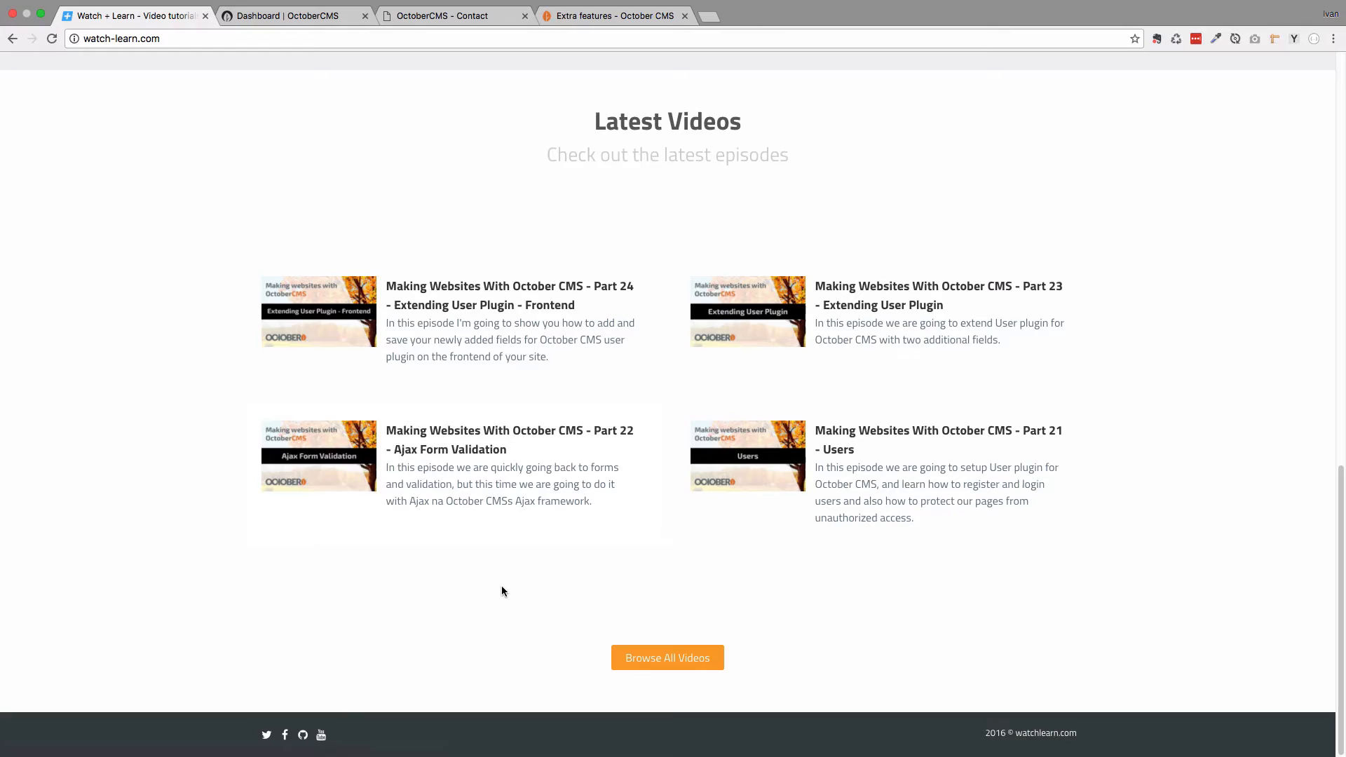
Go from the OctoberCMS backend dashboard to Settings › Updates & Plugins.
click(292, 16)
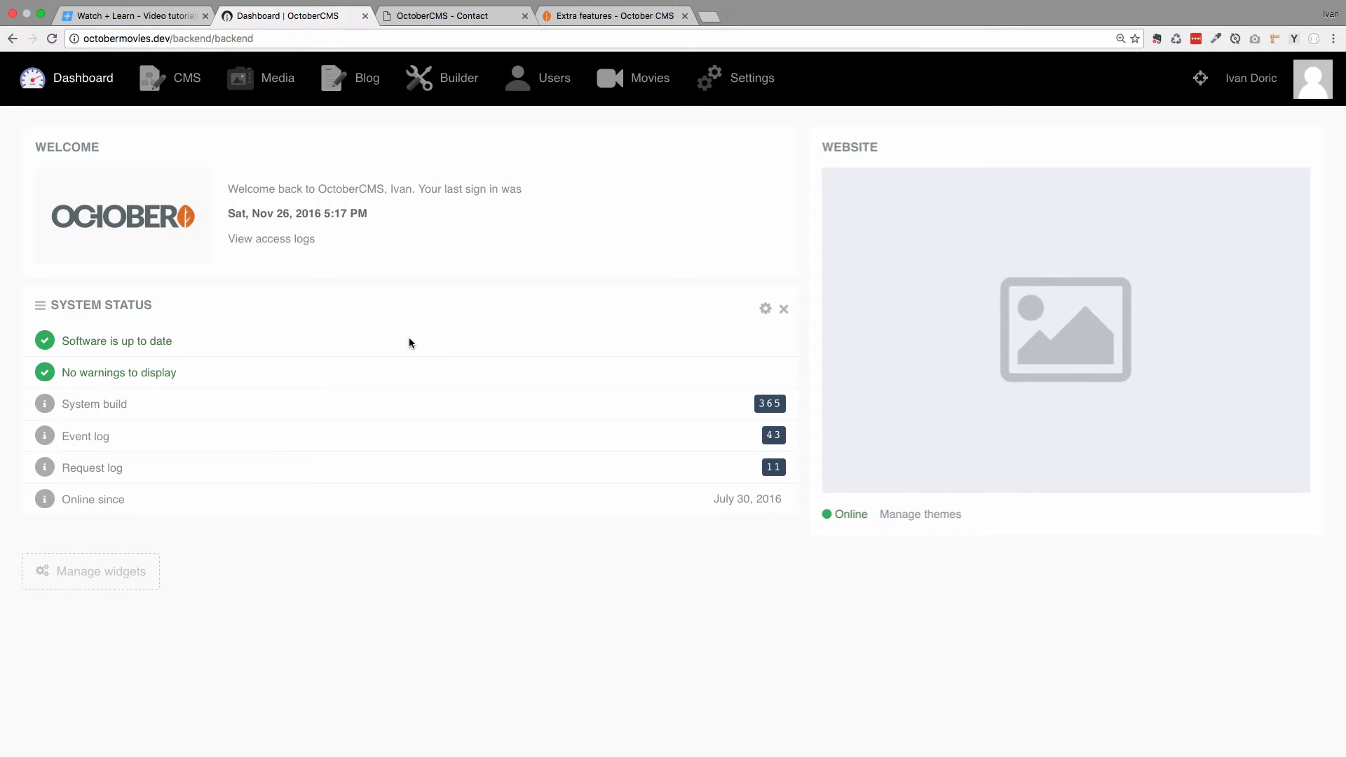
mouse_move(429, 341)
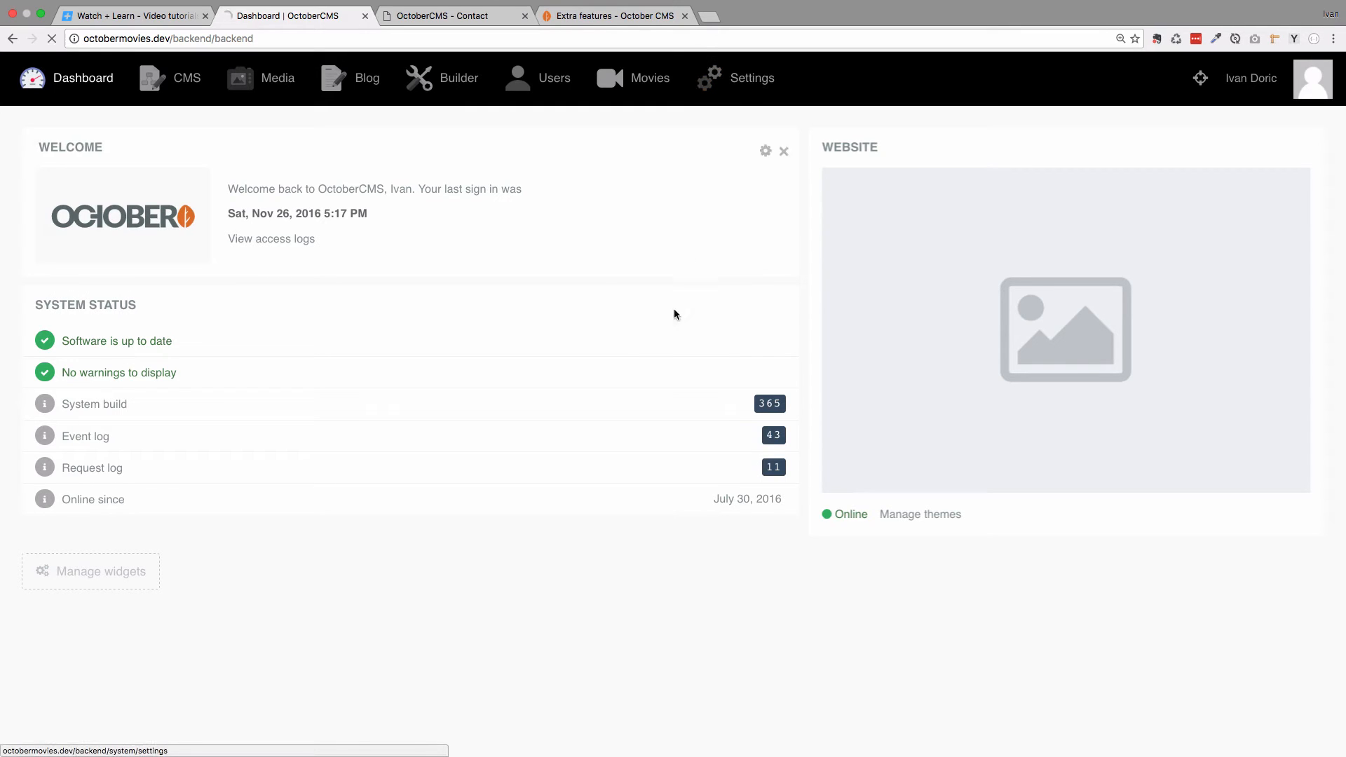
click(752, 78)
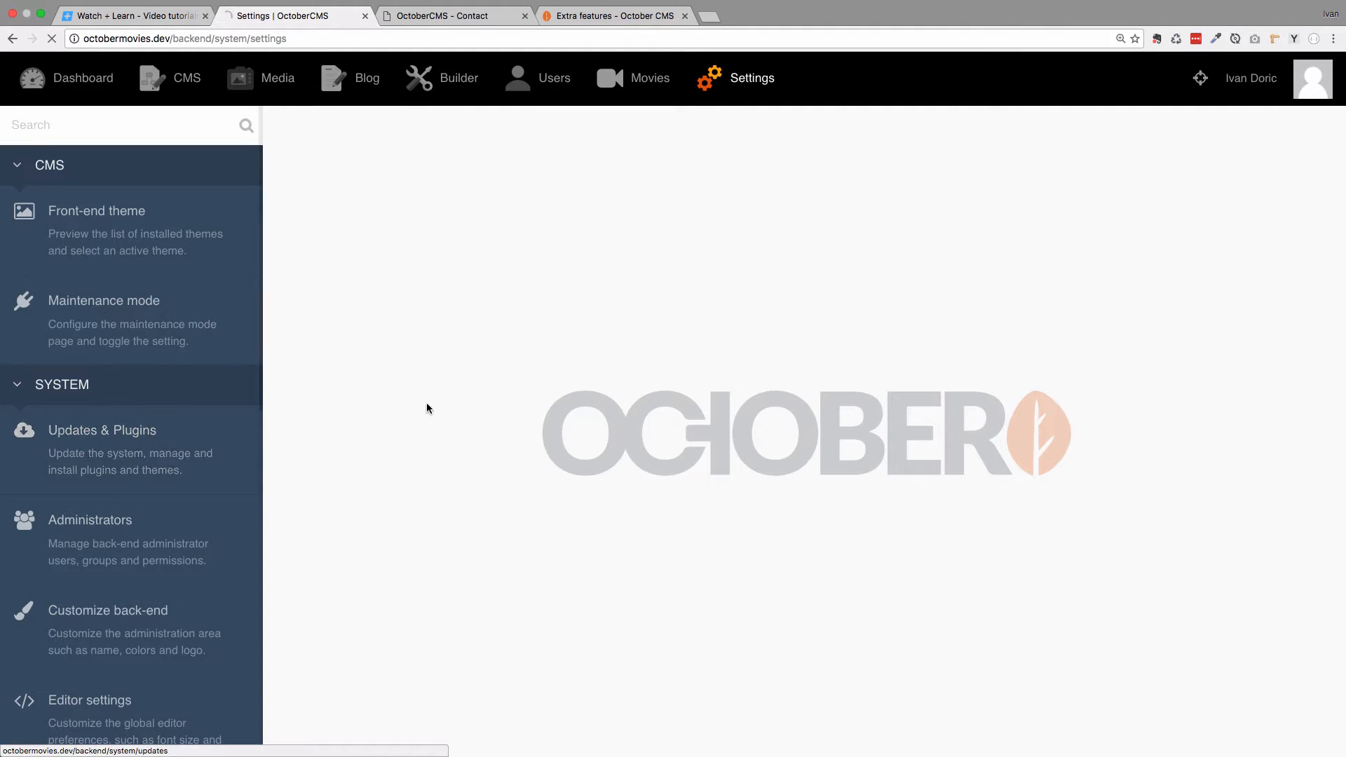
click(101, 430)
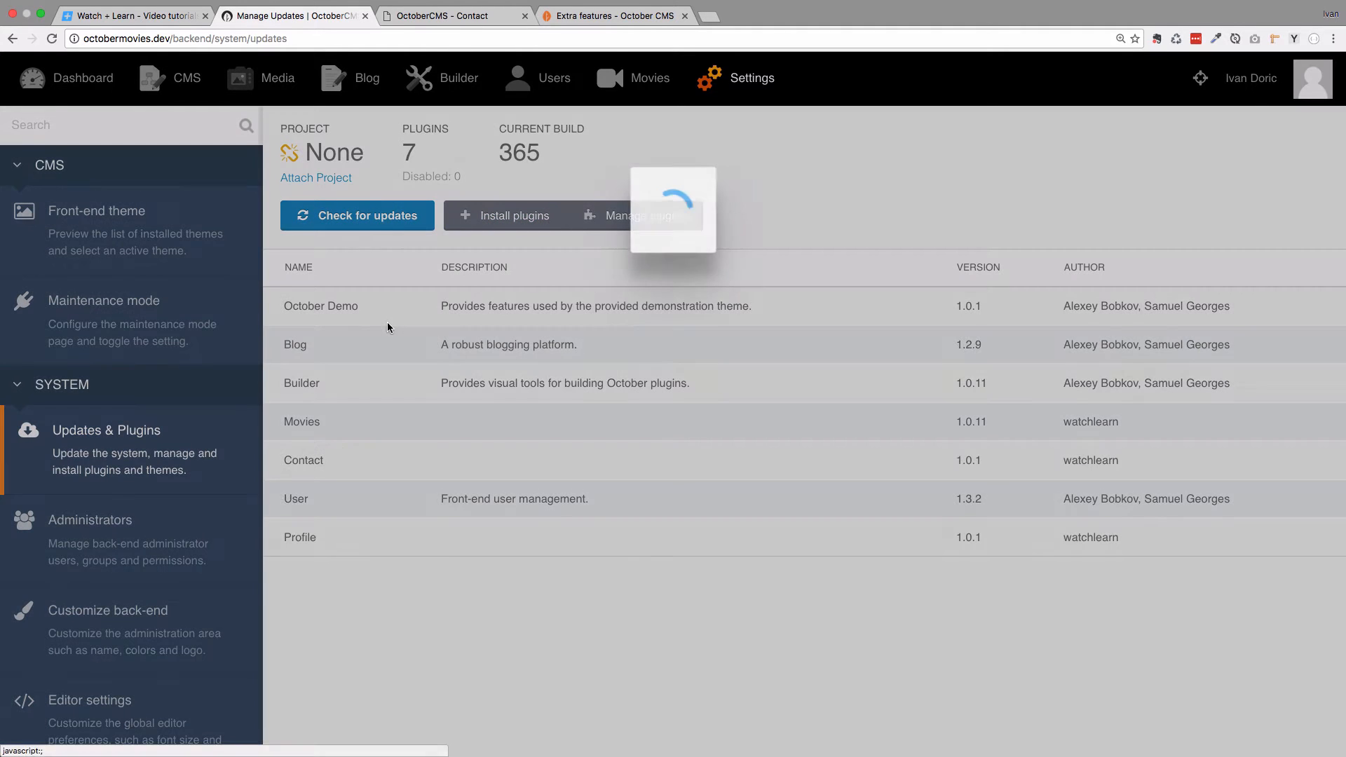
Check for updates, review the Build 382 notes, and install the software update.
click(356, 216)
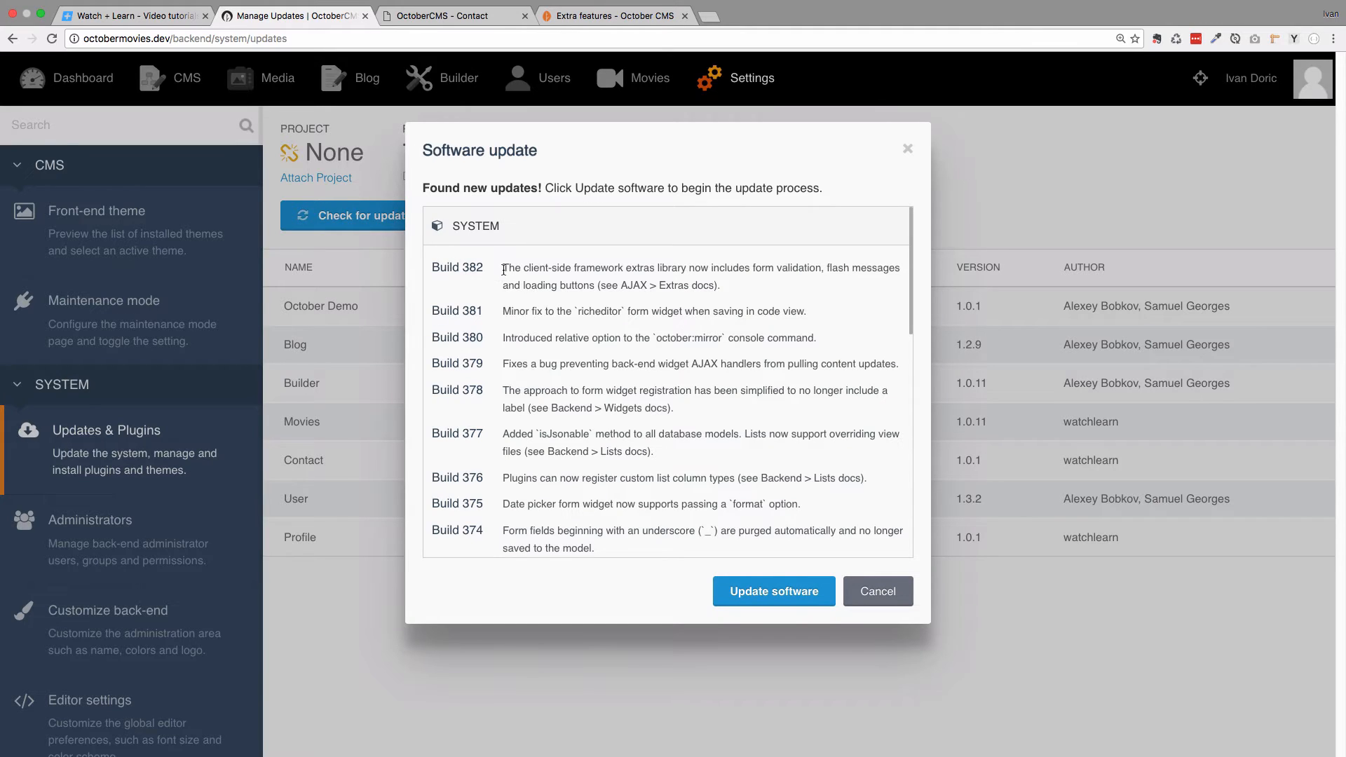
drag(503, 267, 626, 267)
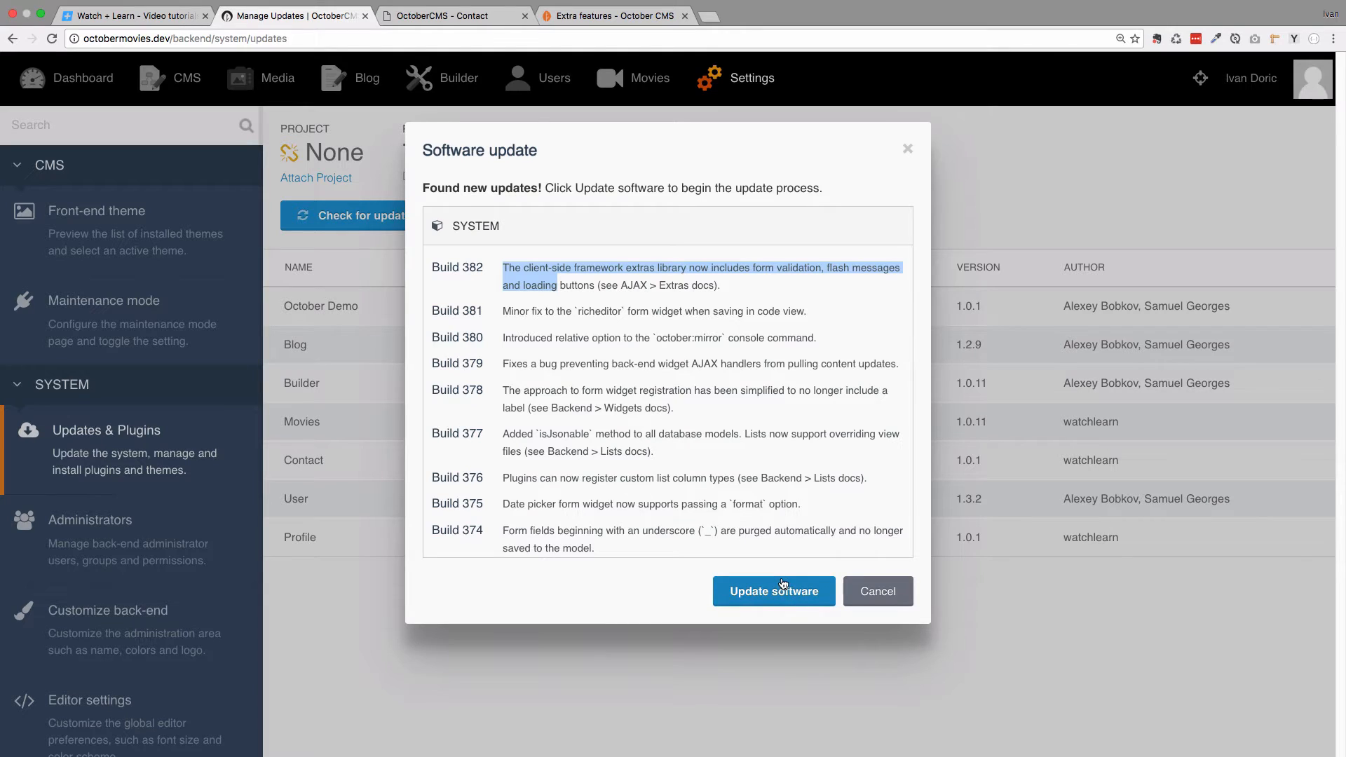
click(773, 591)
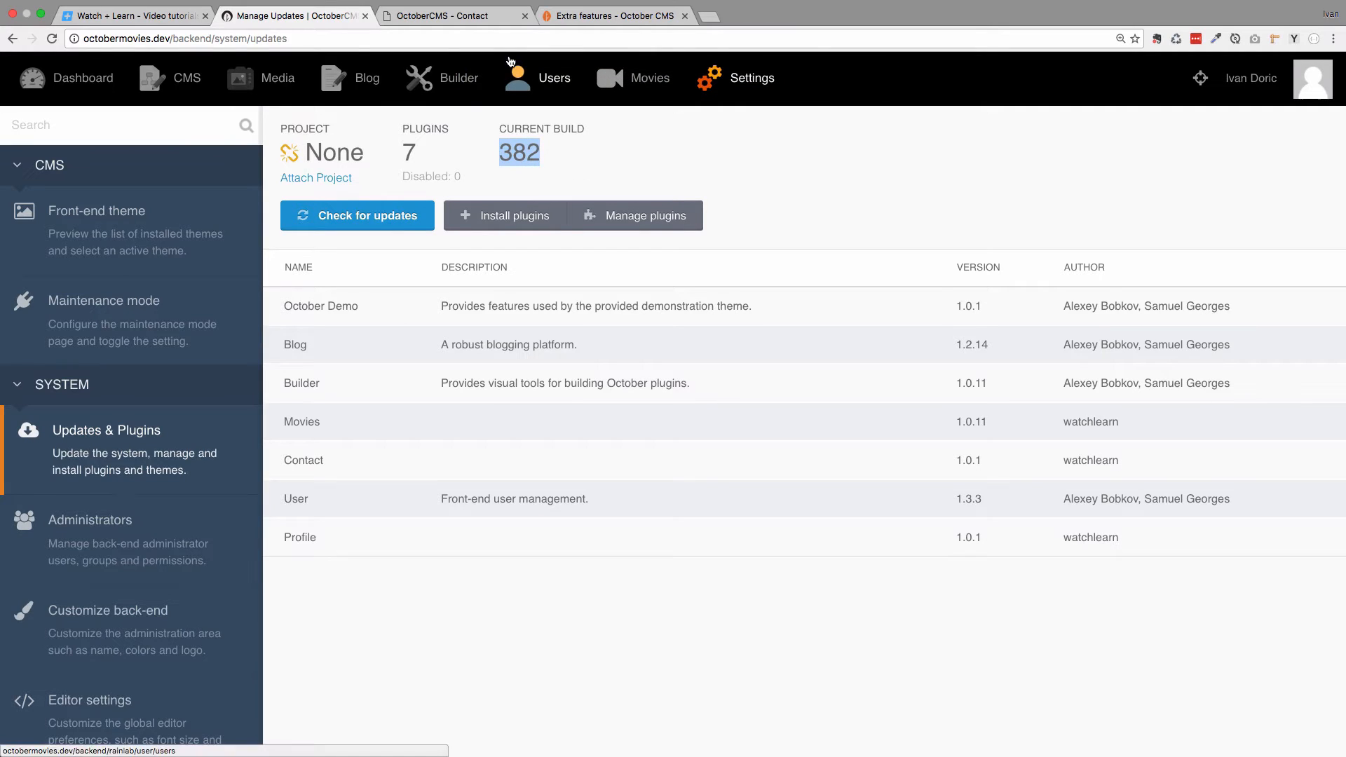
mouse_move(757, 212)
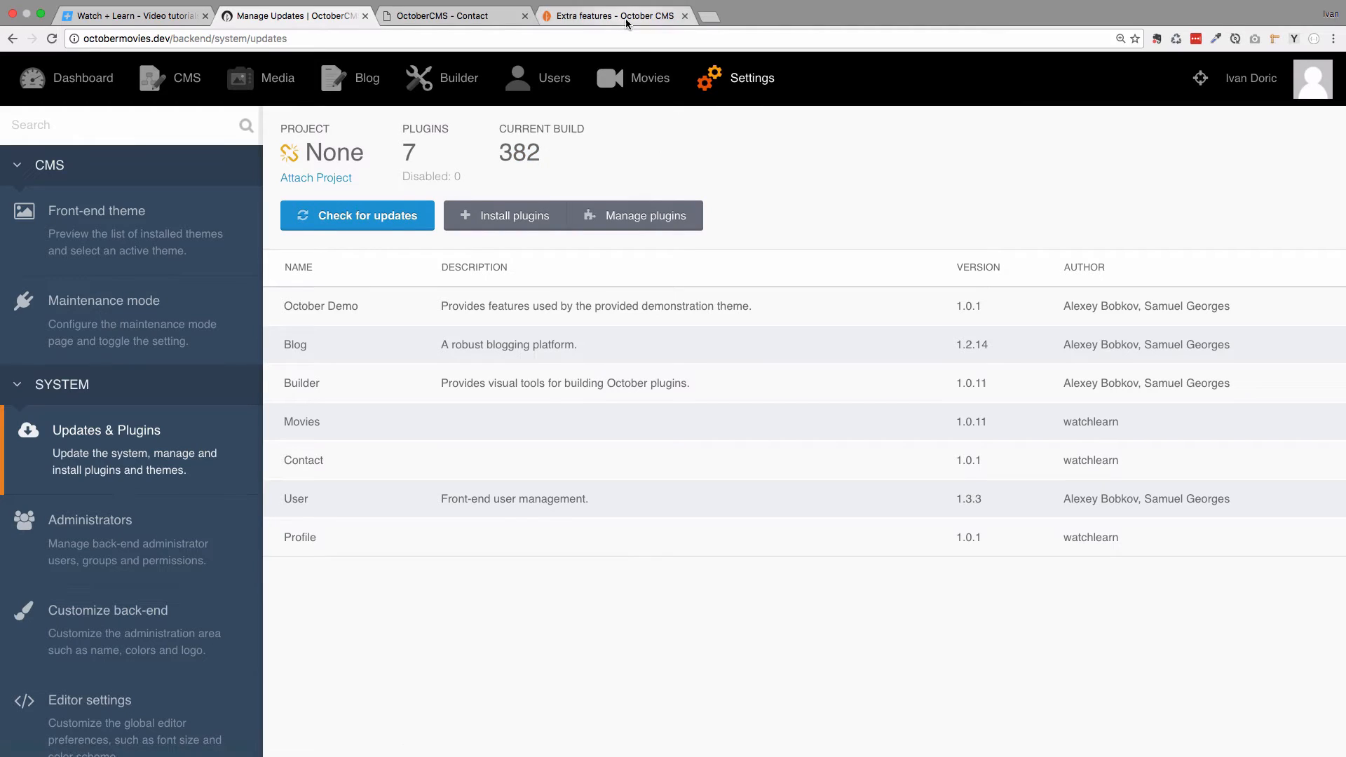
Scroll the AJAX Extra features docs through the validation error message sections.
click(615, 15)
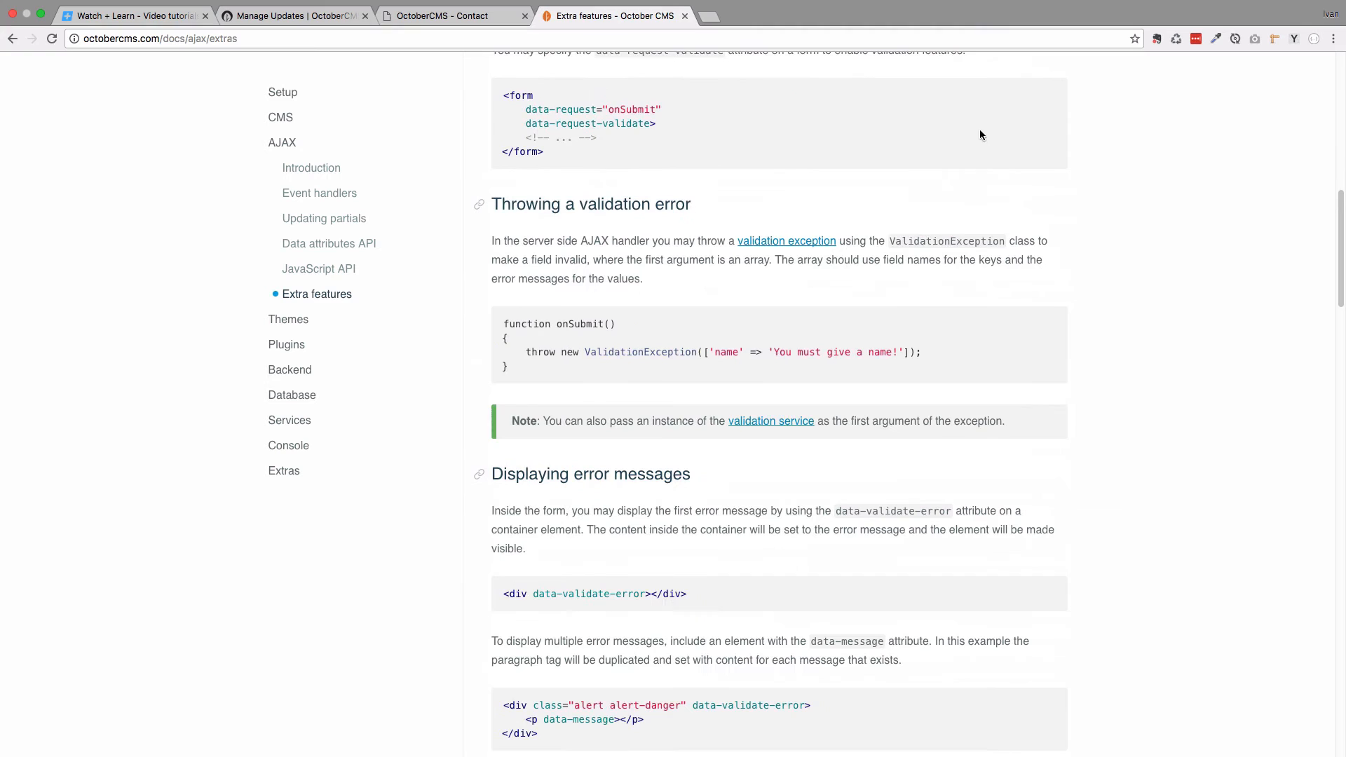
scroll(down, 3)
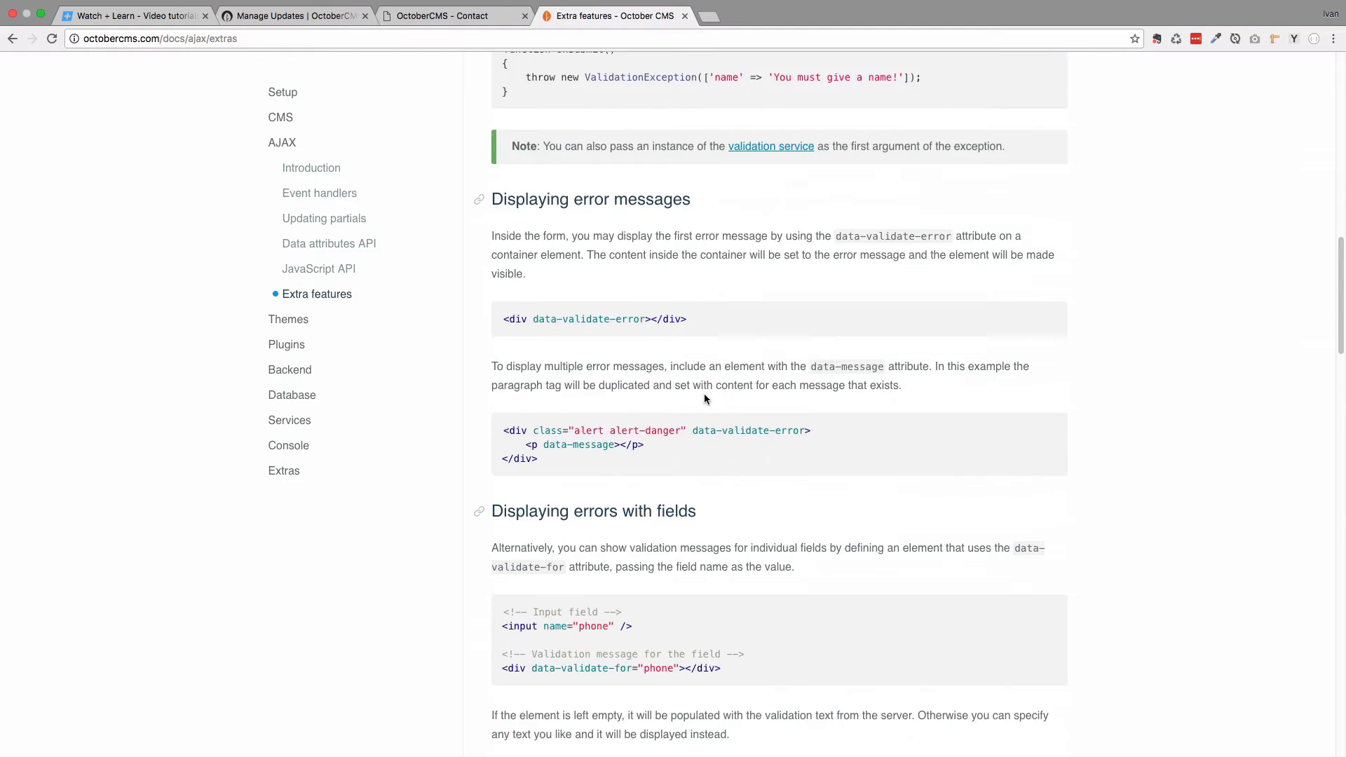
scroll(down, 3)
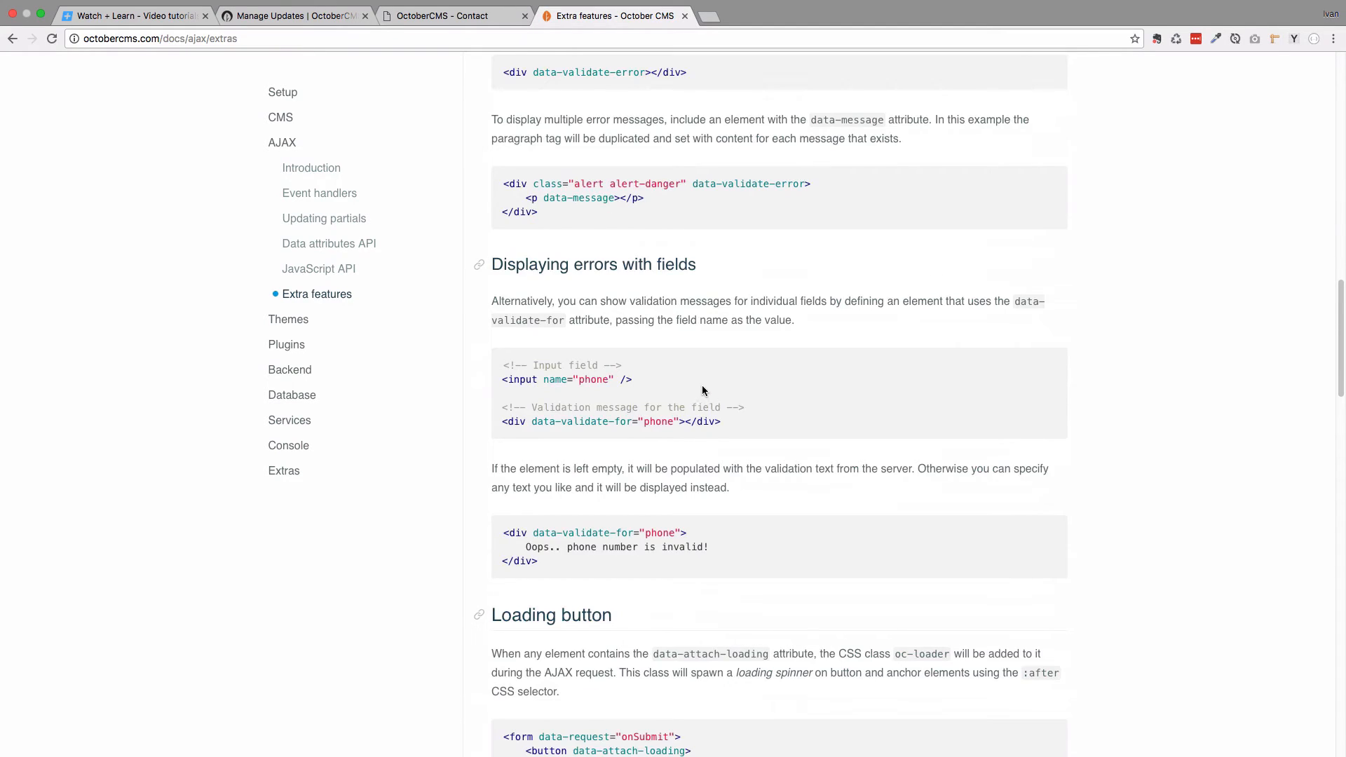
Review default.htm and the onSend handler in ContactForm.php.
click(453, 15)
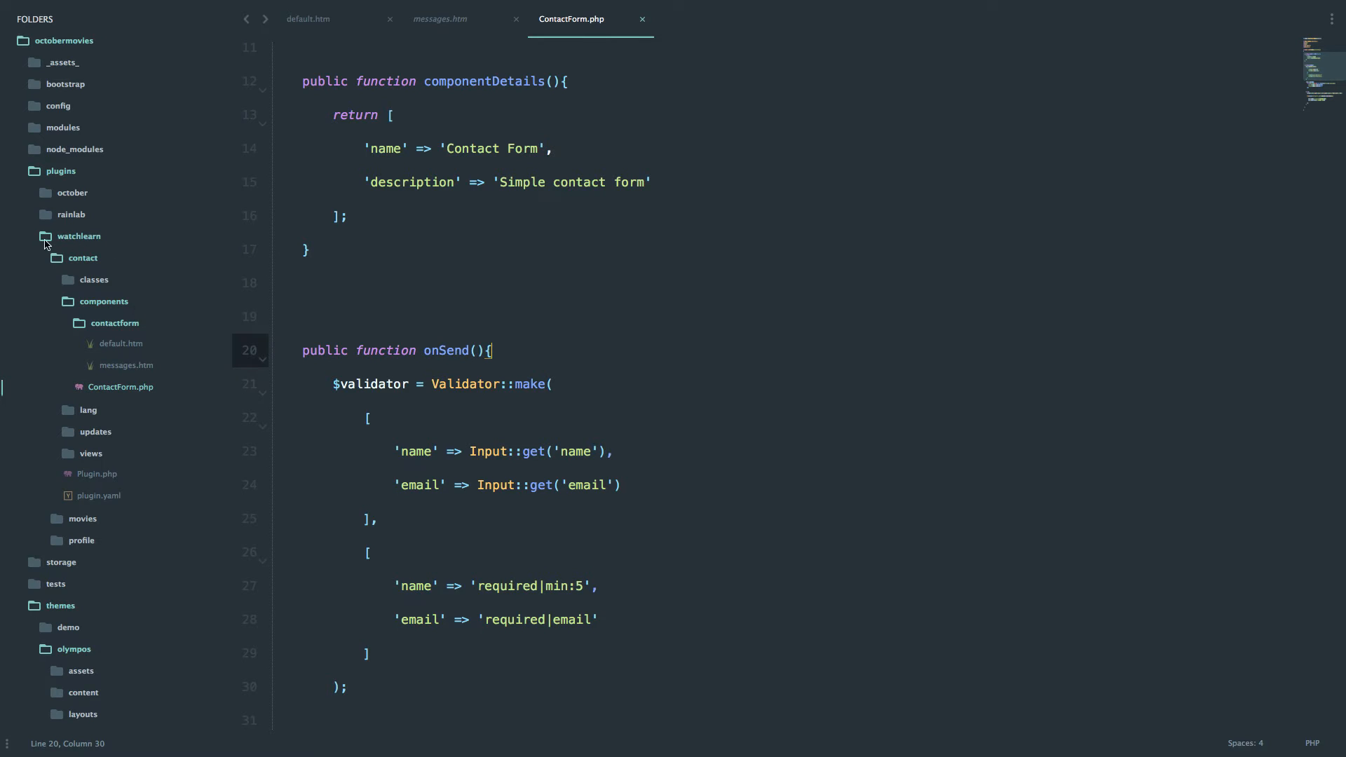
mouse_move(100, 316)
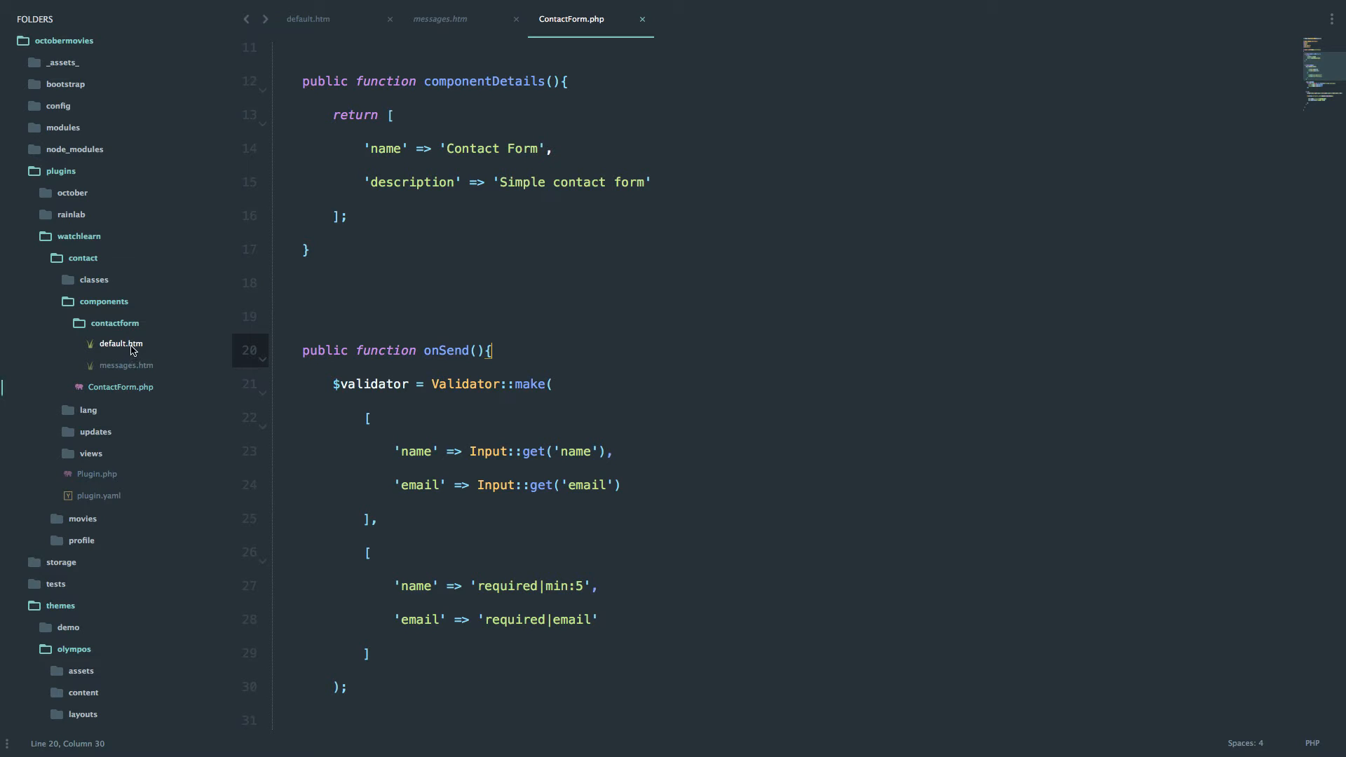
mouse_move(126, 370)
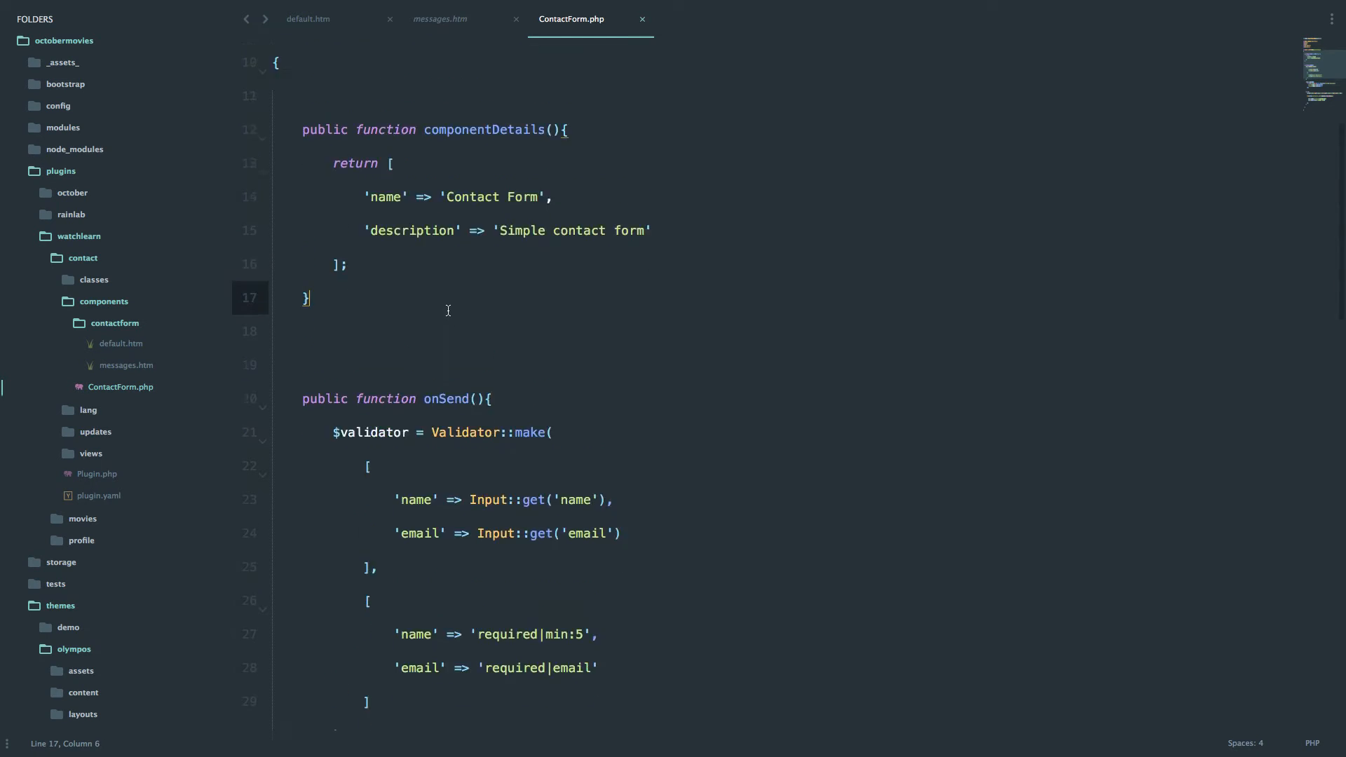
click(306, 18)
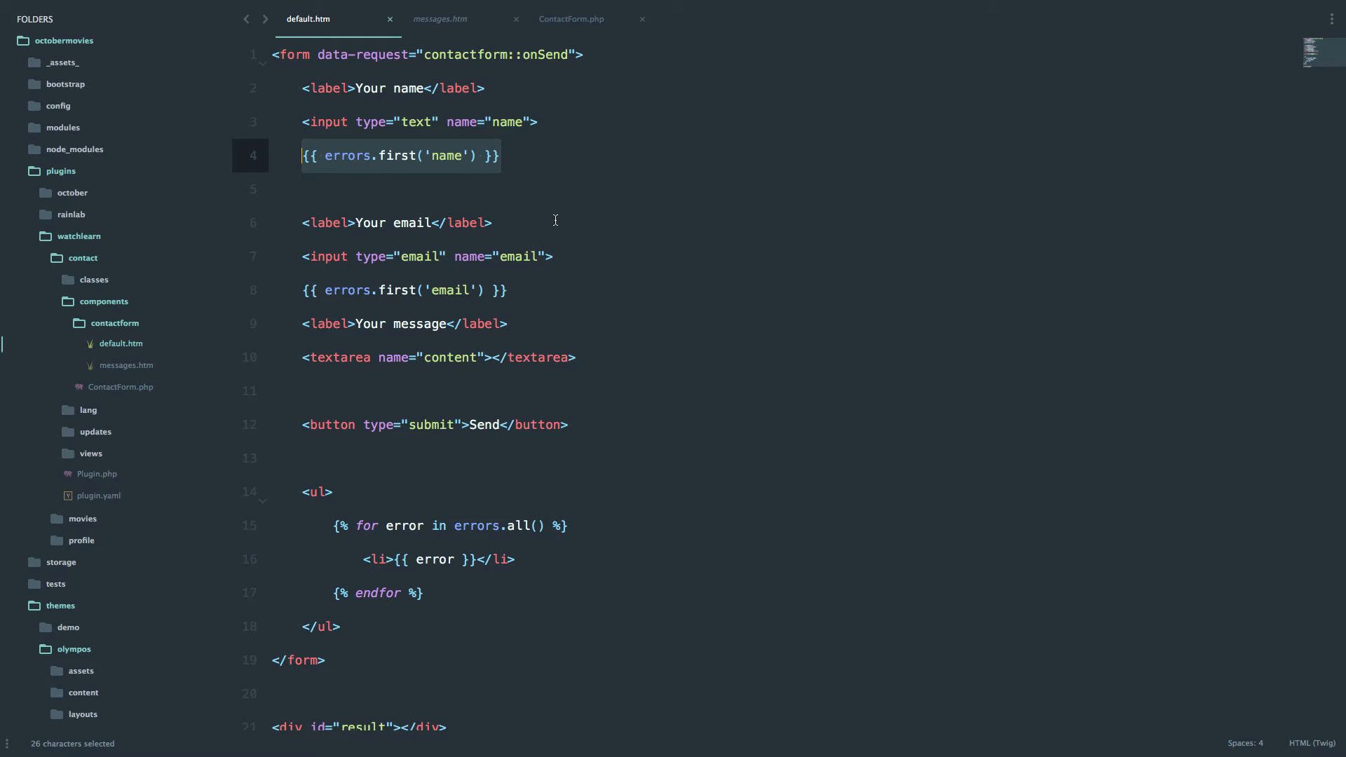
mouse_move(554, 219)
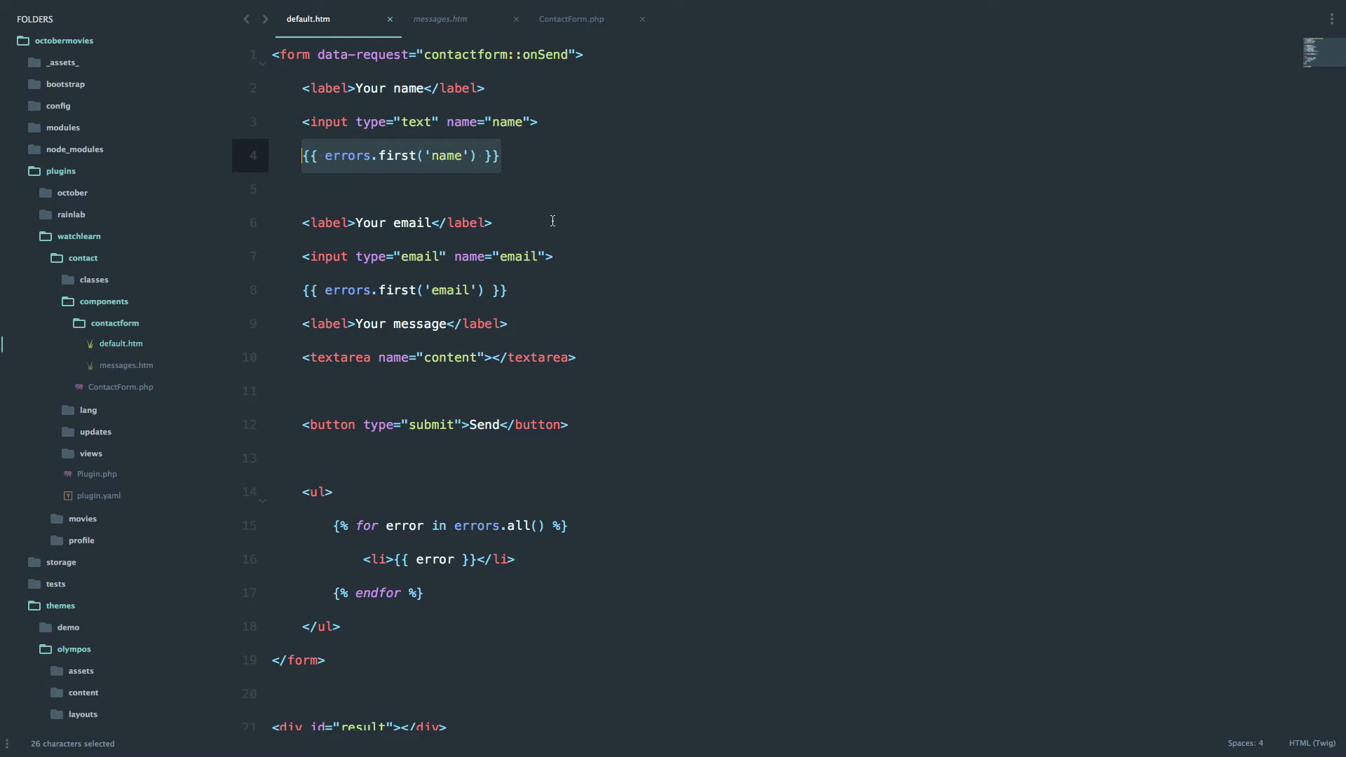
click(570, 18)
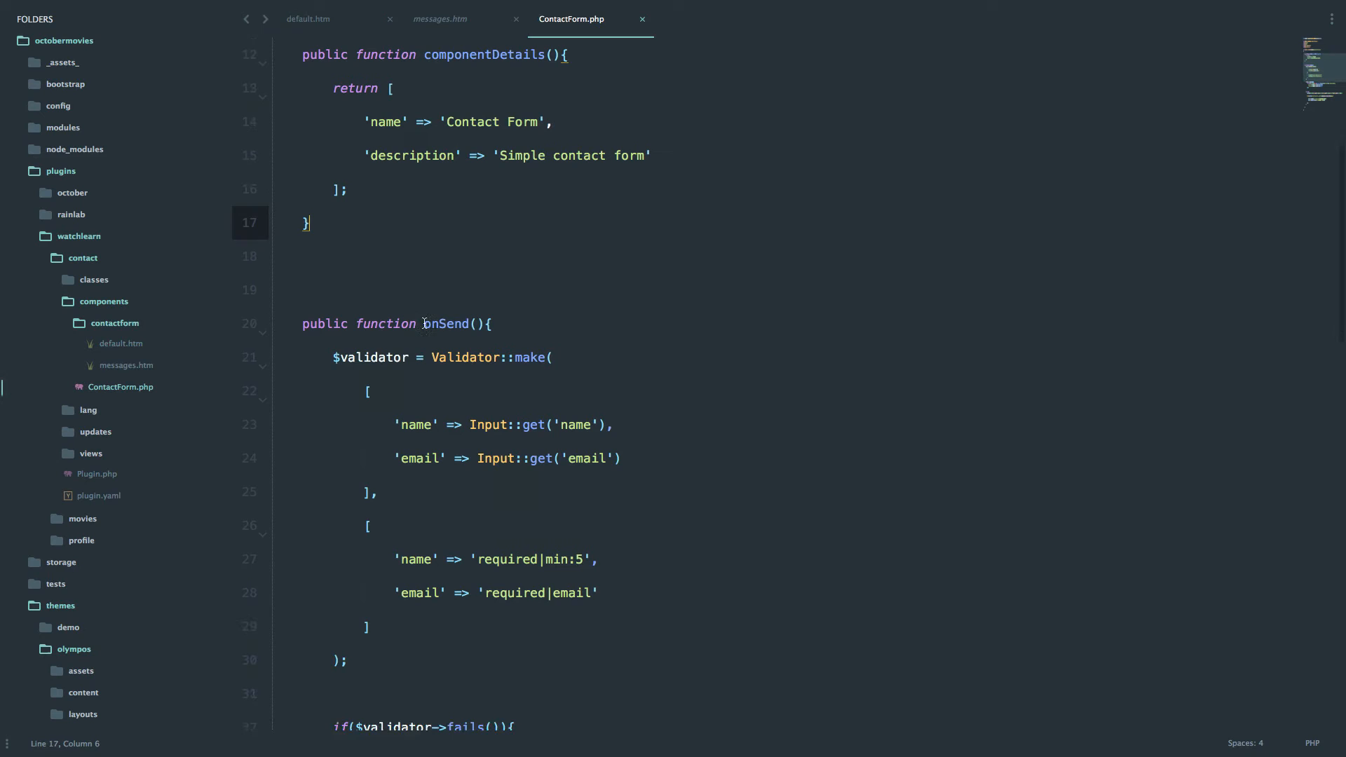
double_click(448, 324)
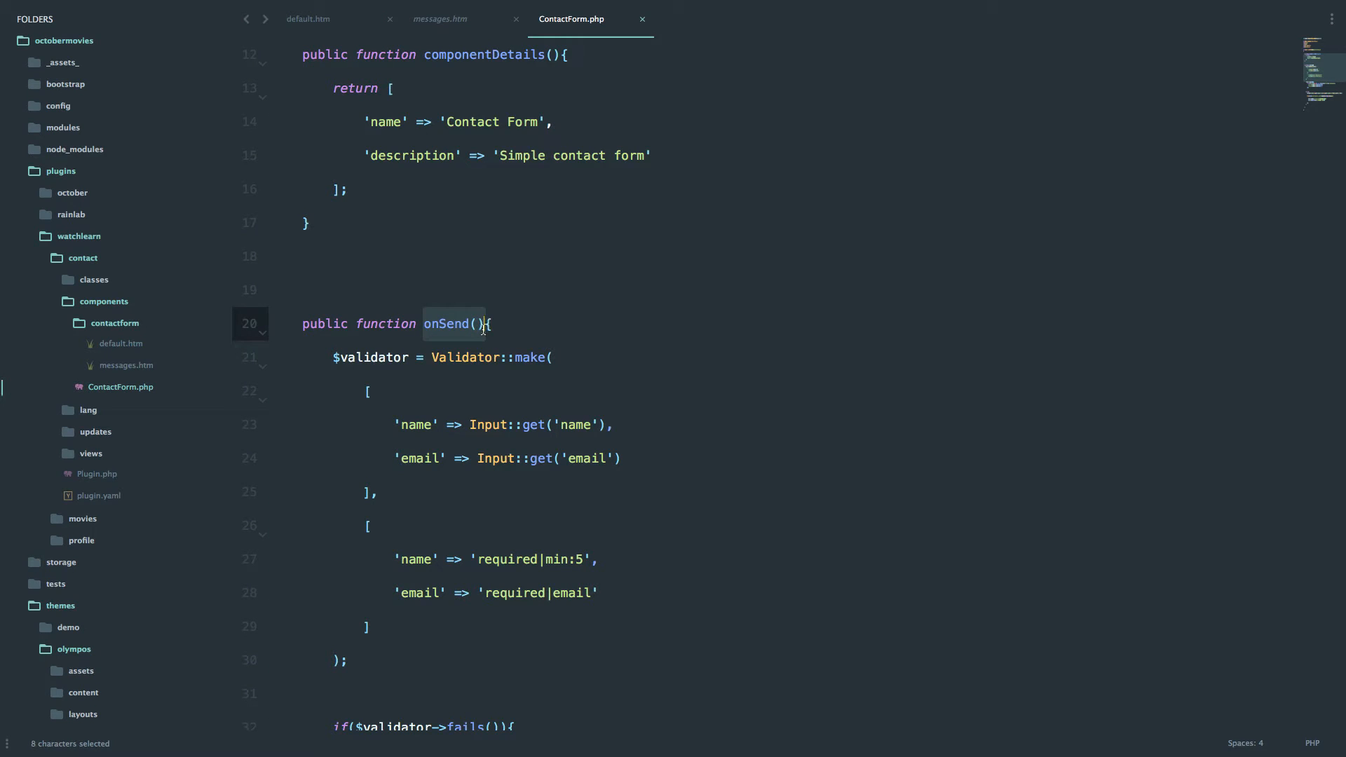
Compare messages.htm's error script with the form and result div in default.htm.
click(438, 19)
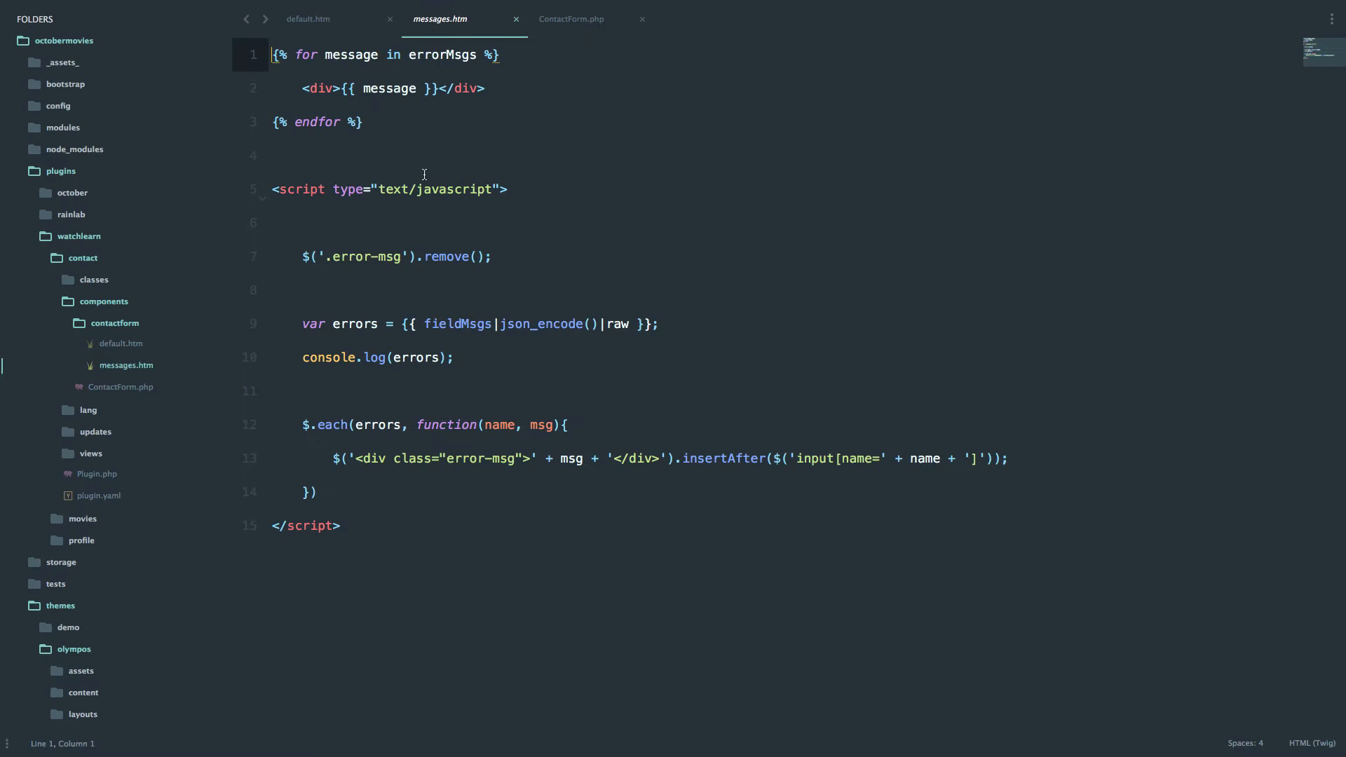
mouse_move(540, 248)
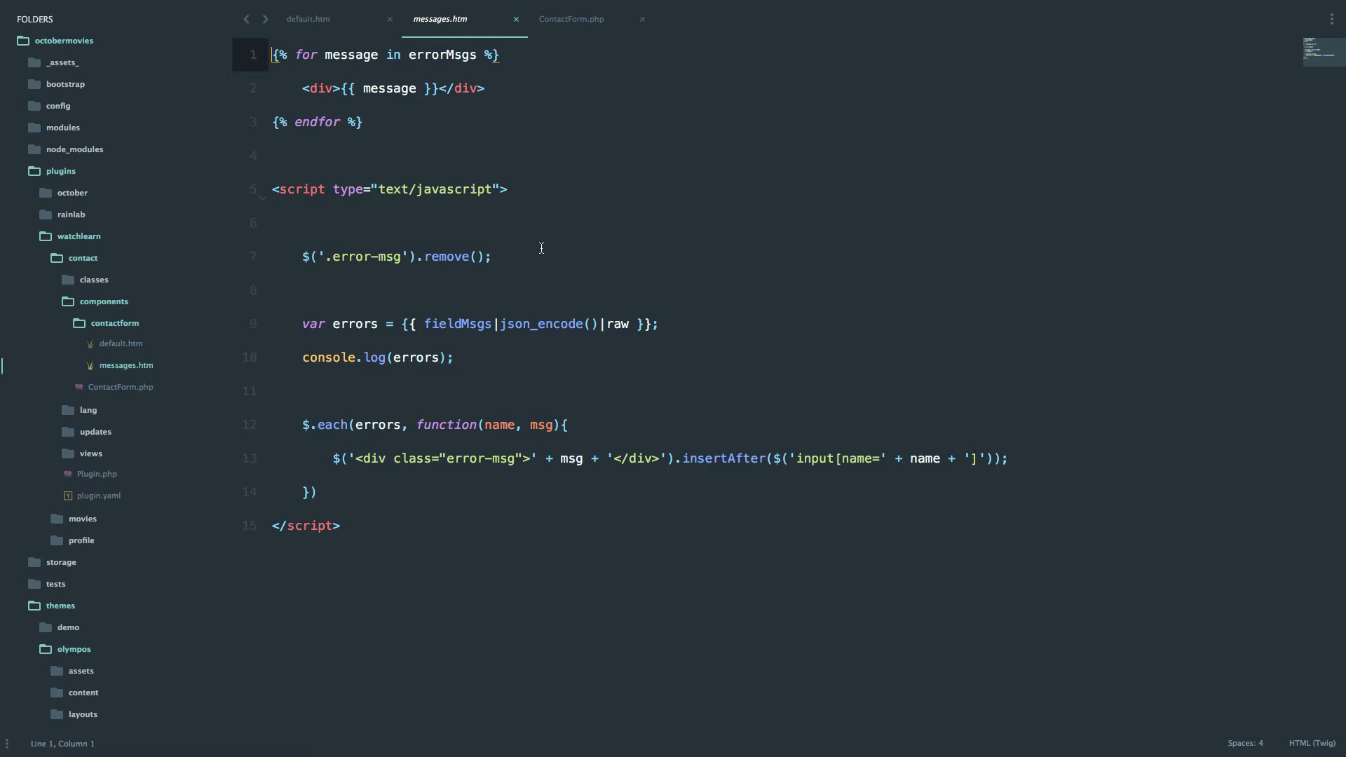
click(307, 18)
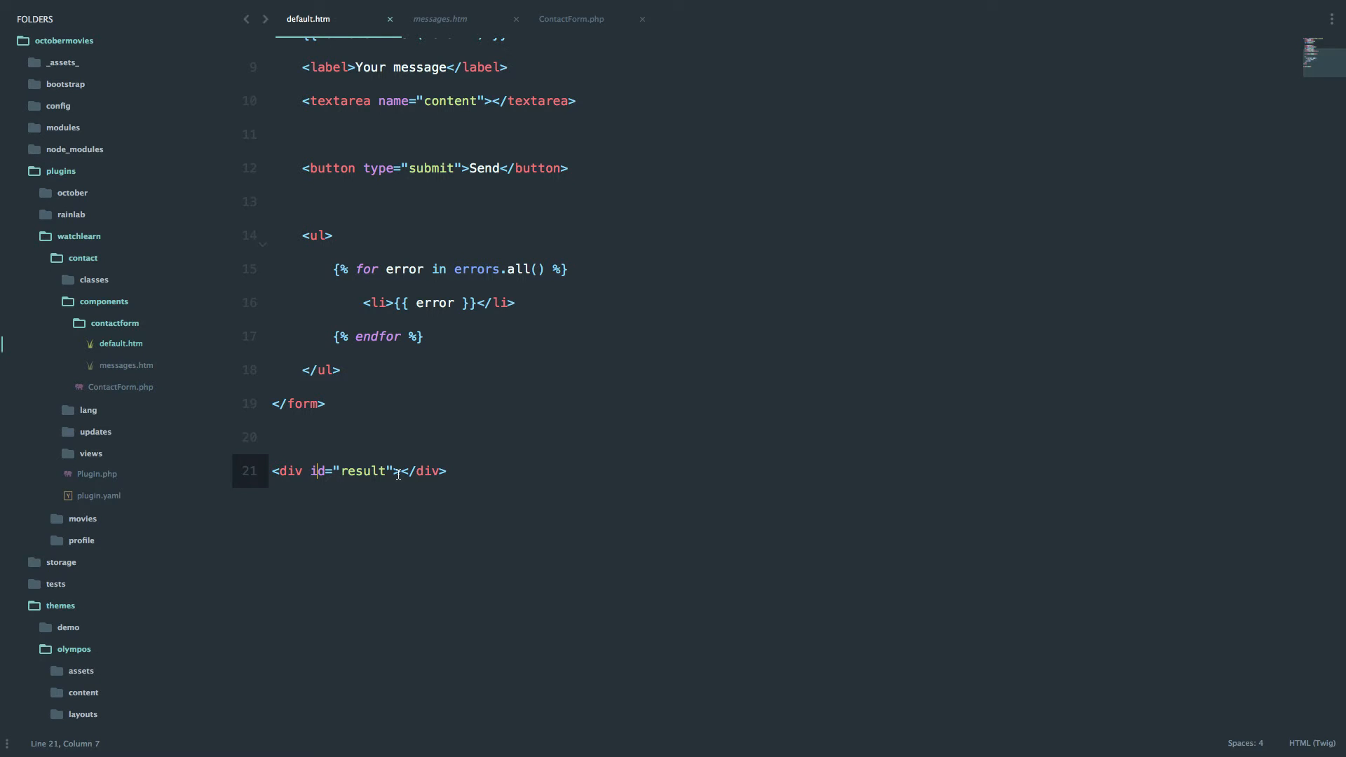
click(440, 19)
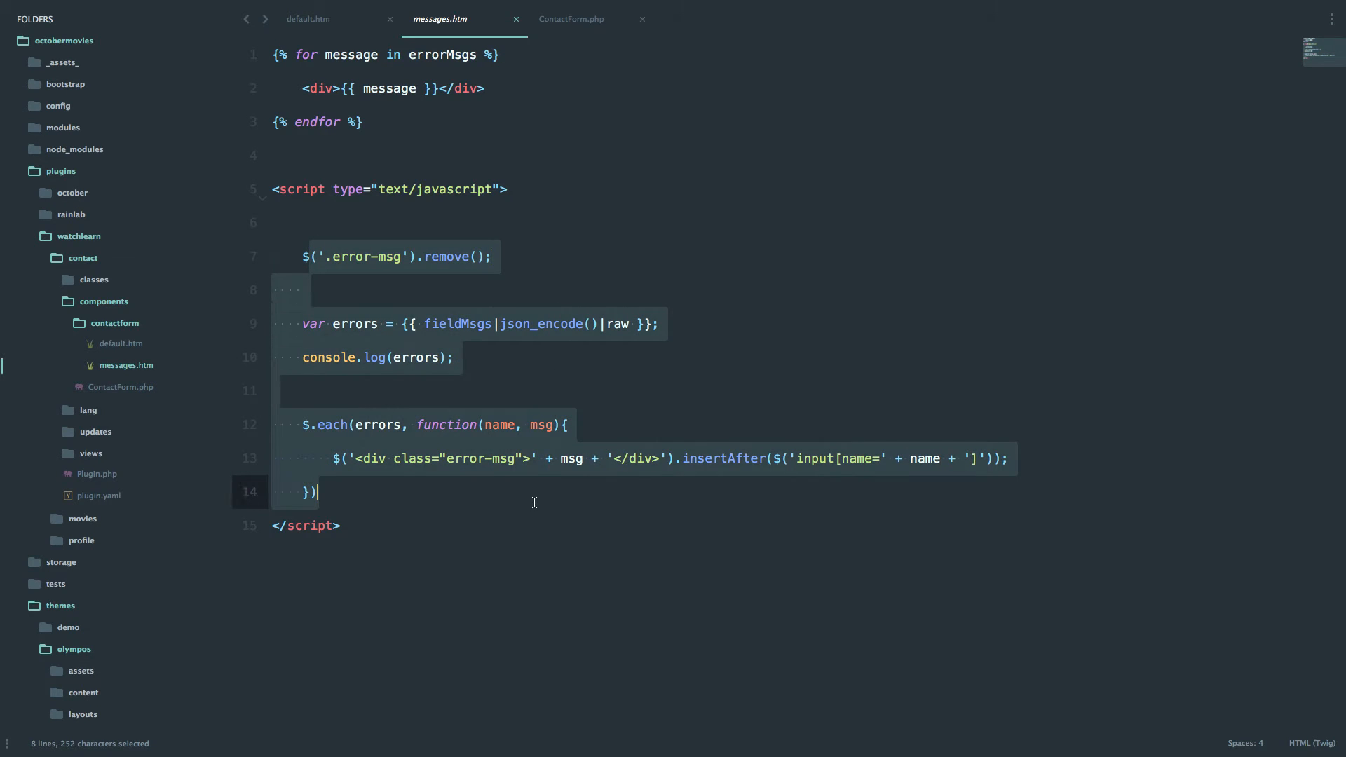
click(455, 357)
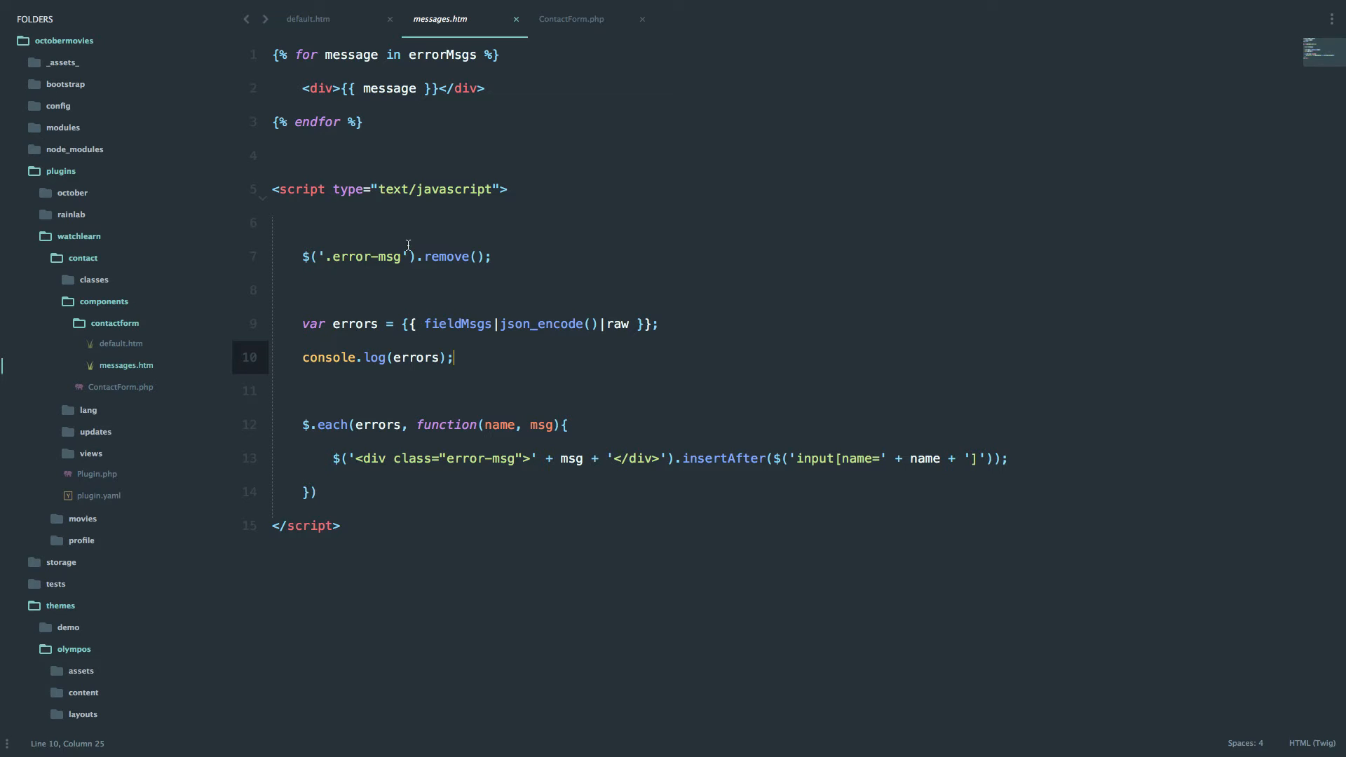
click(306, 19)
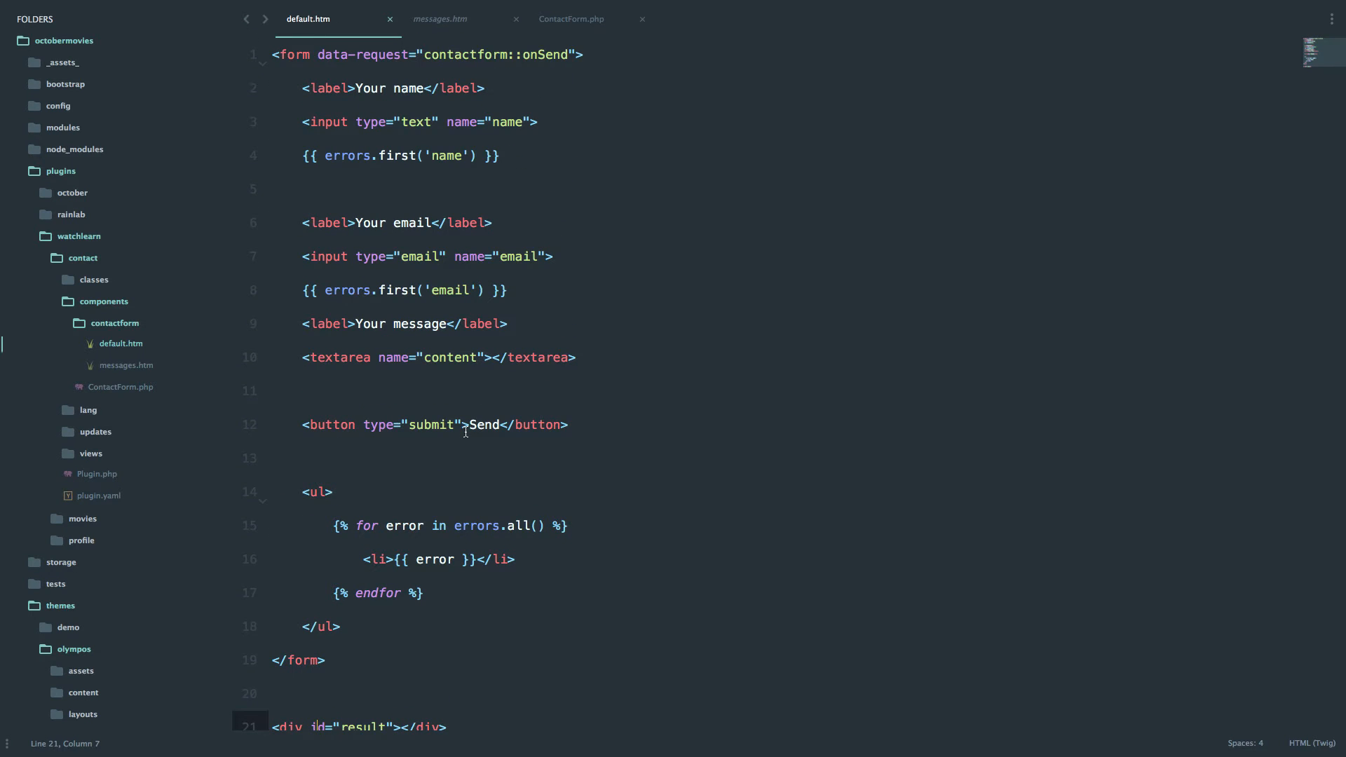
scroll(down, 3)
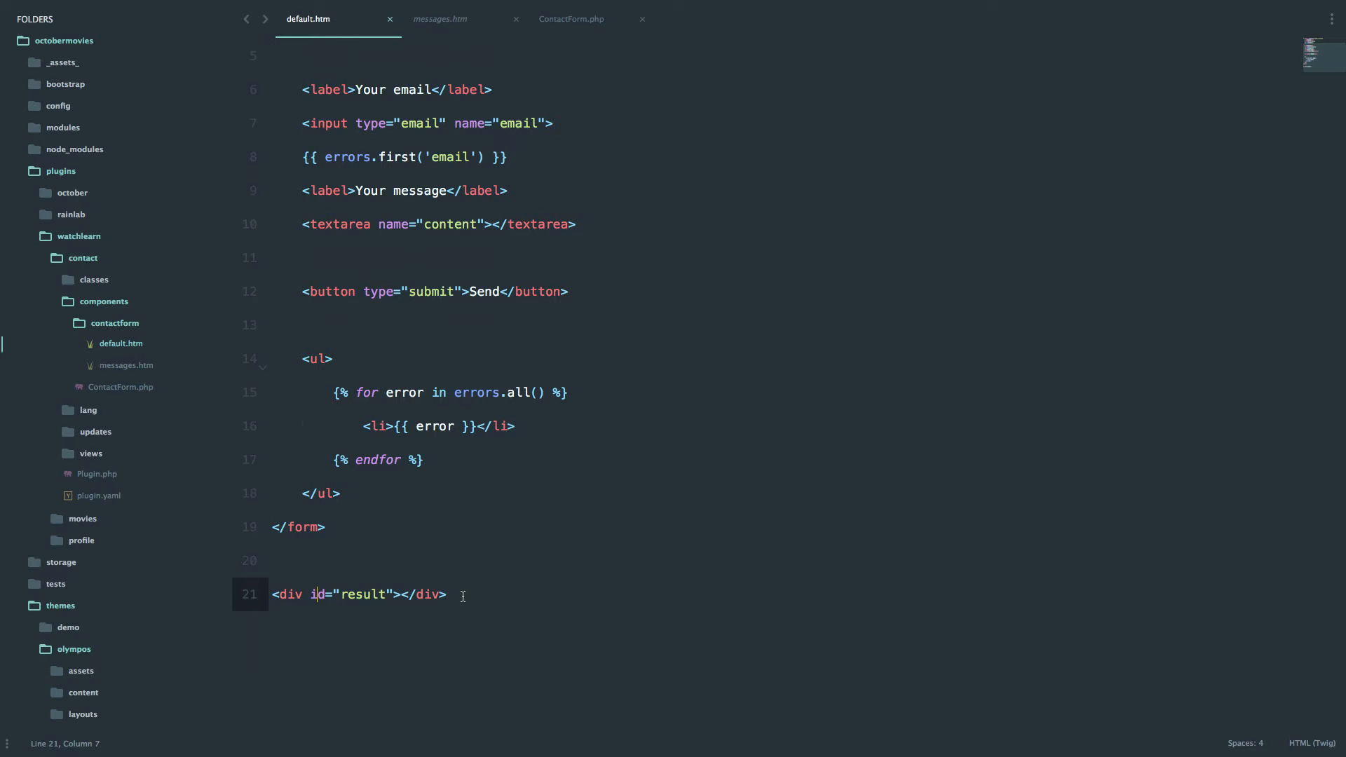
Close messages.htm and save the trimmed default.htm template.
click(447, 593)
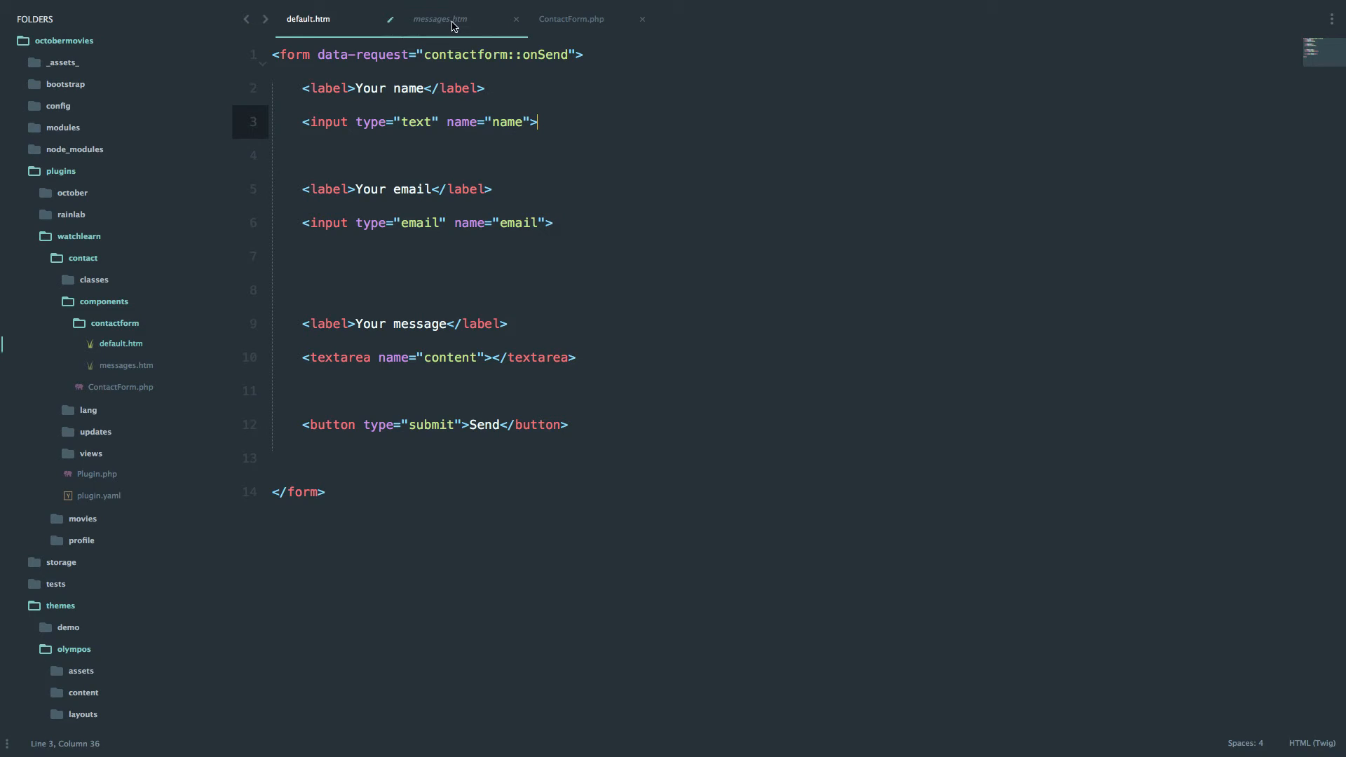
click(516, 19)
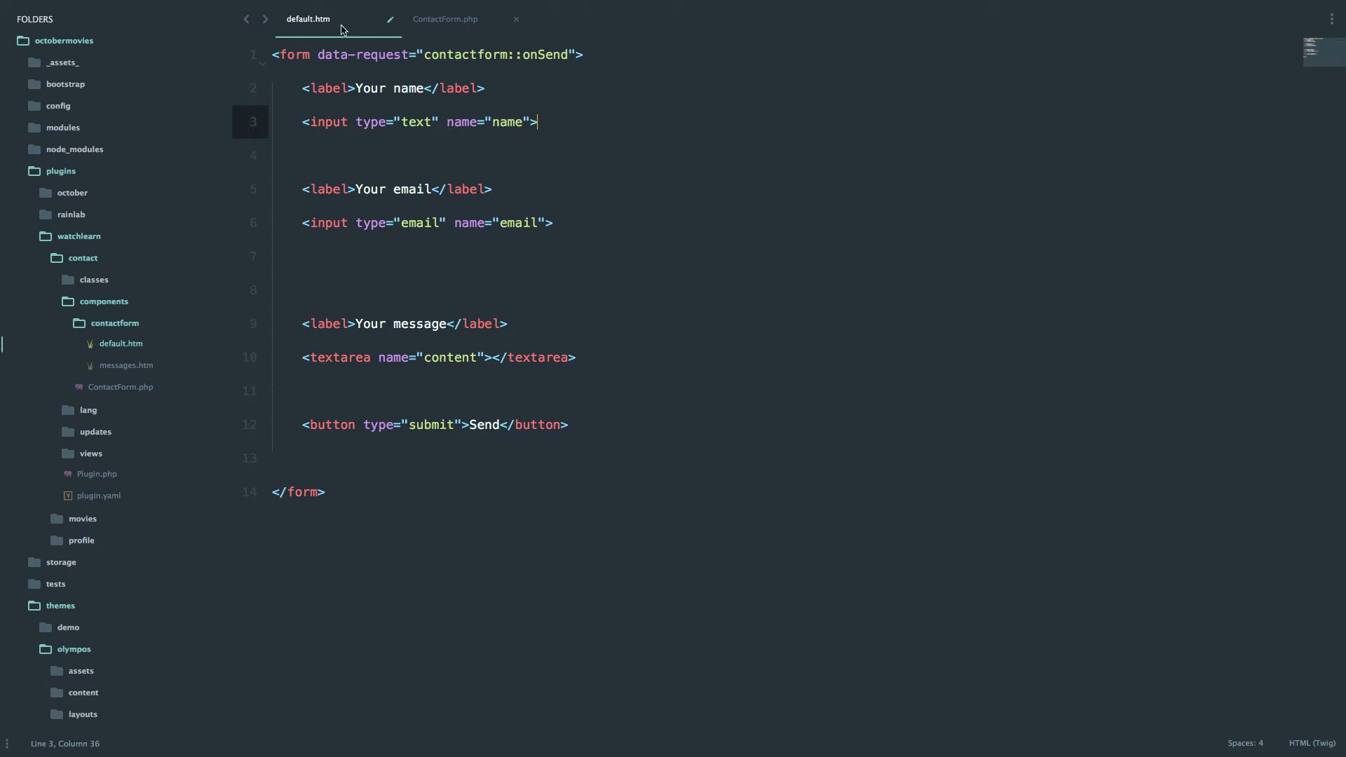
key(ctrl+s)
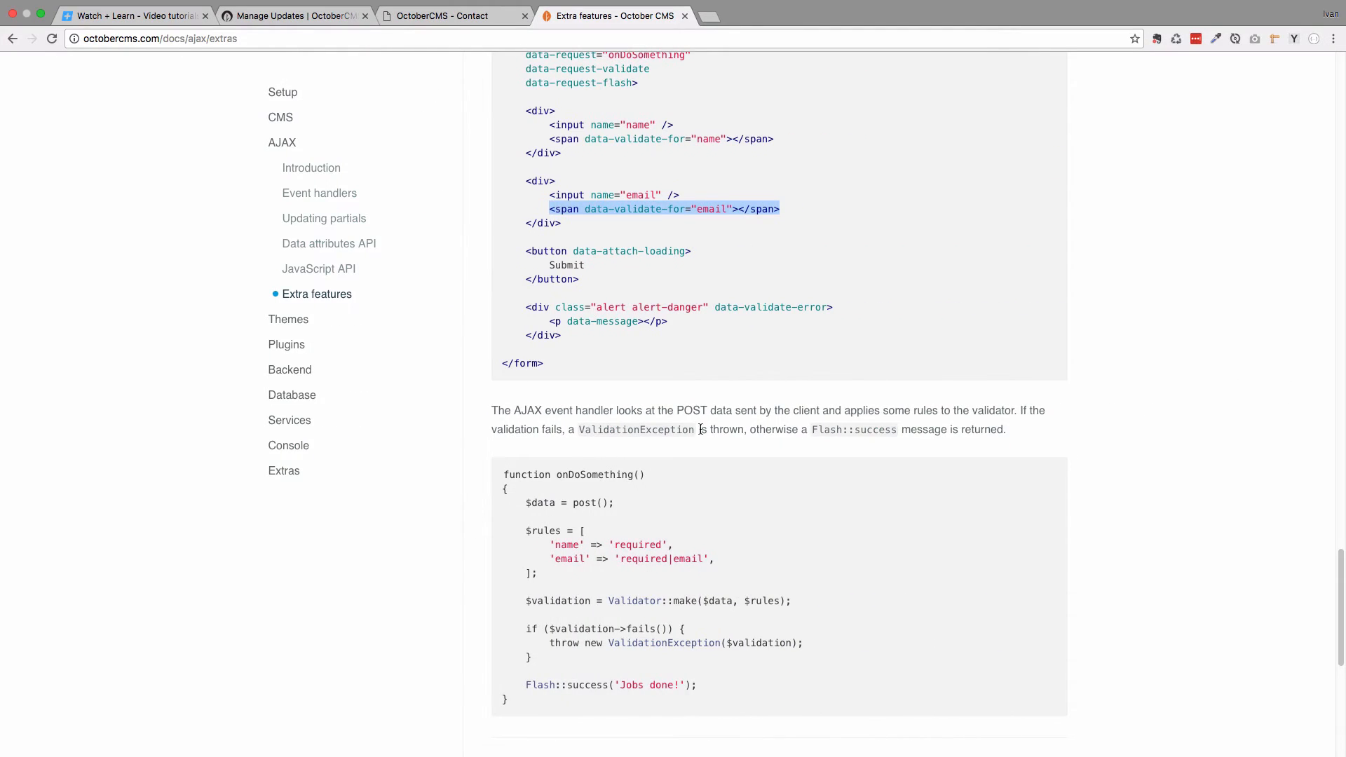
Scroll to the docs Usage example and select the data-request-validate attribute.
scroll(up, 3)
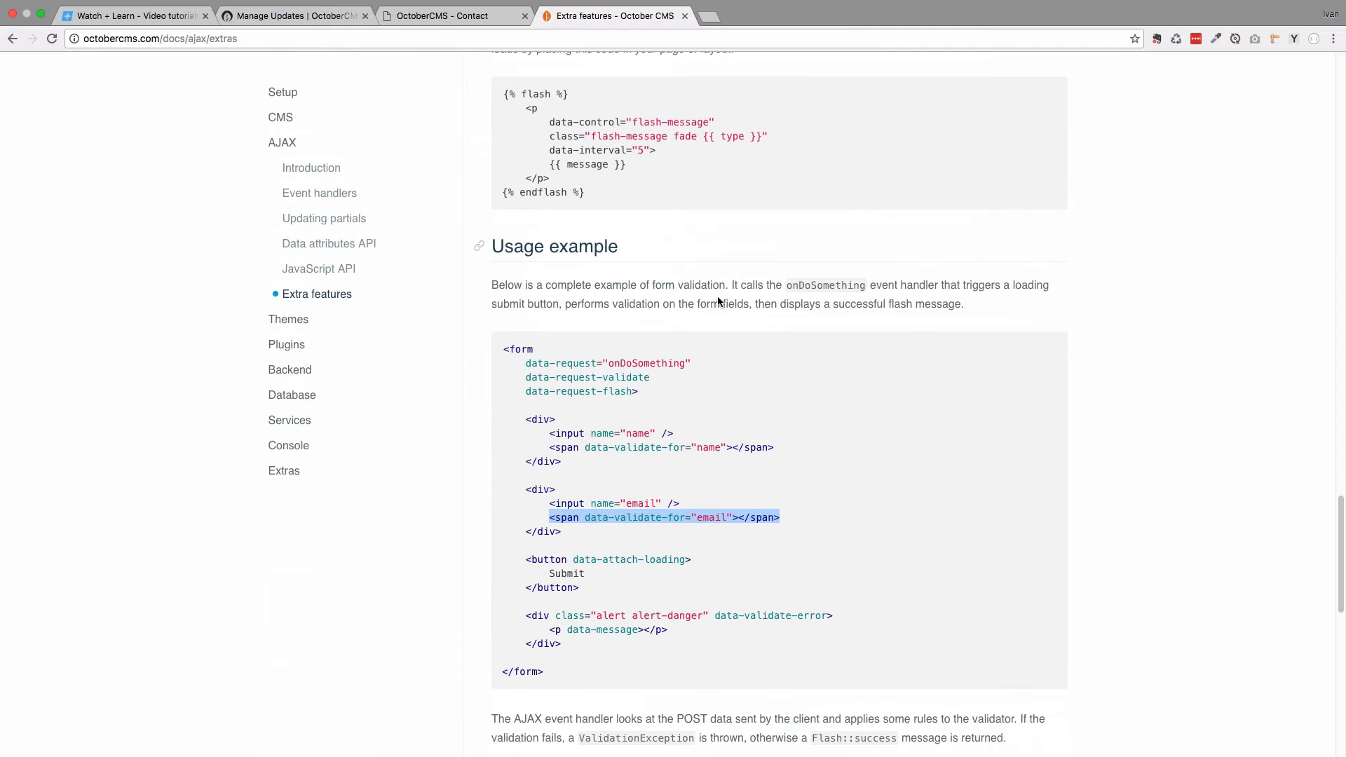
scroll(down, 3)
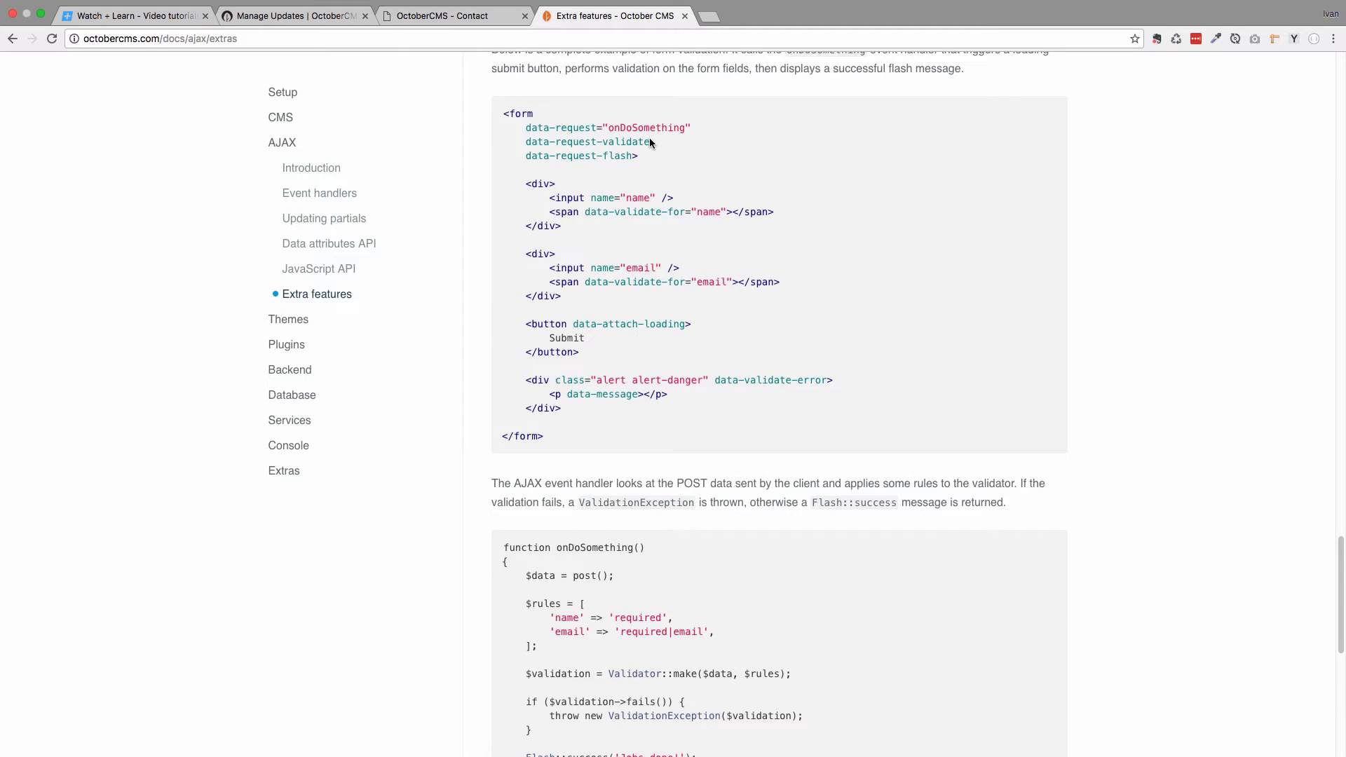
double_click(588, 142)
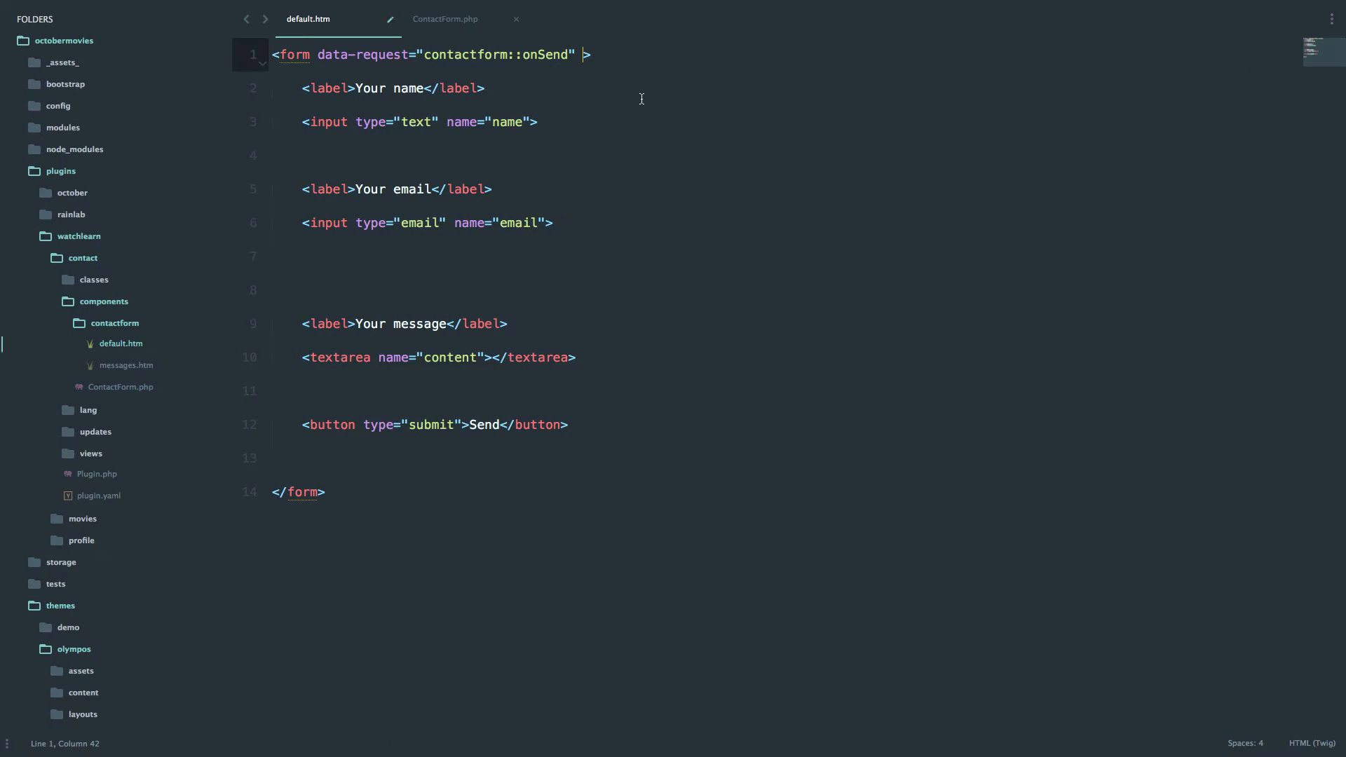
Add data-request-validate to the form tag in default.htm.
text(data-request-validate)
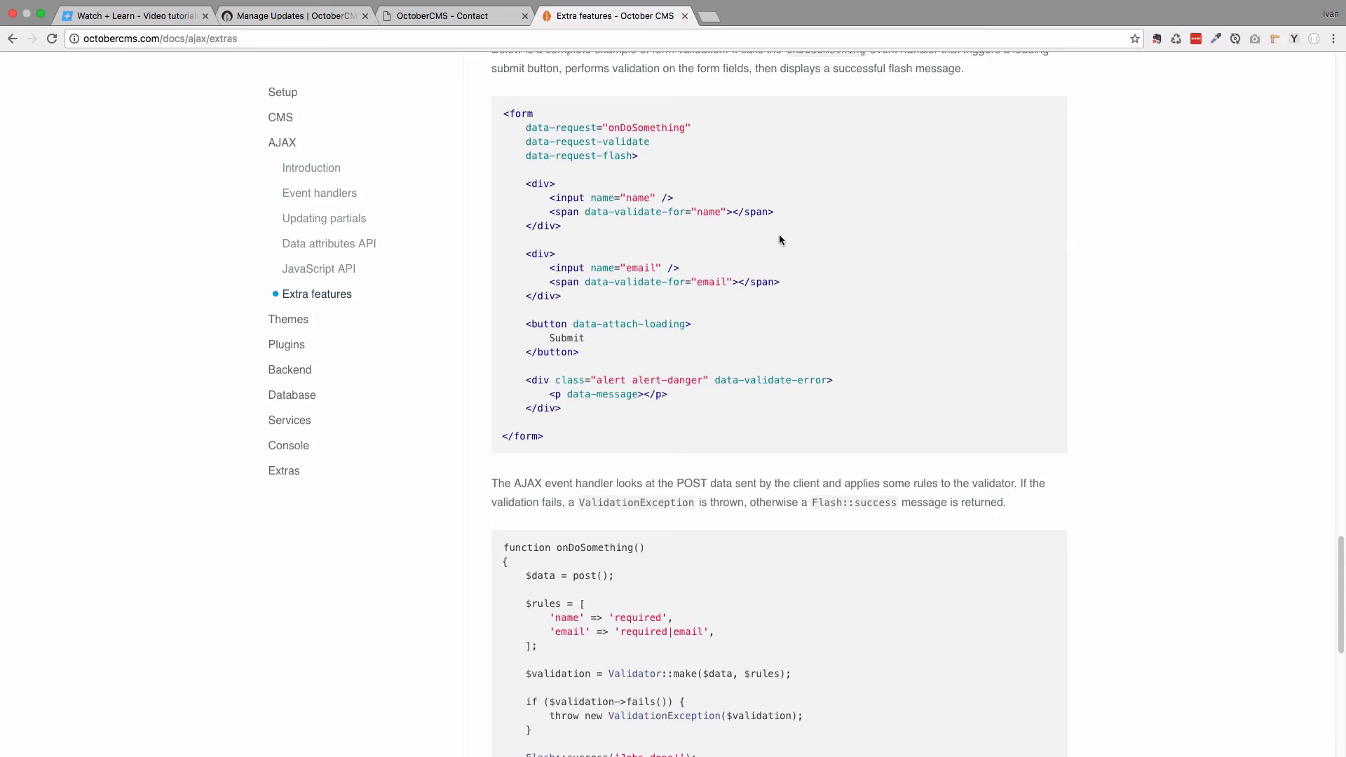
Add <span data-validate-for> lines for name and email below their inputs.
triple_click(635, 212)
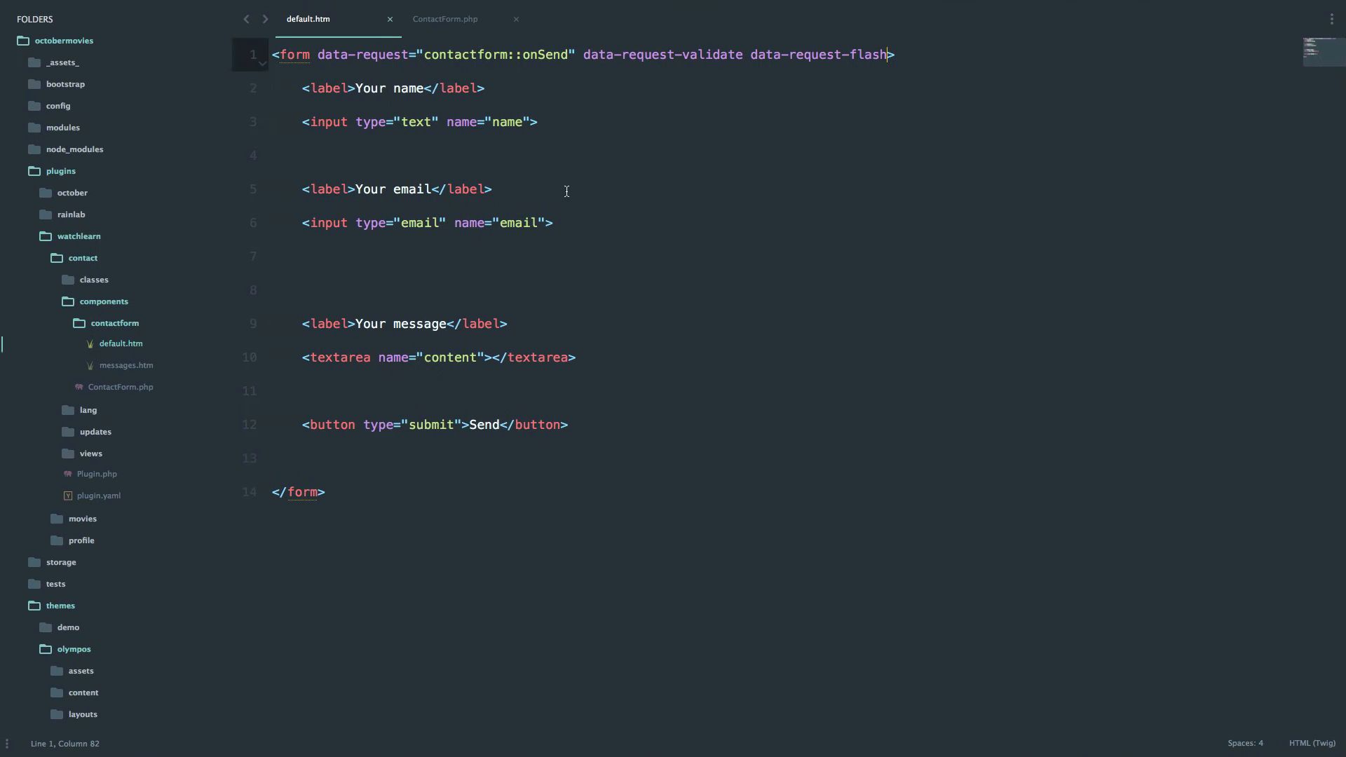
text(<span data-validate-for="name"></span>)
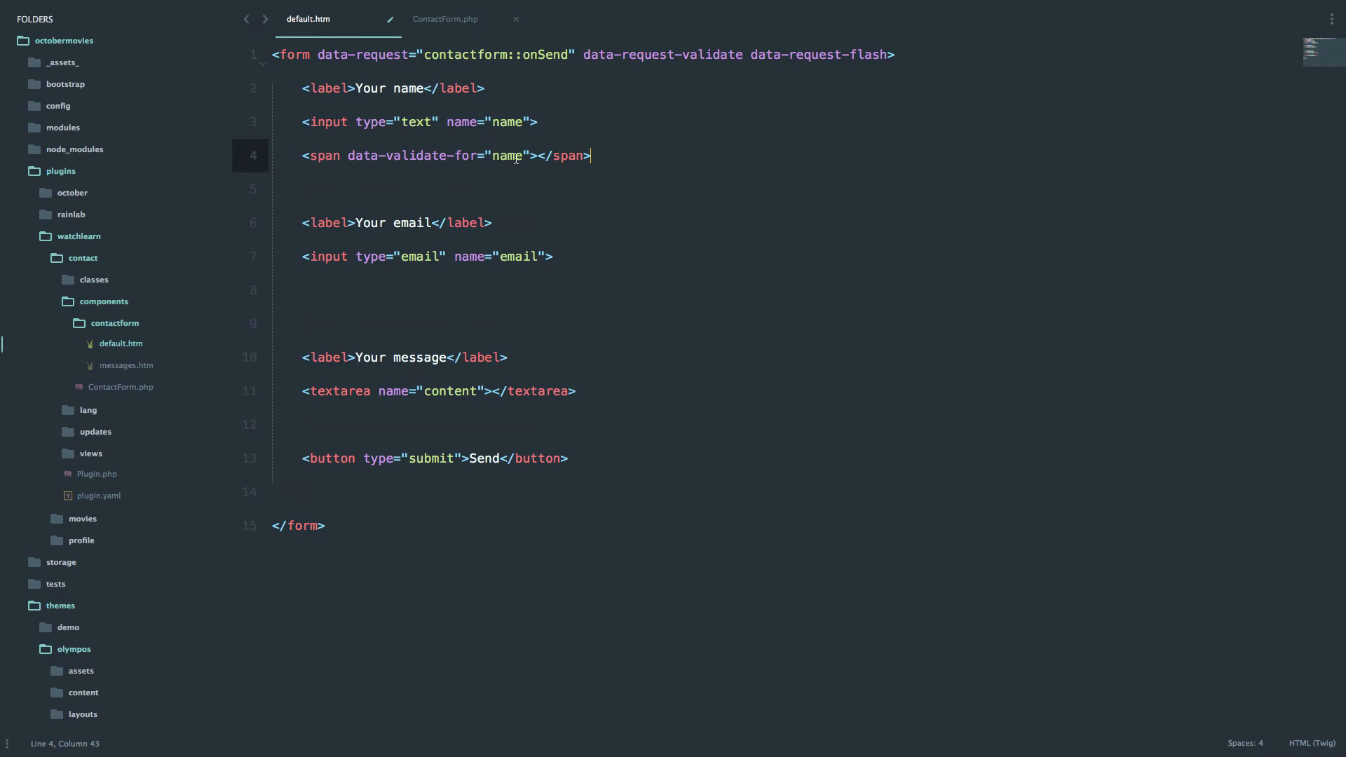
key(enter)
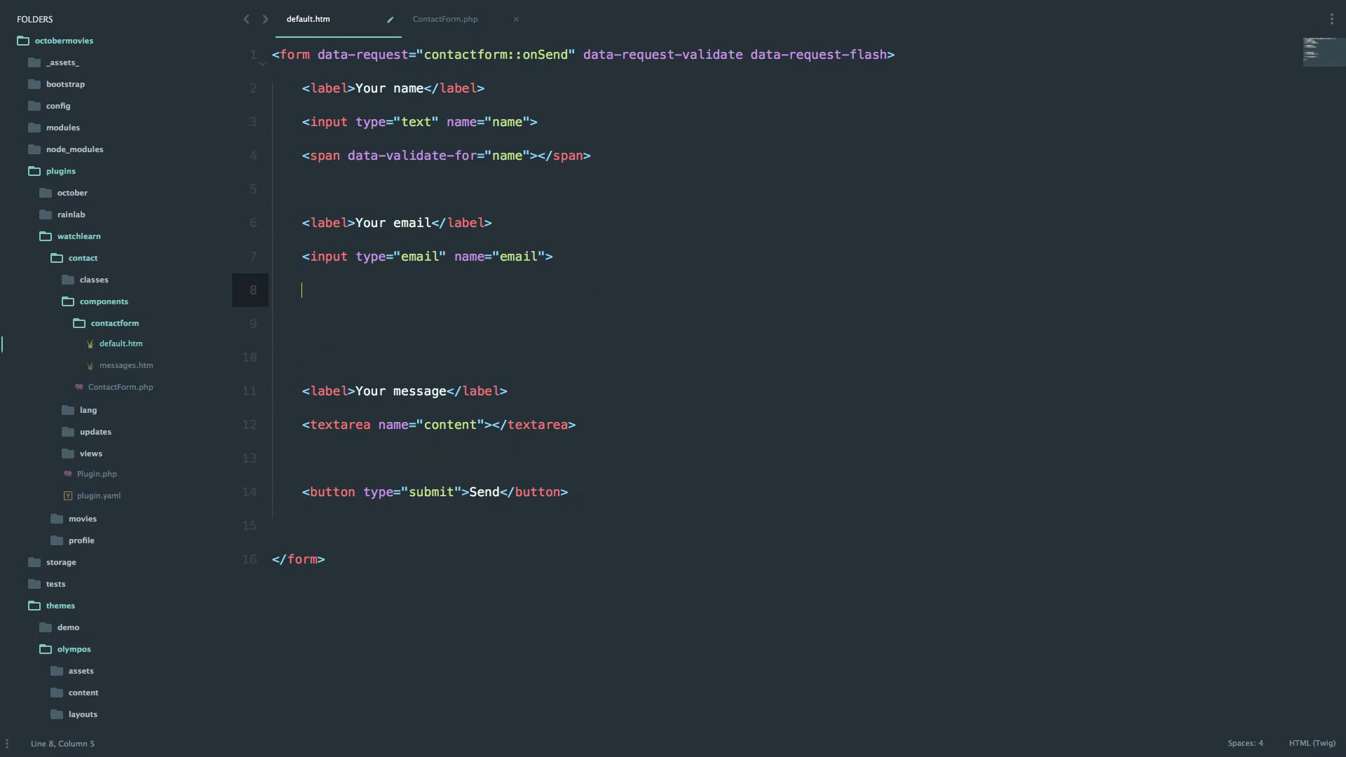
text(<span data-validate-for="name"></span>)
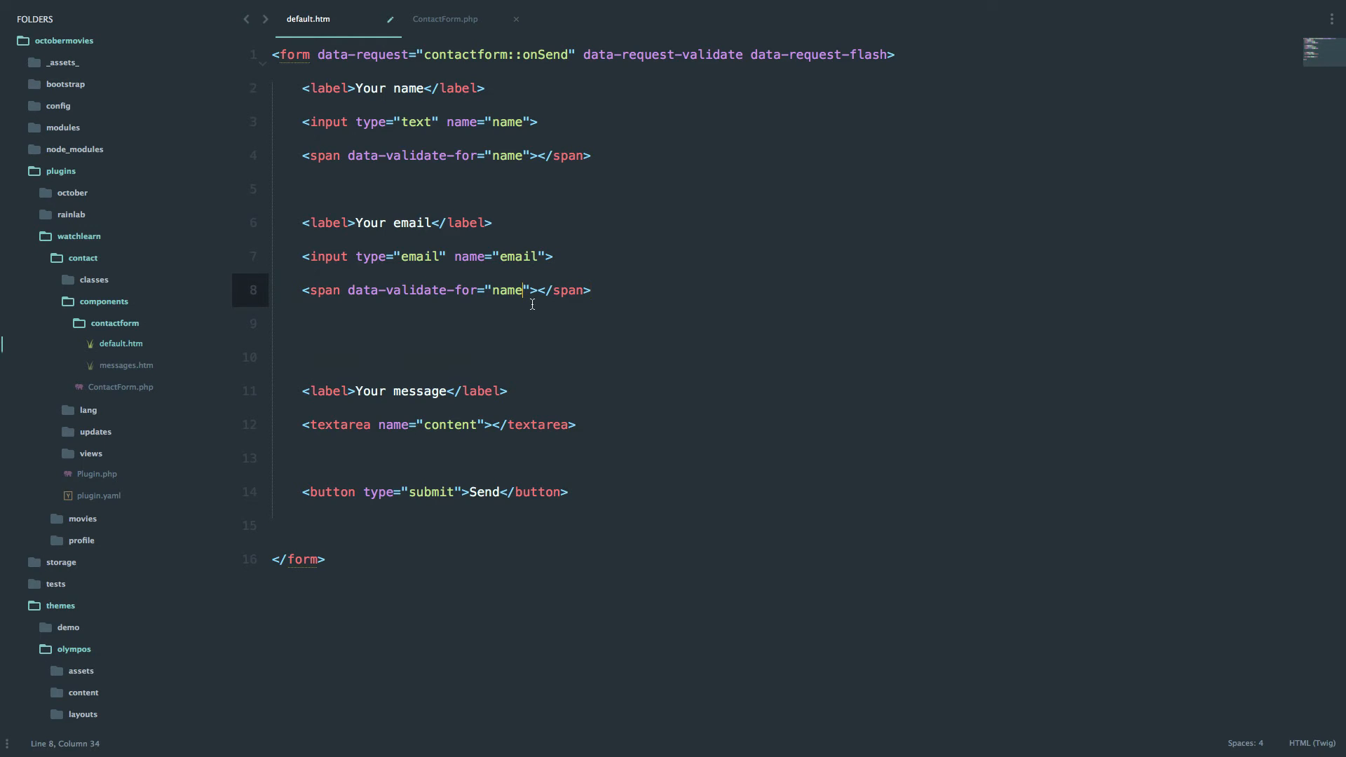
text(email)
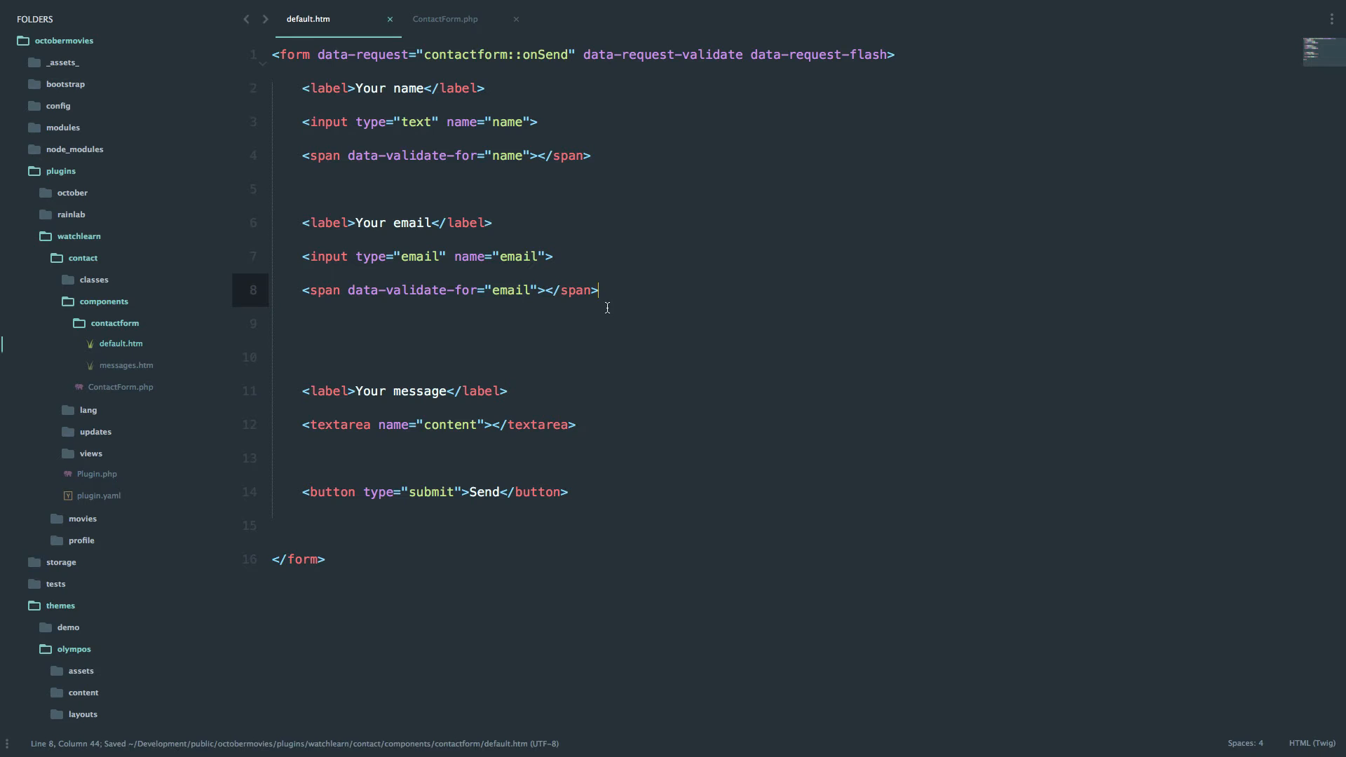
Add $data = post(); to the onSend handler in ContactForm.php.
click(444, 19)
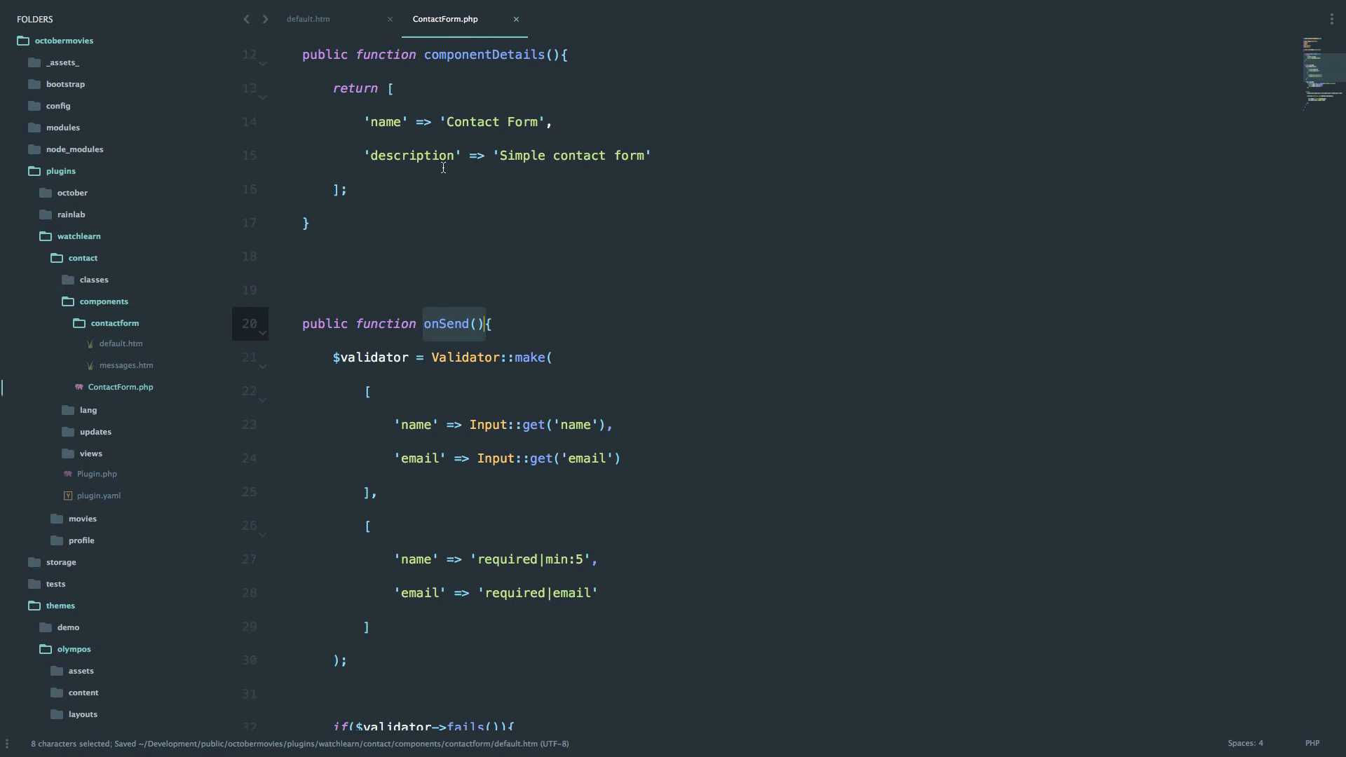
scroll(down, 3)
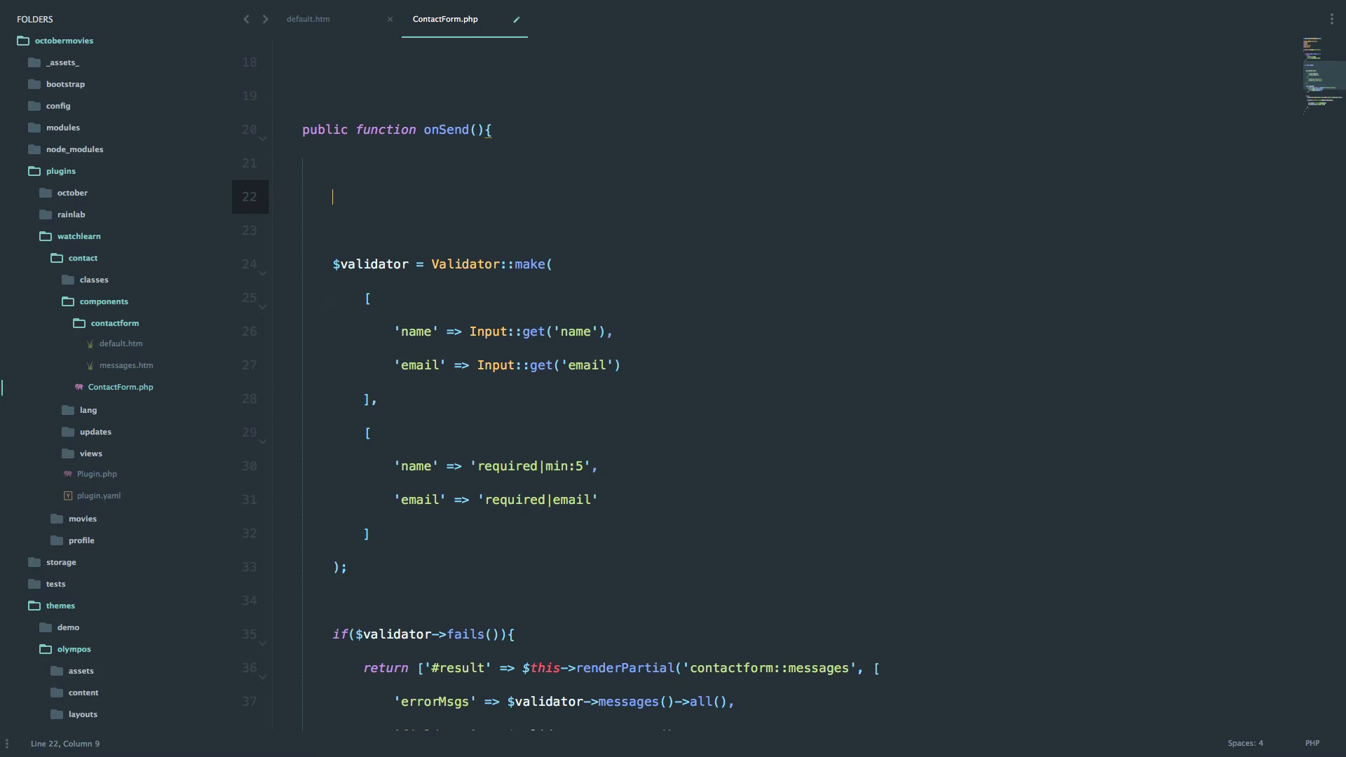
text($data = post();)
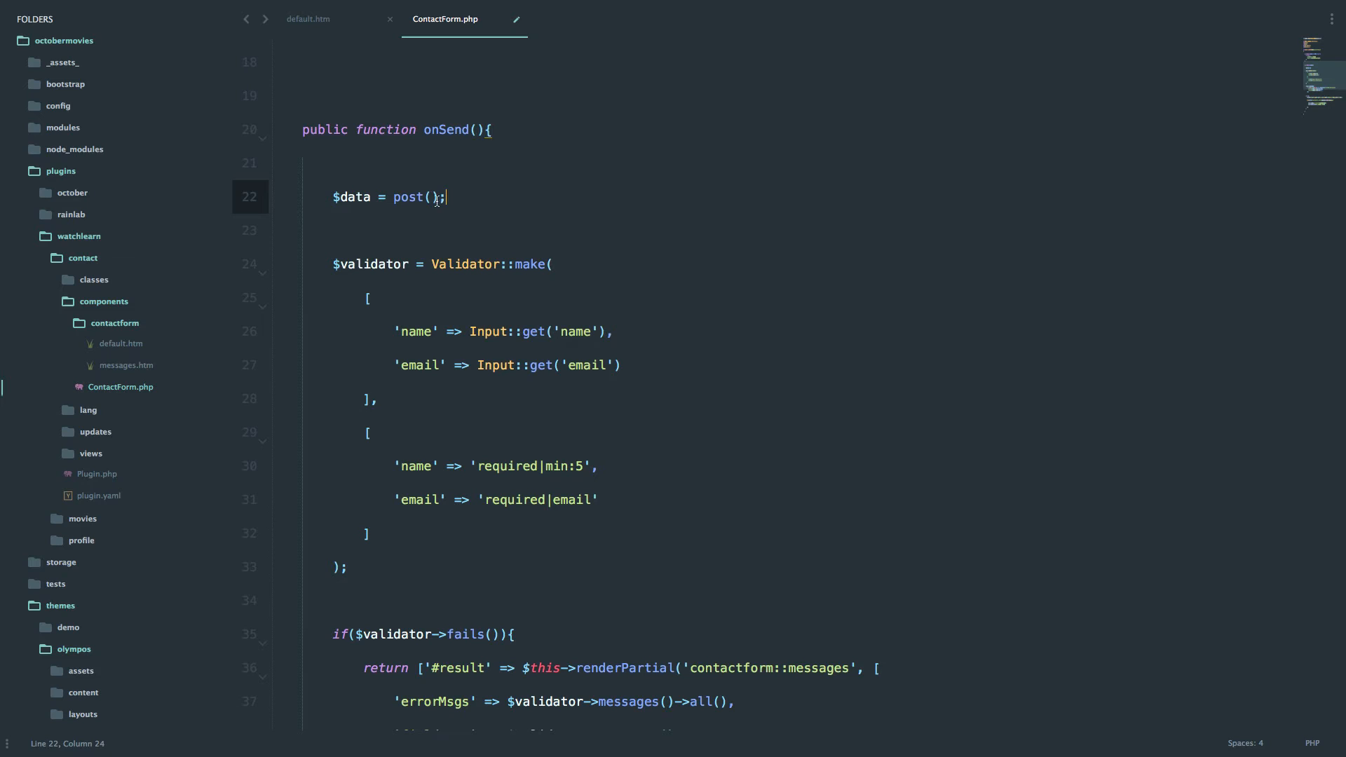
double_click(409, 196)
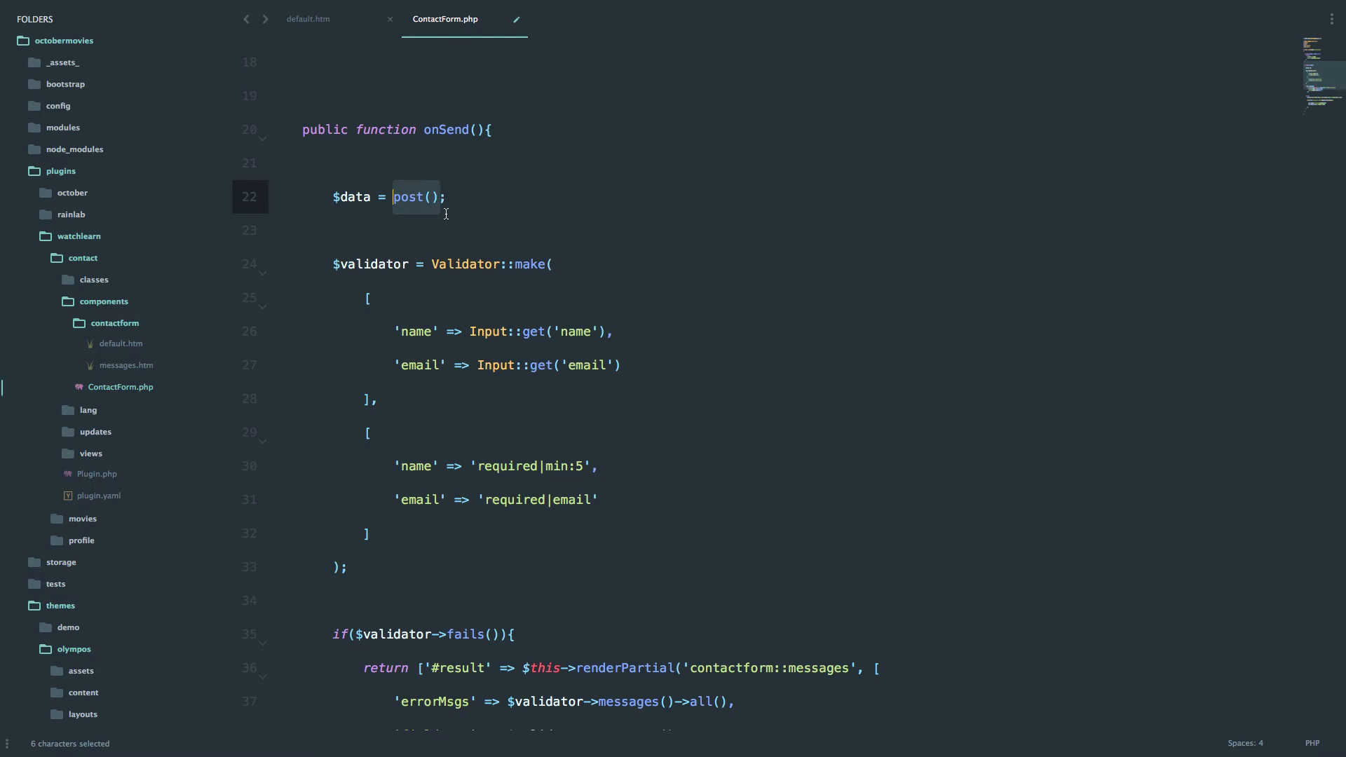
Rename the rules array to $rules and delete the old input-gathering code.
scroll(down, 3)
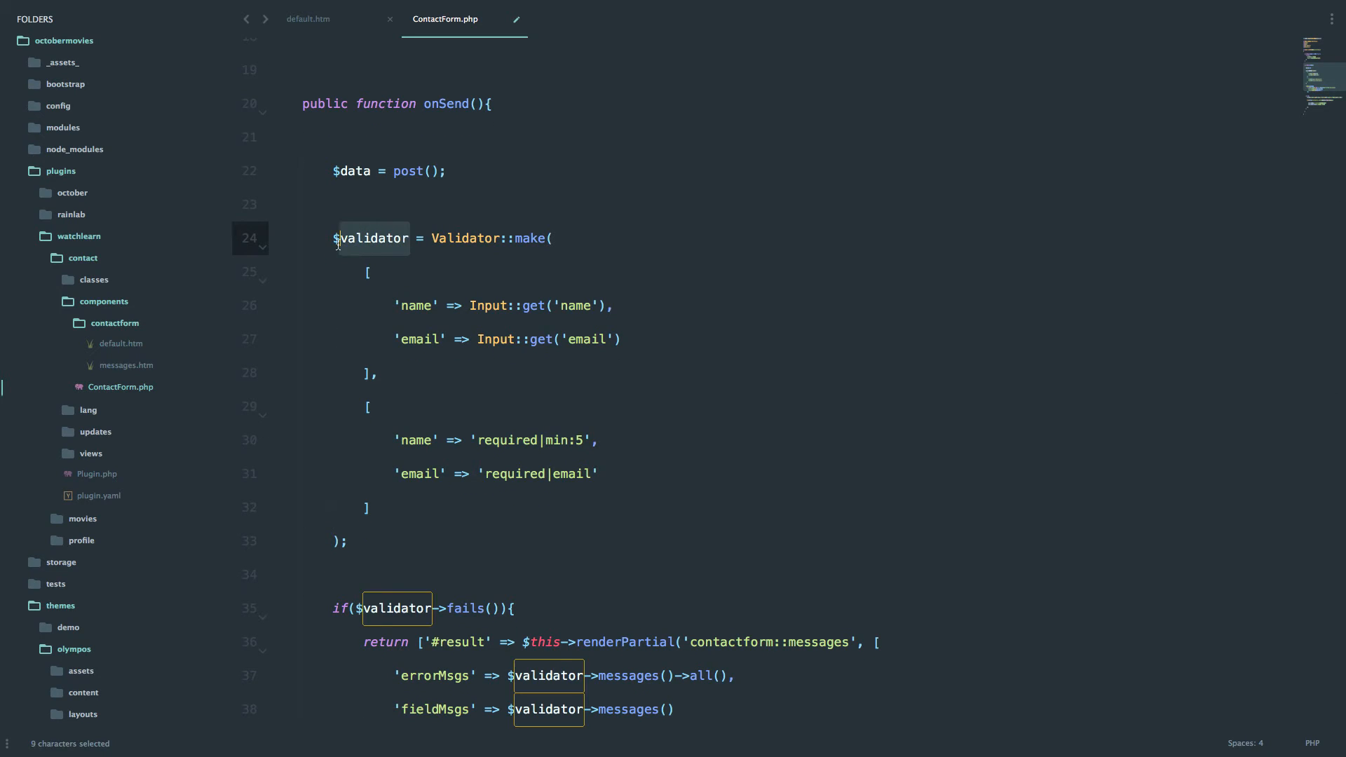
text(rules)
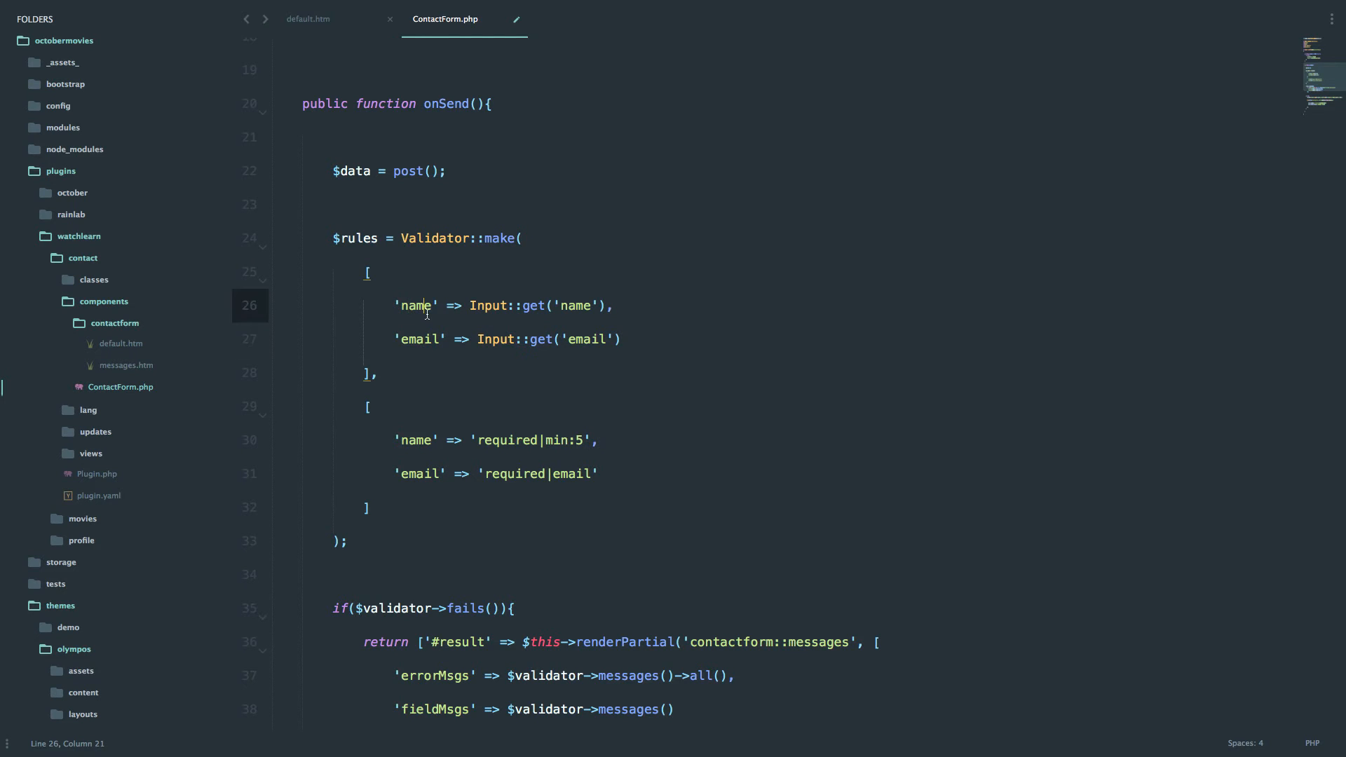
drag(399, 238, 375, 374)
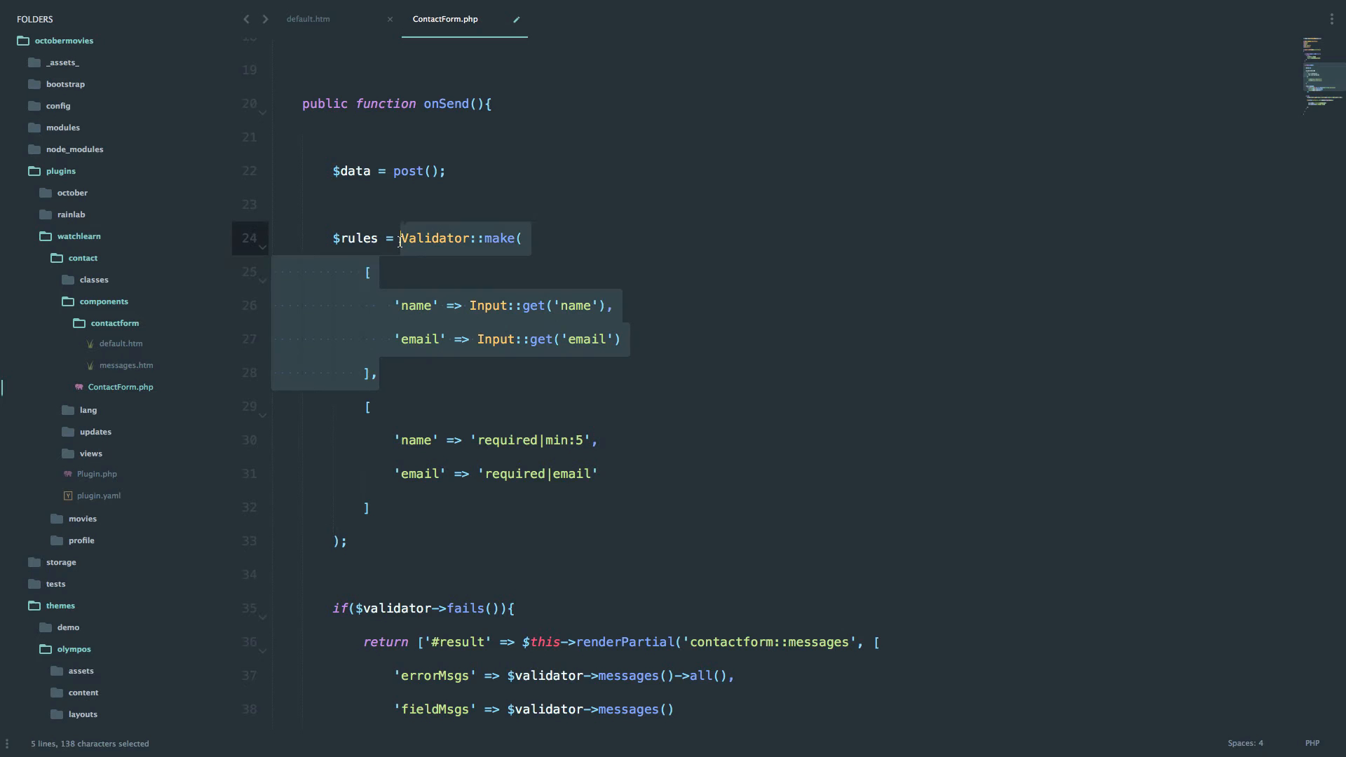
key(Delete)
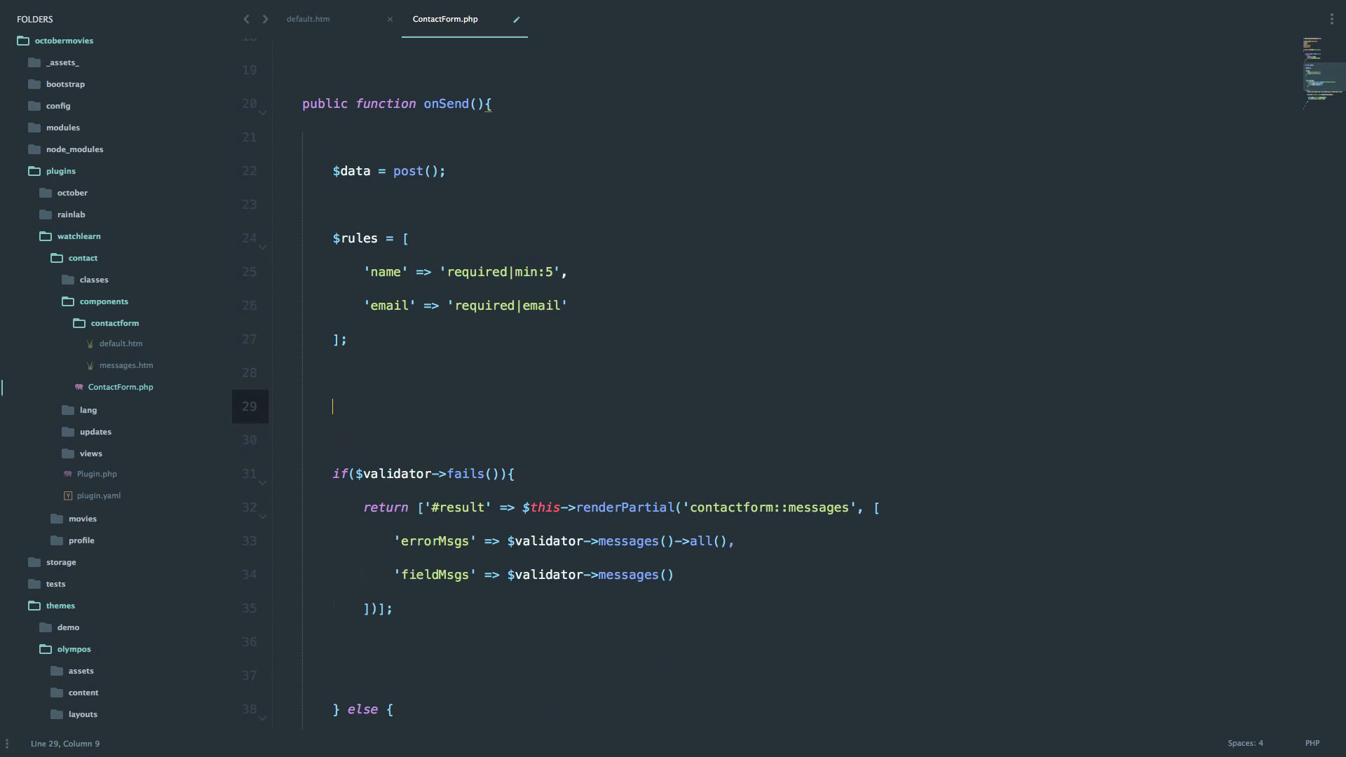
Write $validator = Validator::make($data, $rules);.
text($validator =)
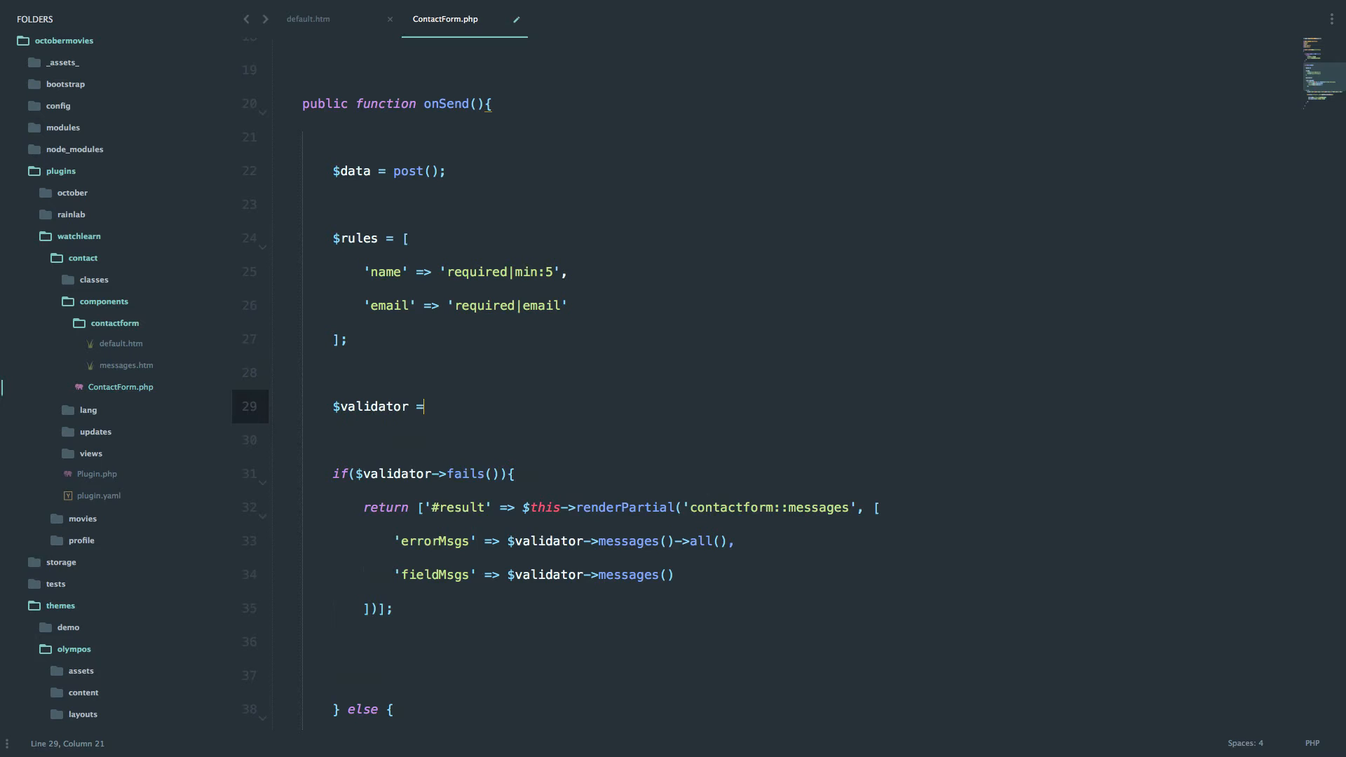
text(Validator::make()
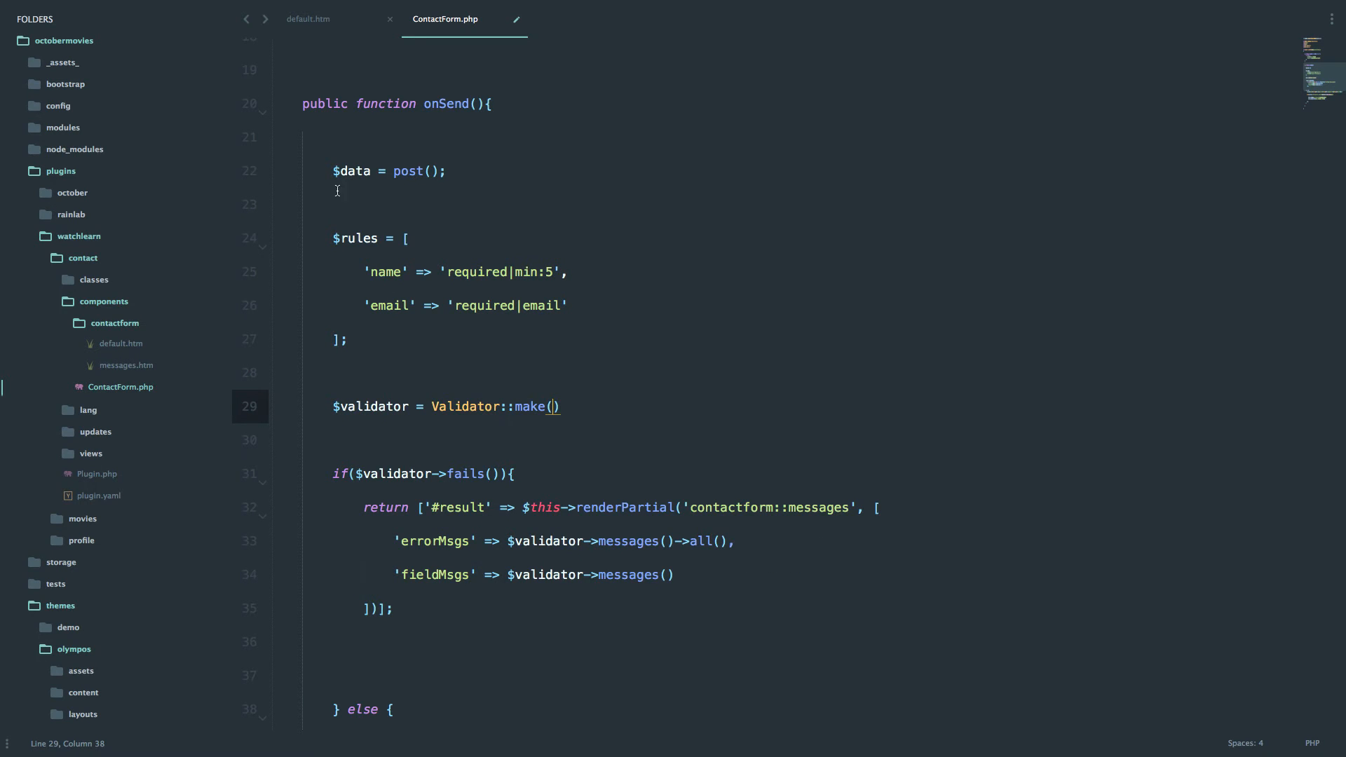
mouse_move(377, 326)
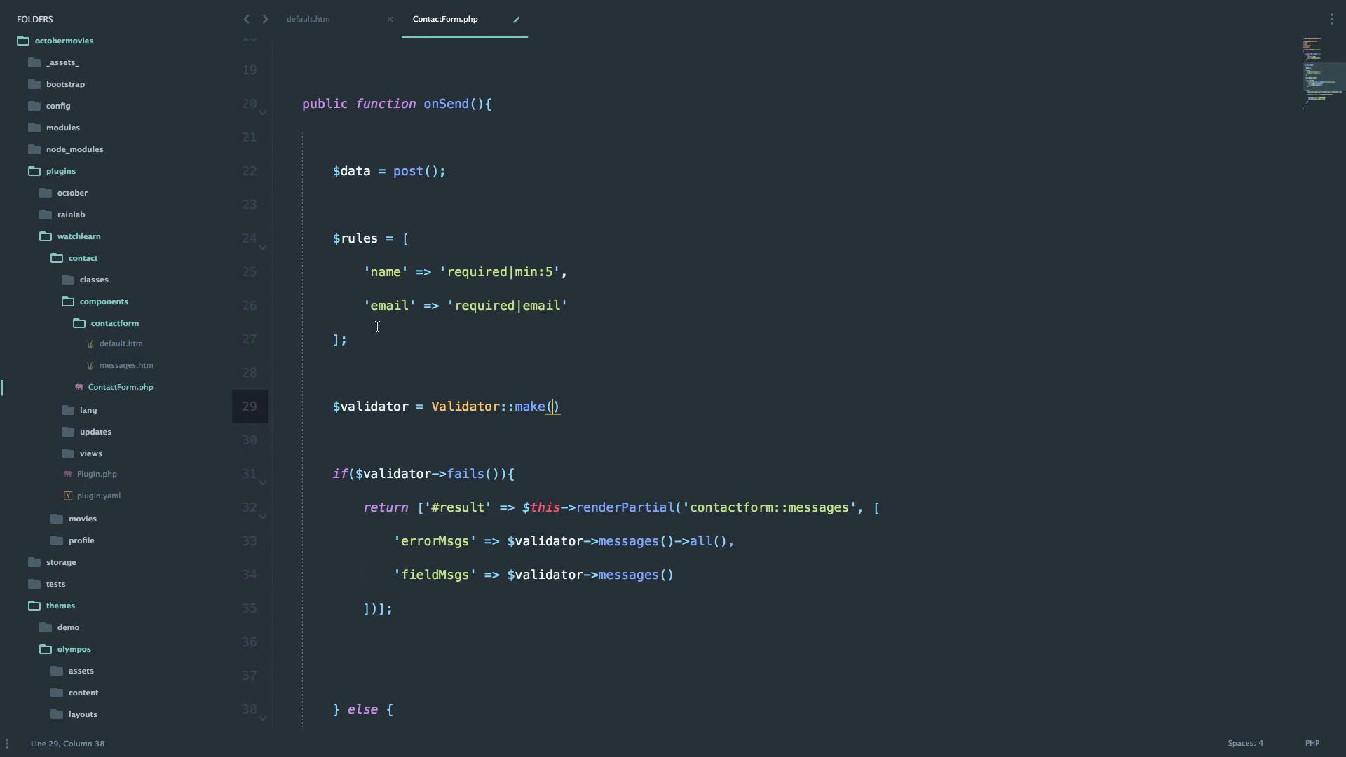
text($data)
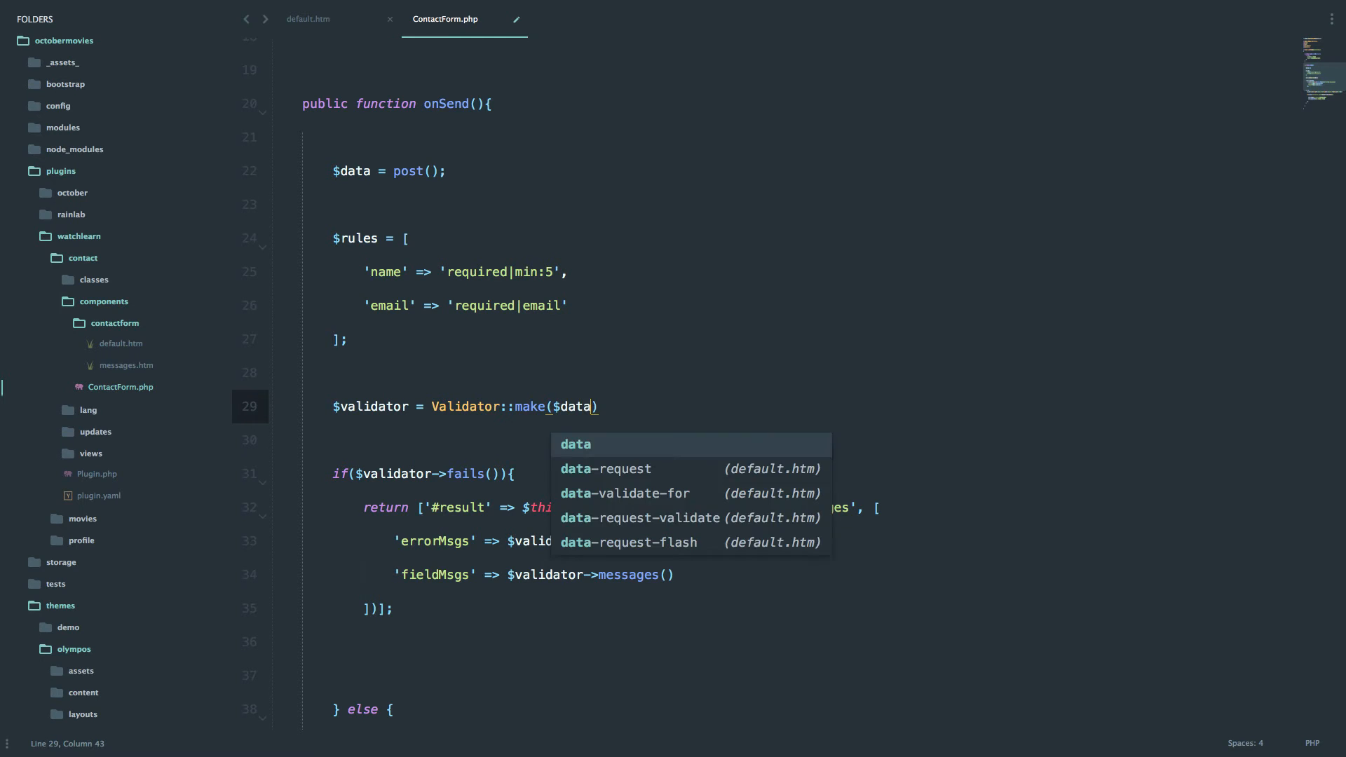
text(, $rules);)
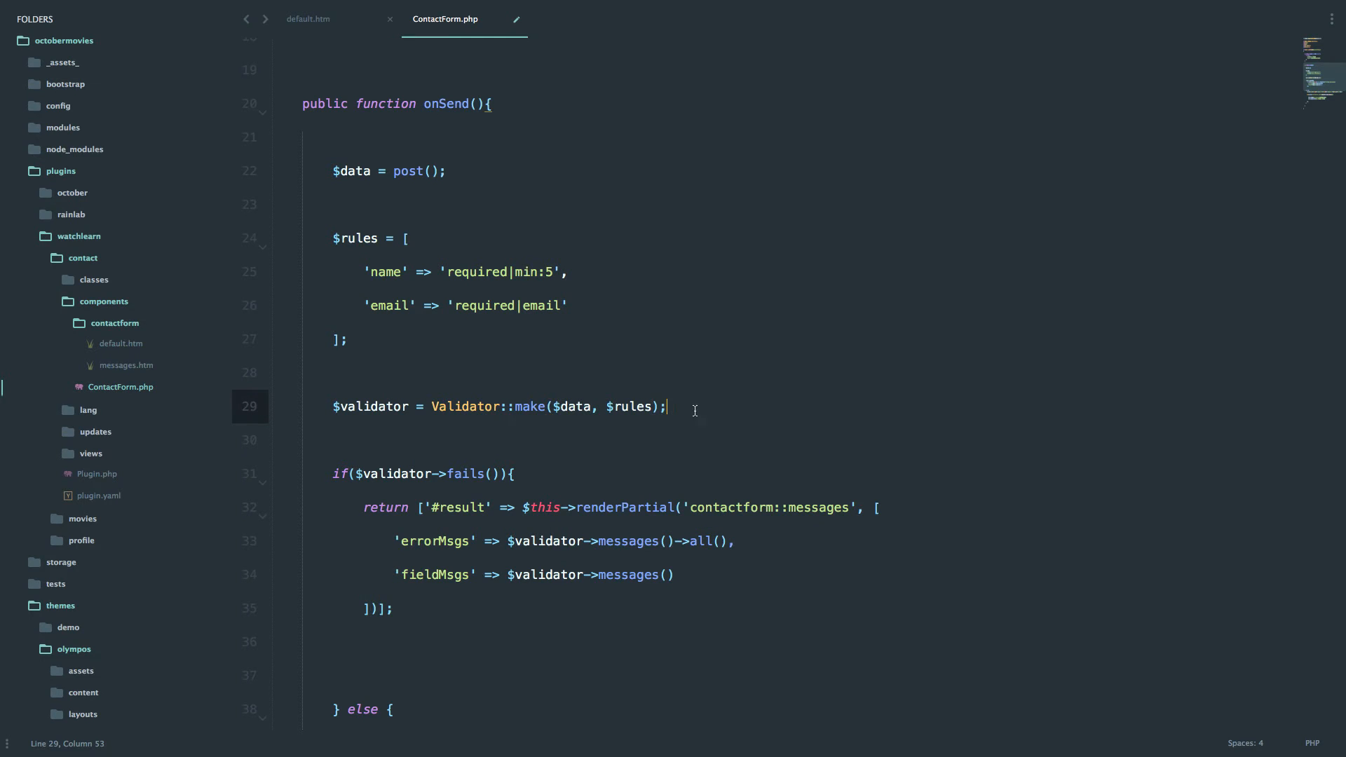
Compare the docs' onDoSomething ValidationException example with ContactForm.php's failed-validation branch.
scroll(down, 3)
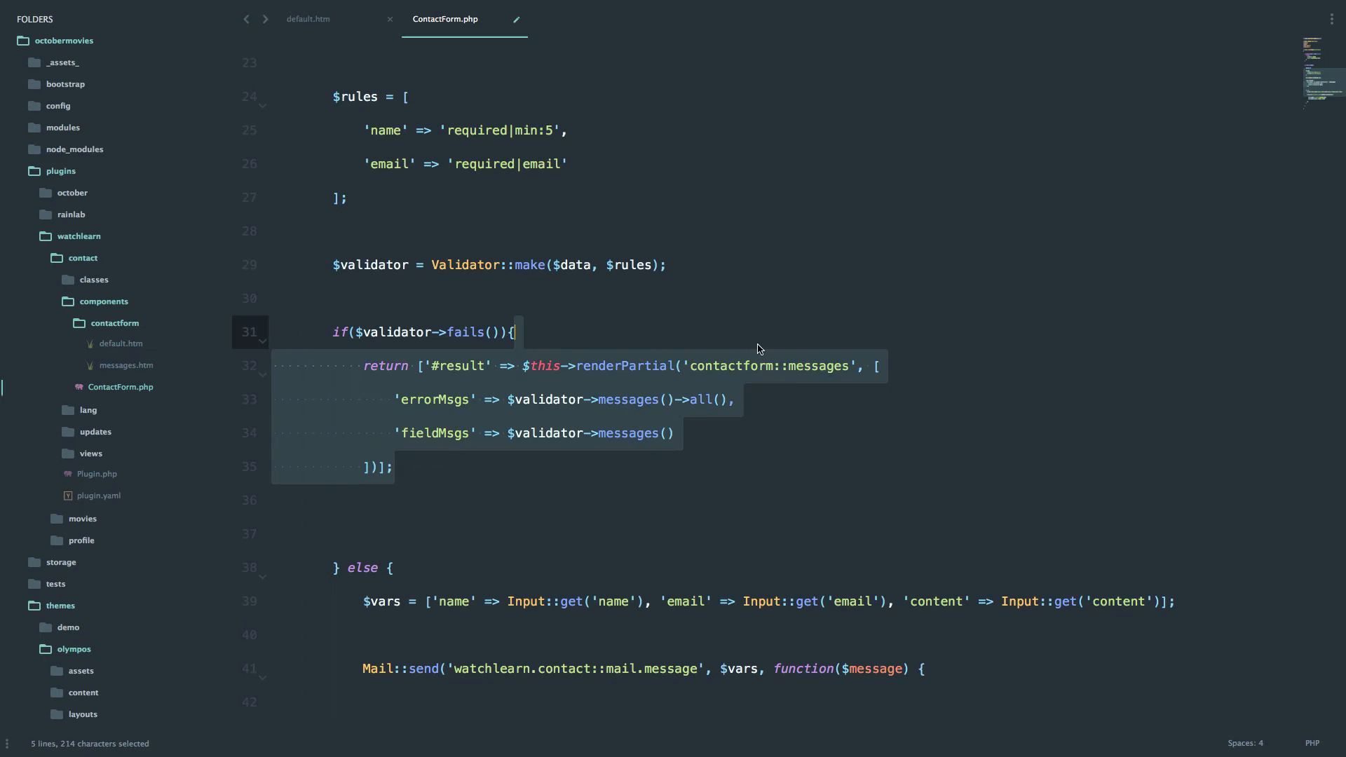
key(Delete)
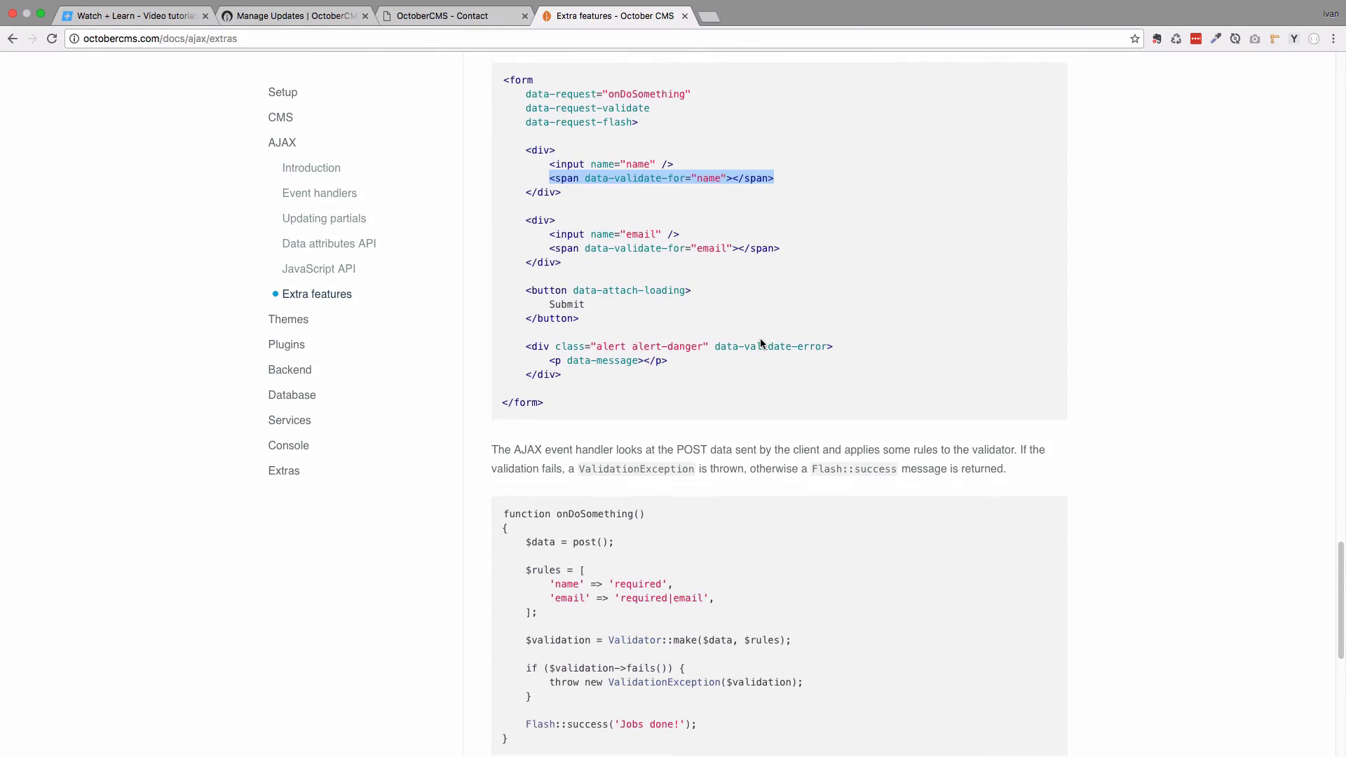
scroll(down, 3)
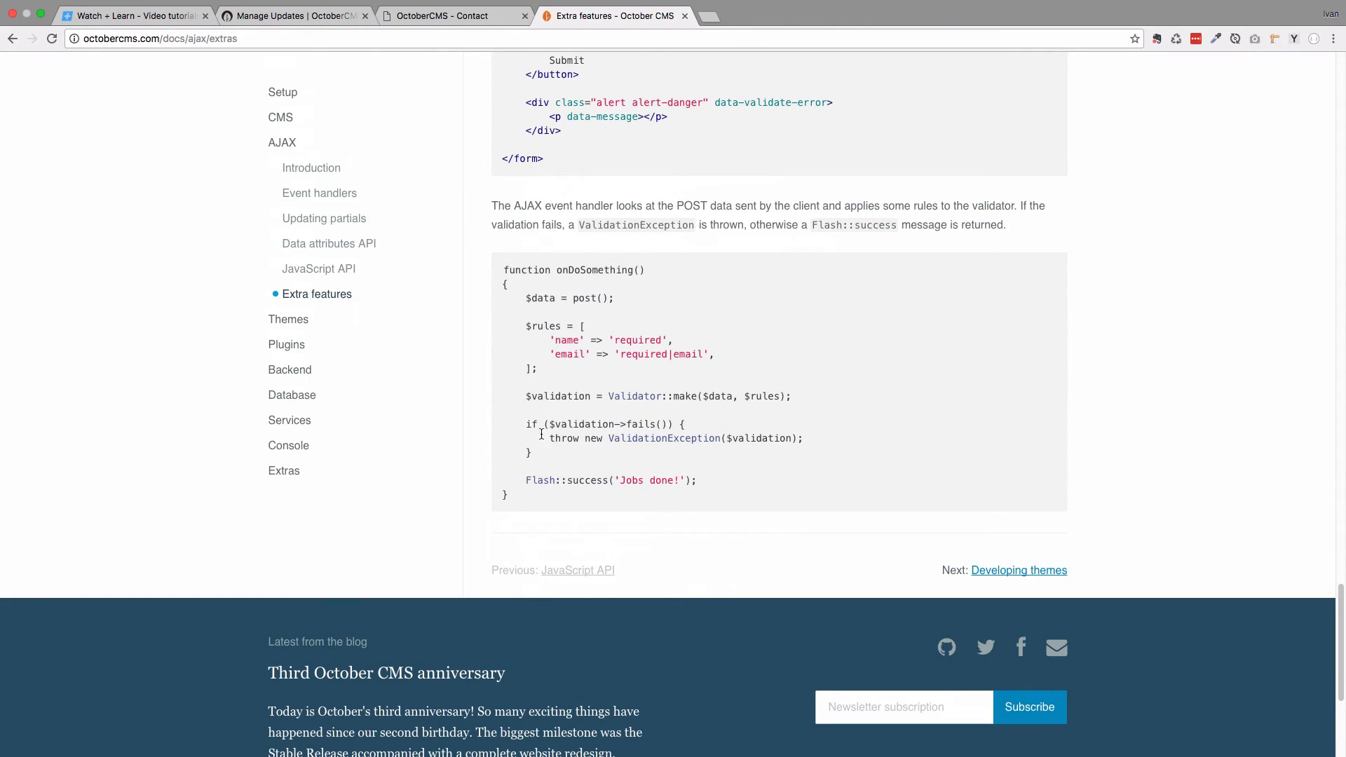
drag(554, 437, 803, 438)
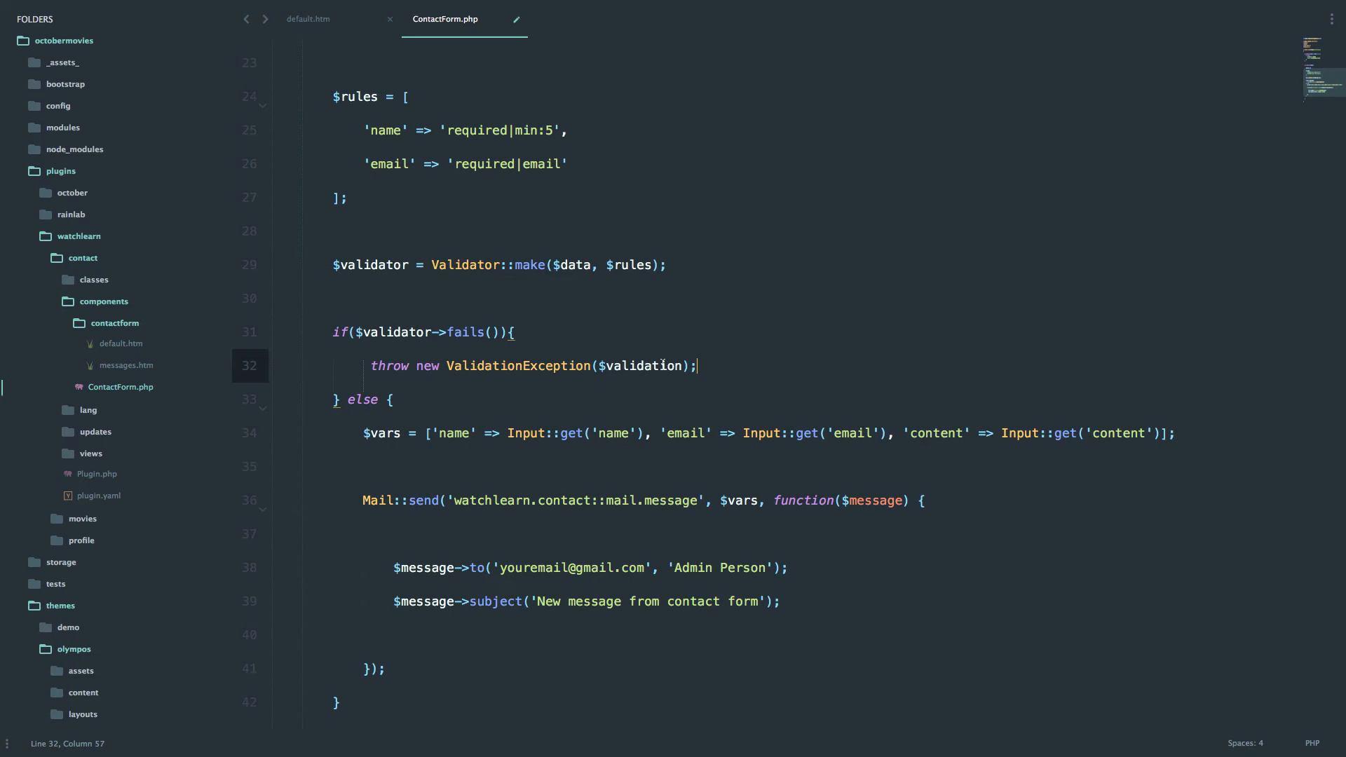
Rename $validation to $validator in the ValidationException throw and save ContactForm.php.
click(401, 265)
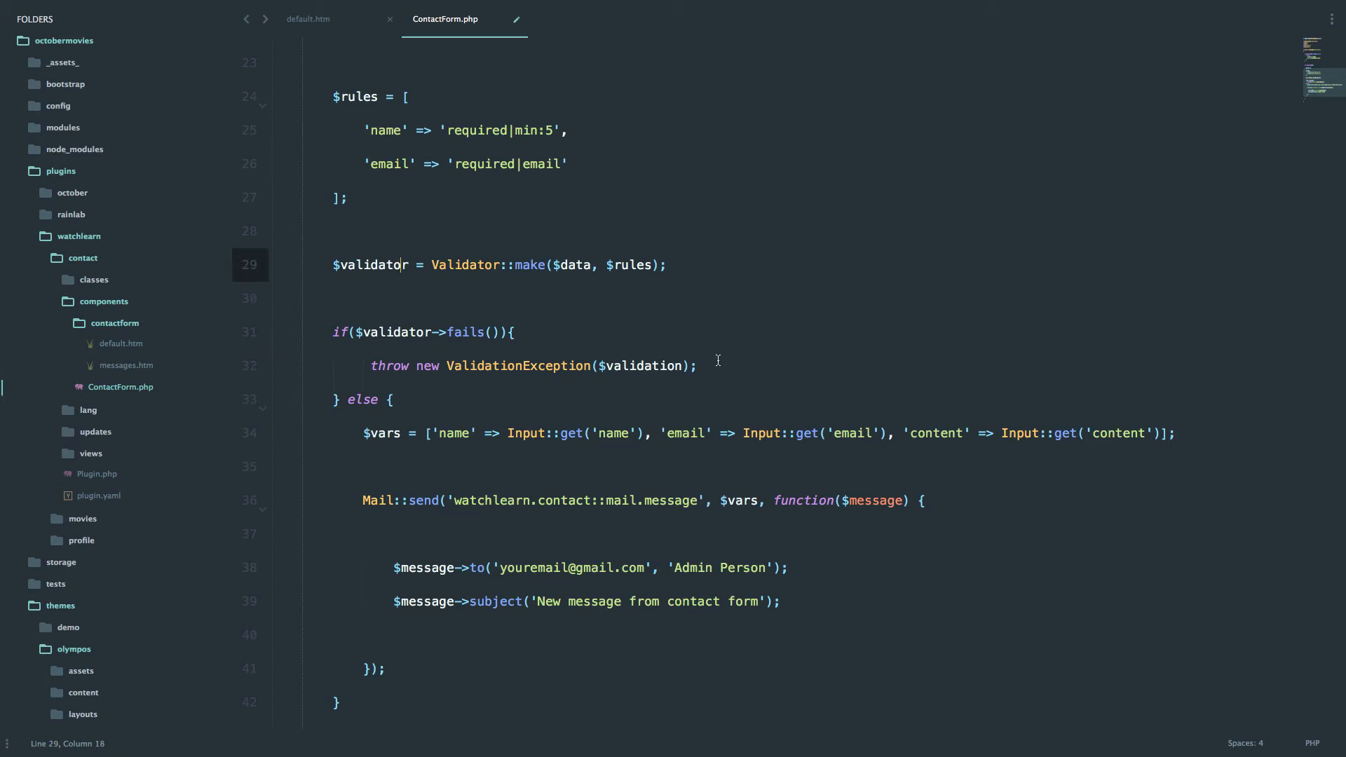
click(682, 366)
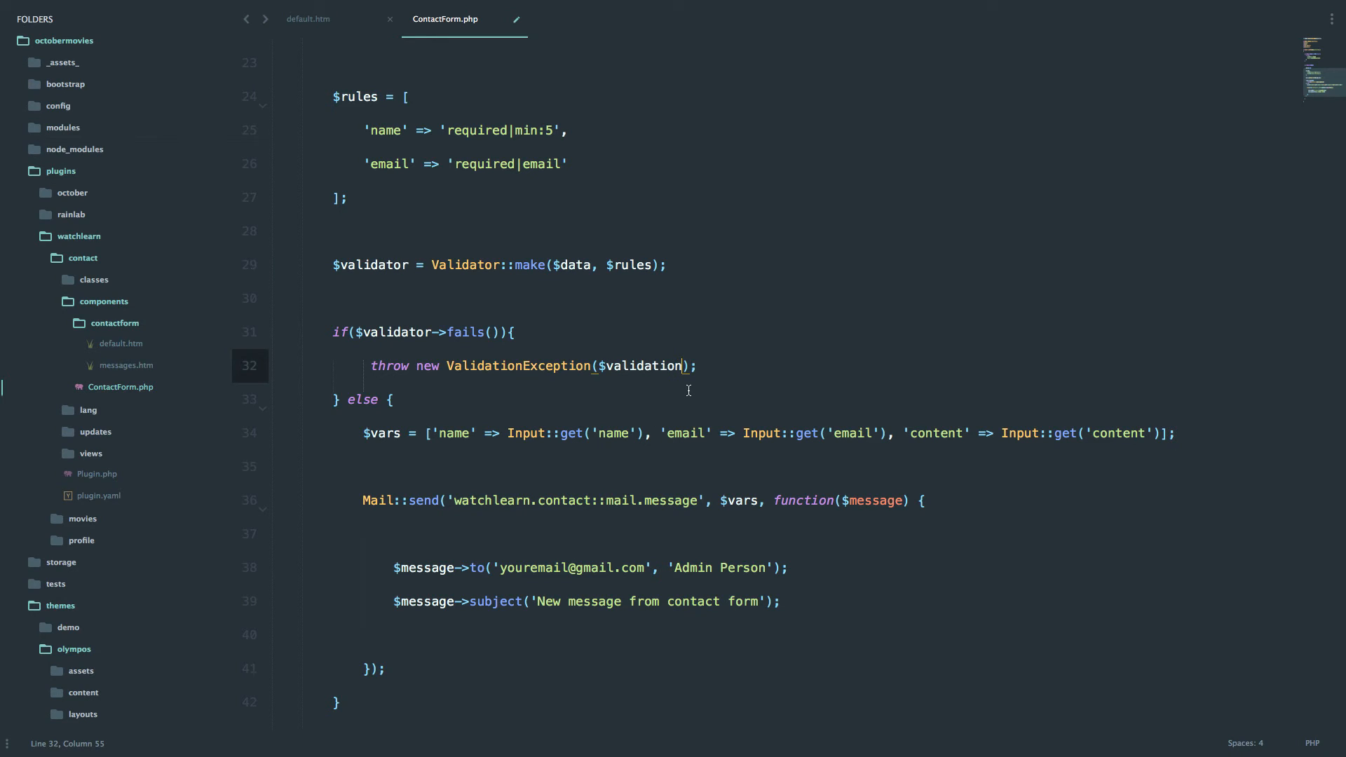
key(Backspace)
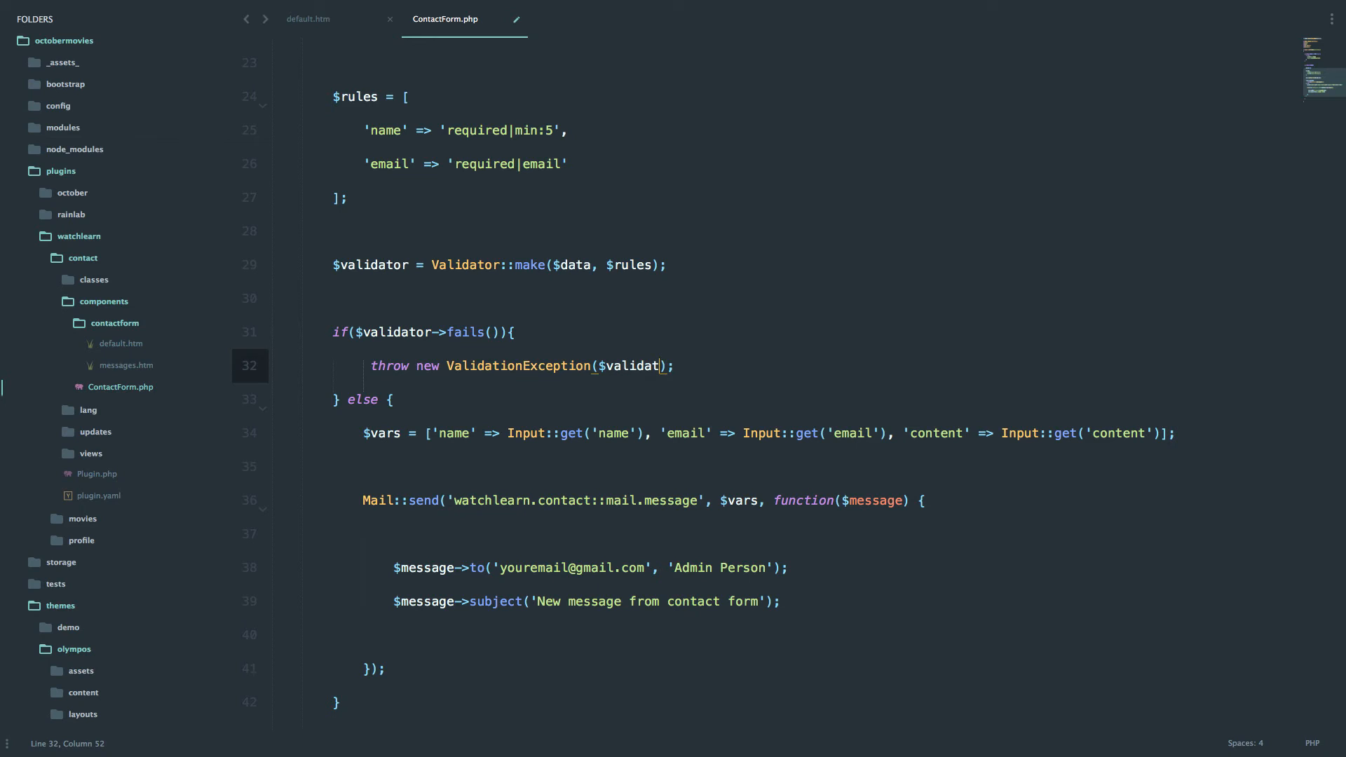
text(or)
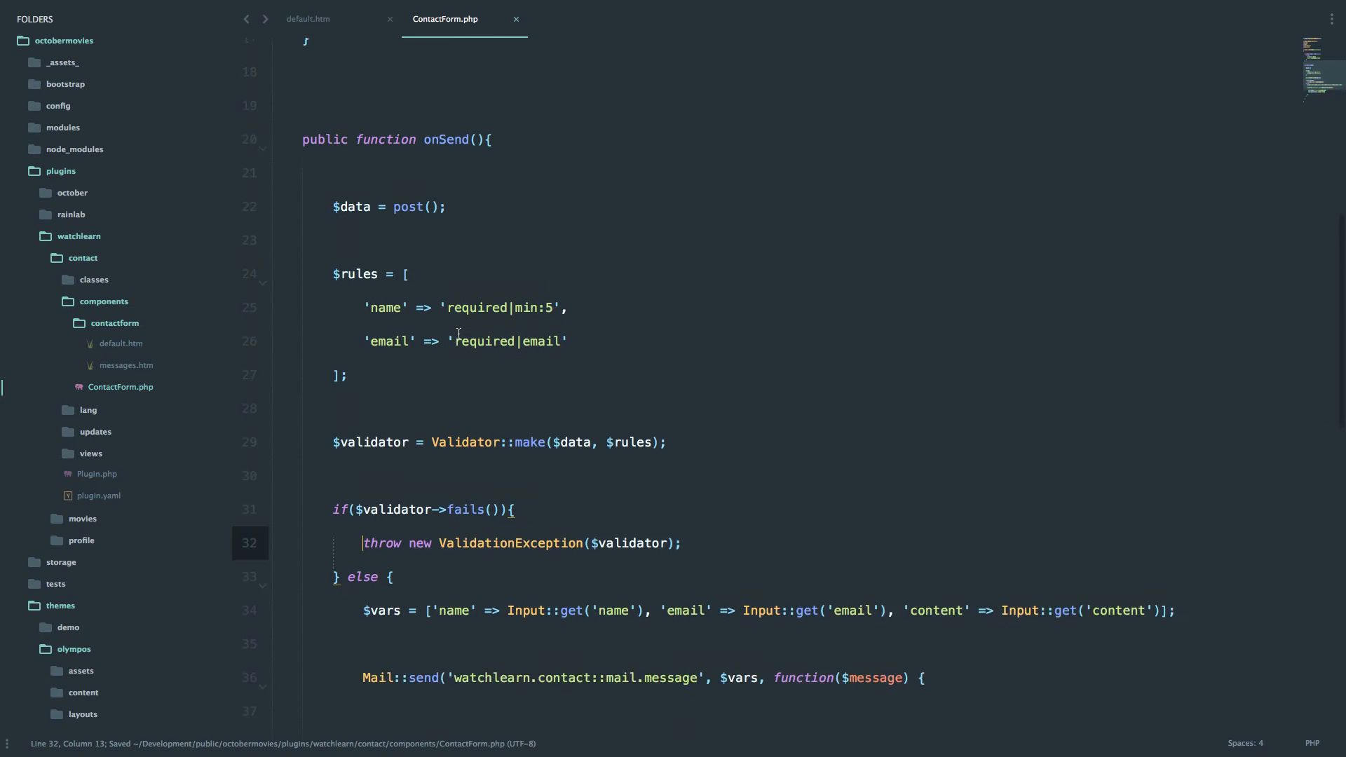
scroll(down, 3)
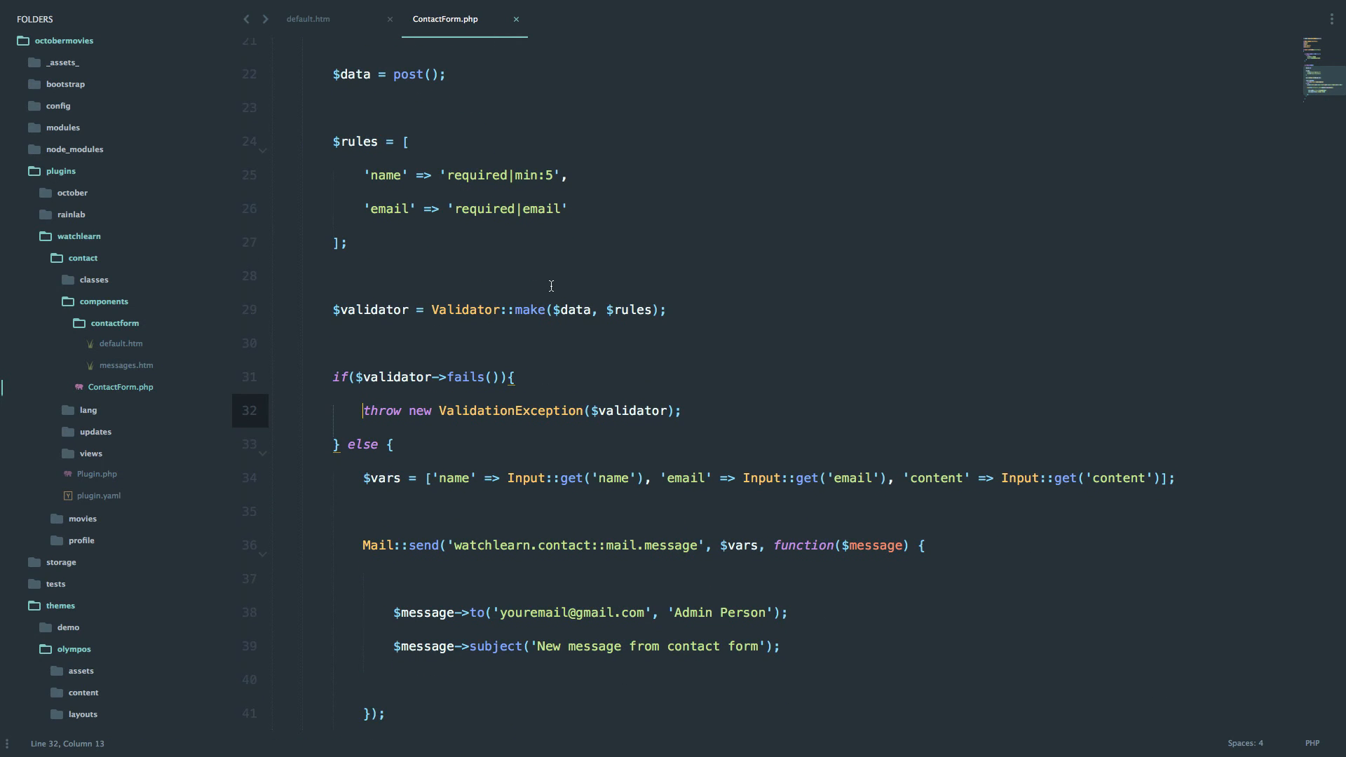
click(454, 16)
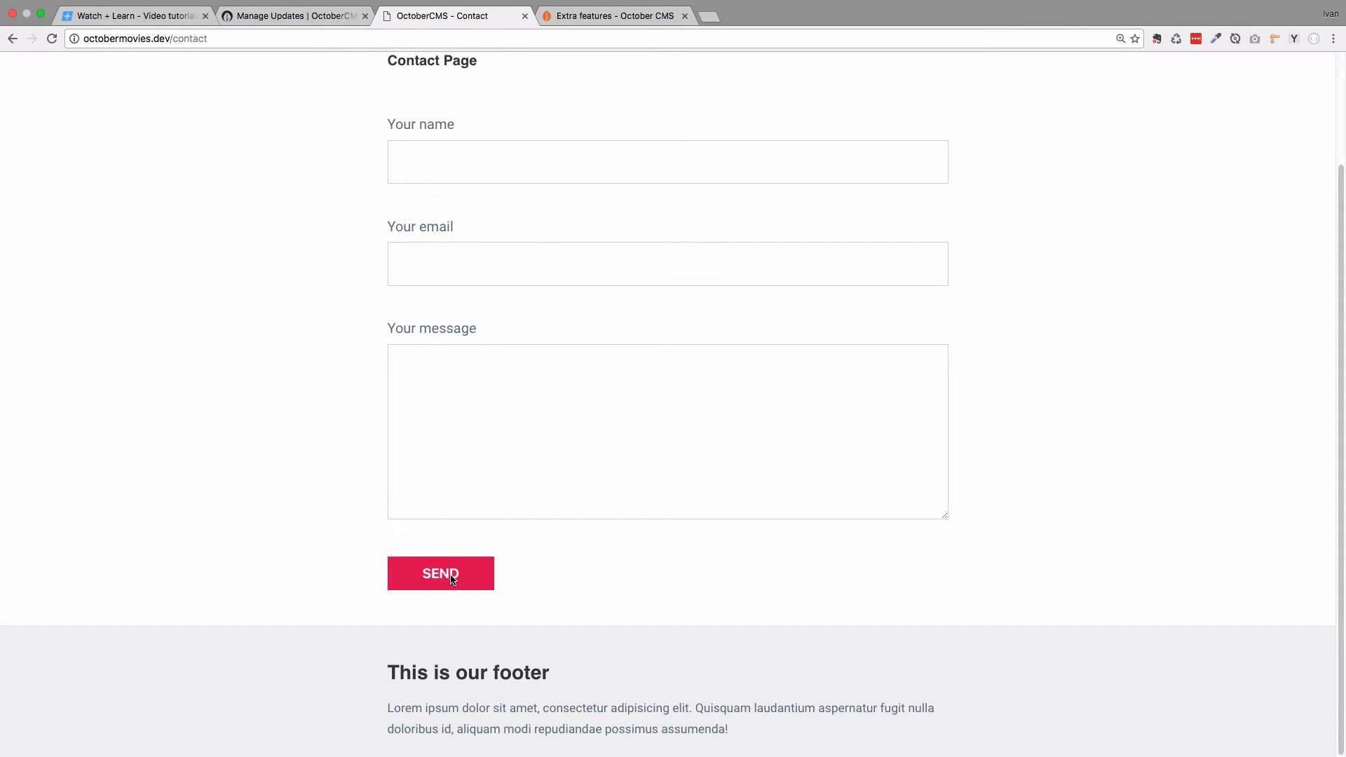
Submit the empty form and note the 'ValidationException not found' error on line 32.
click(440, 573)
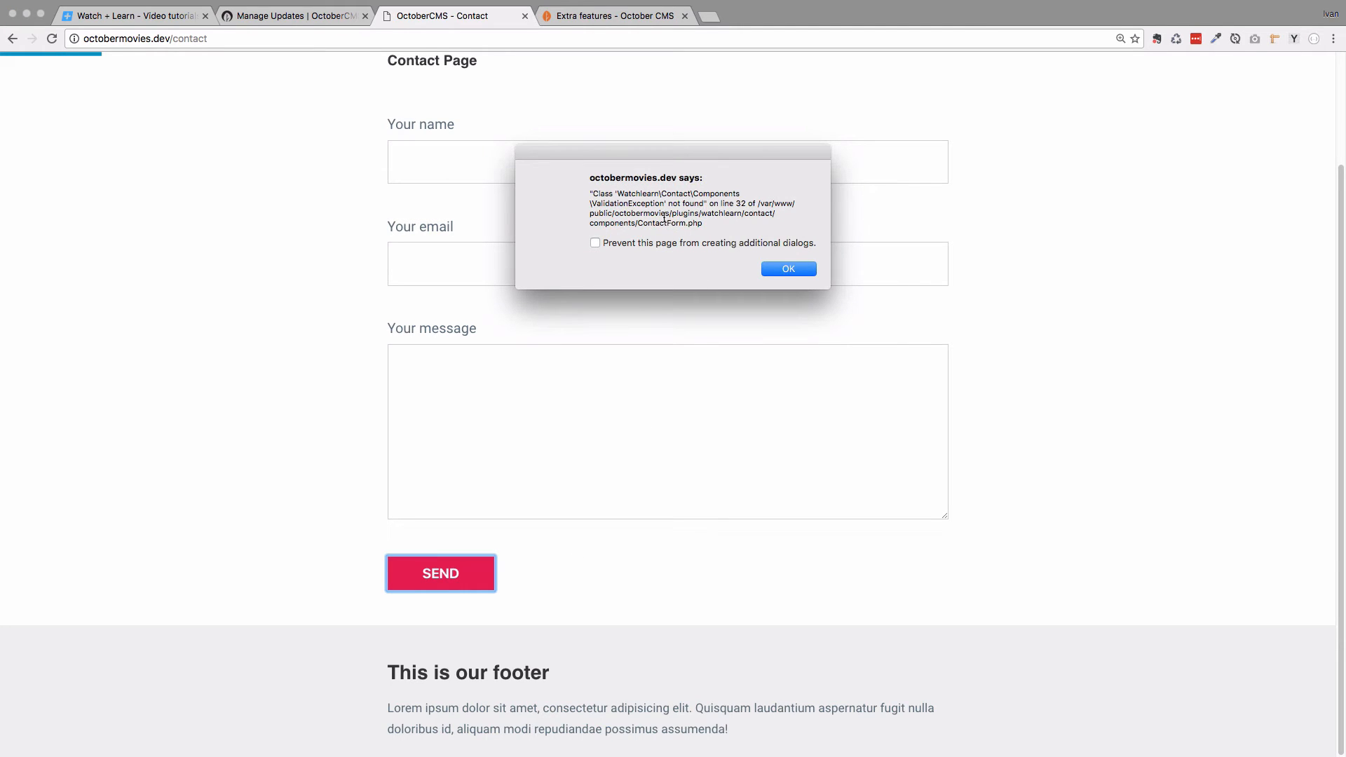
double_click(601, 193)
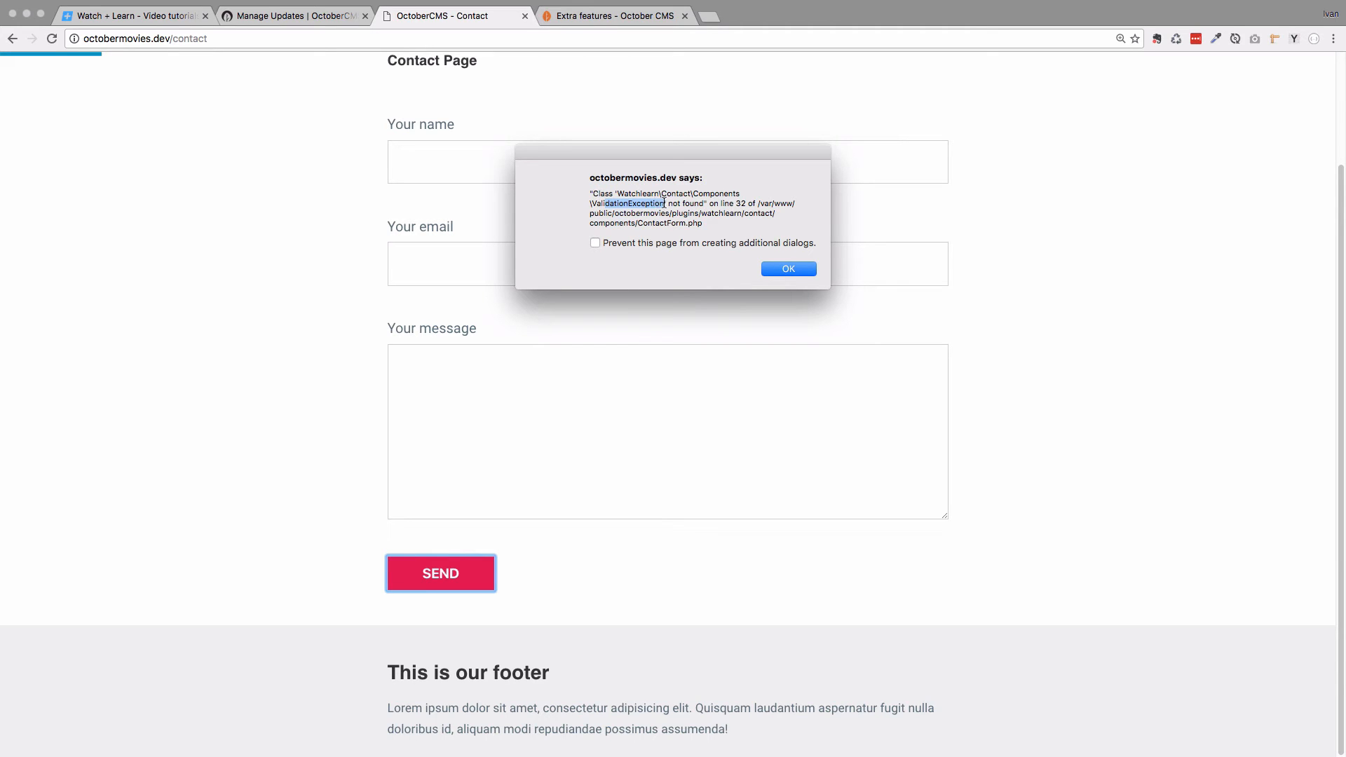
click(786, 268)
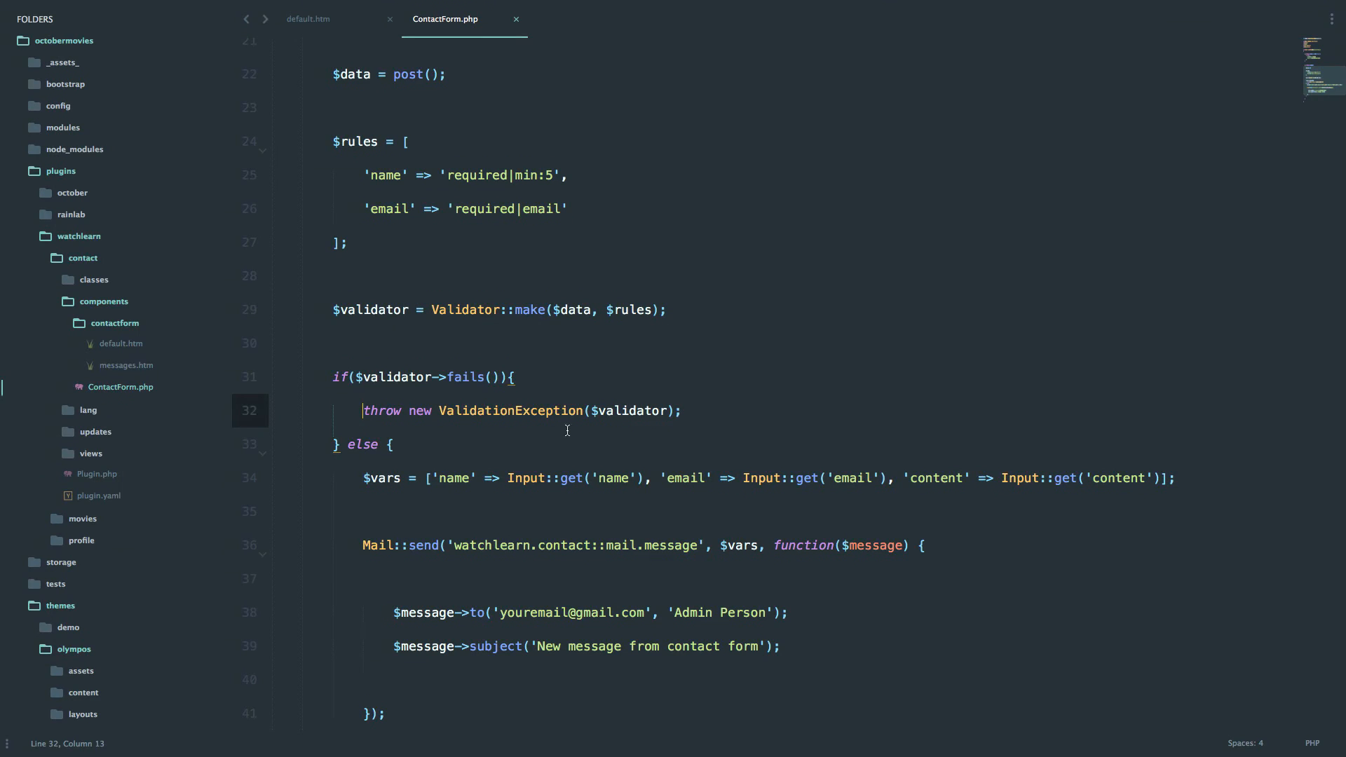
Add 'use ValidationException' below the existing use imports in ContactForm.php.
double_click(509, 410)
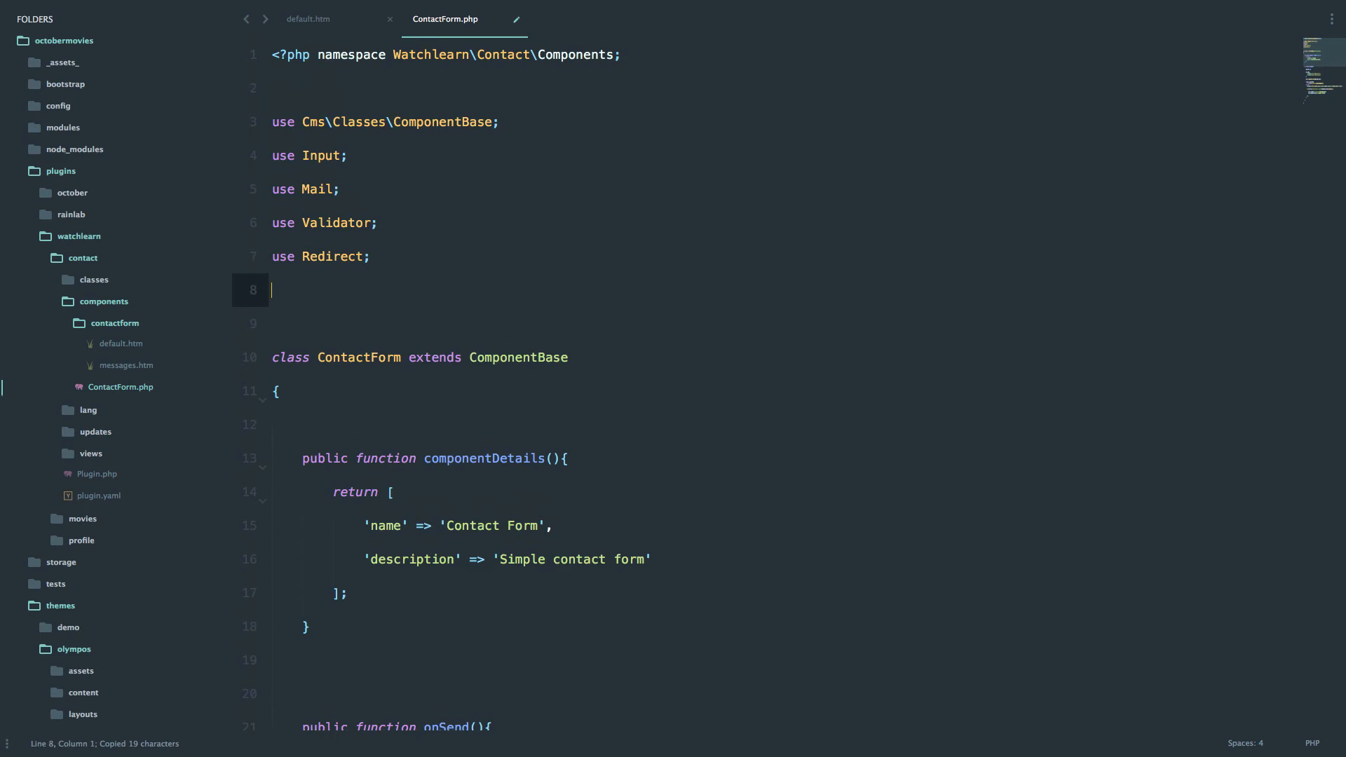
text(use ValidationException)
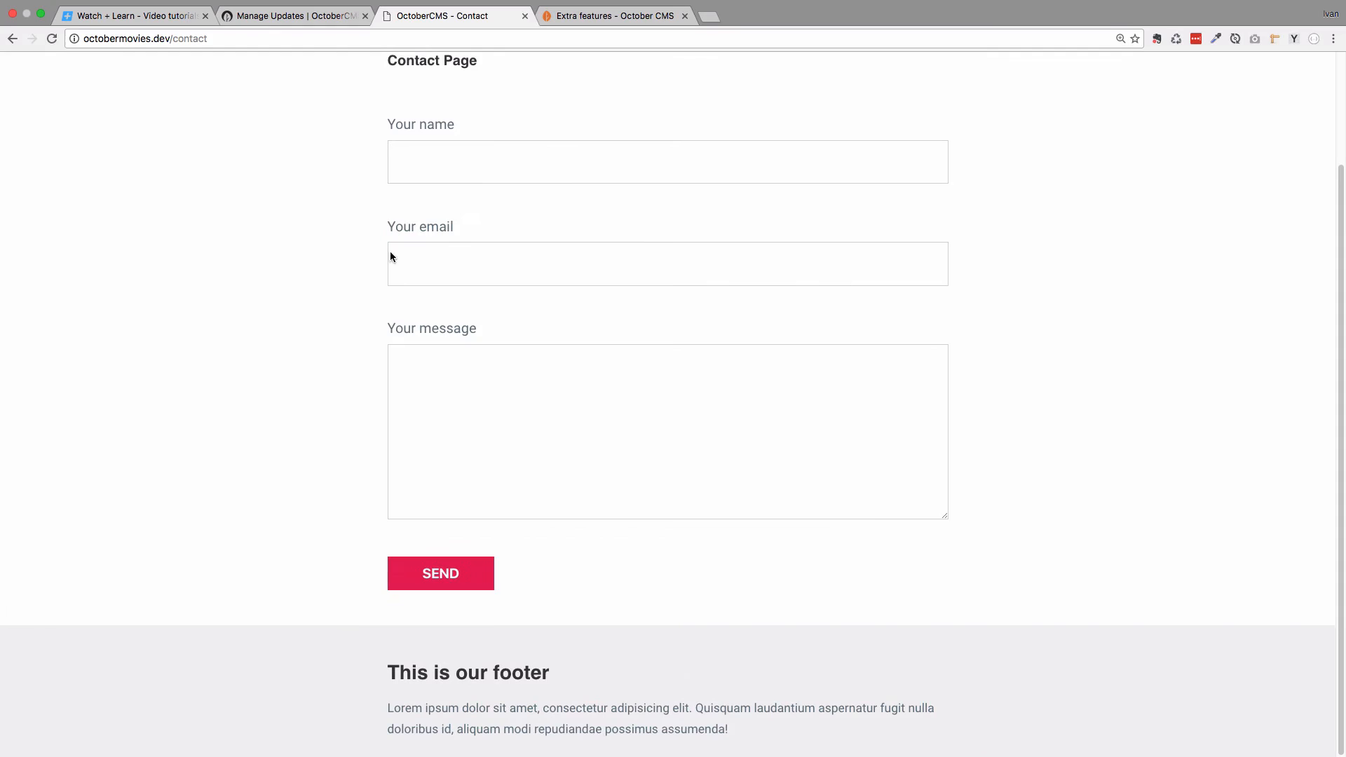
Reload and resubmit the empty form until inline name and email required messages appear.
click(441, 574)
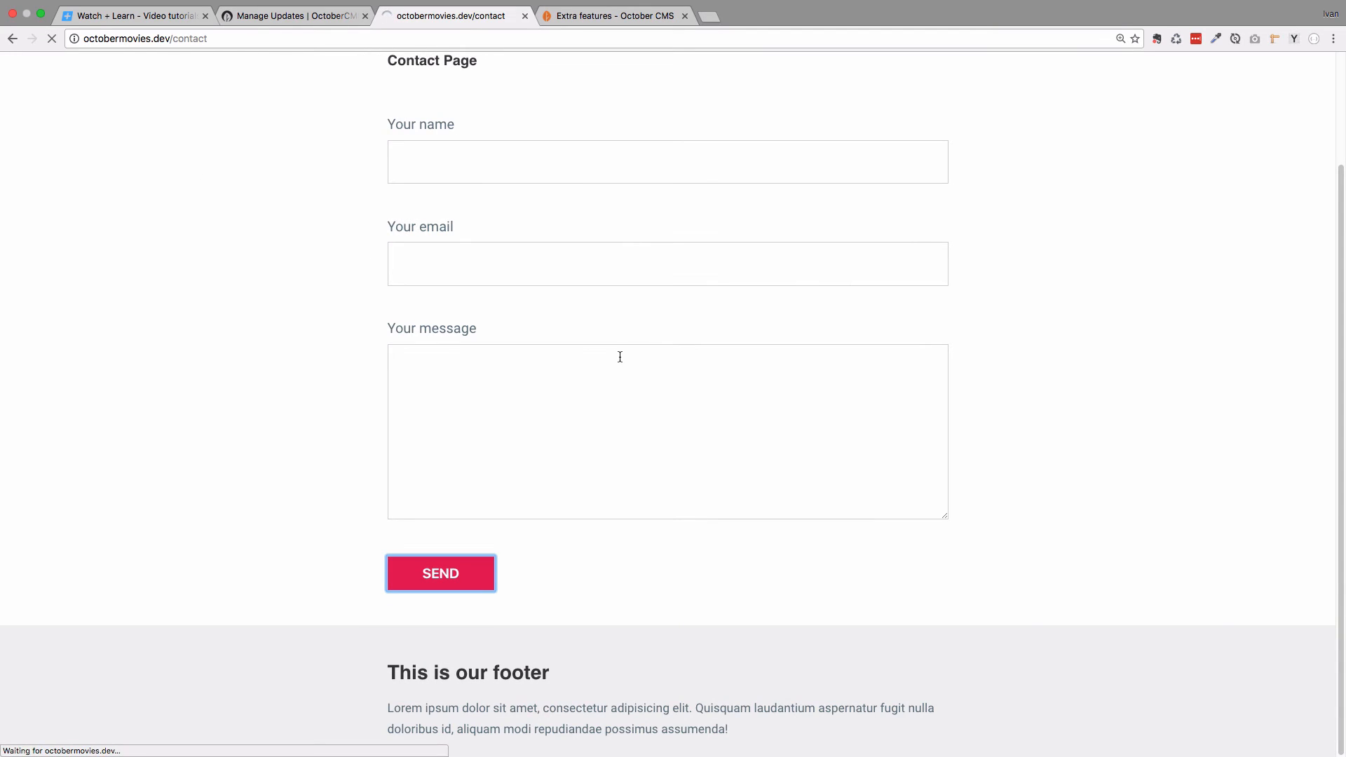
click(440, 573)
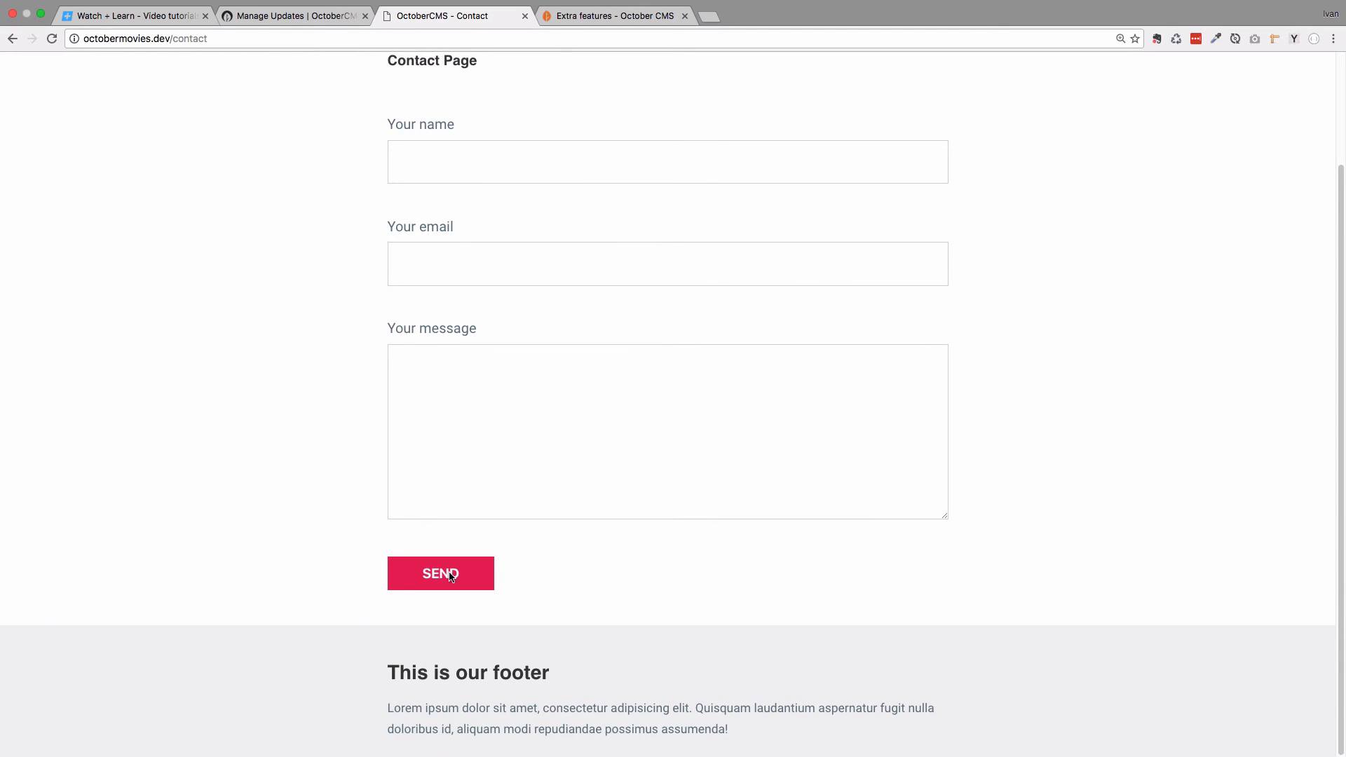
click(440, 574)
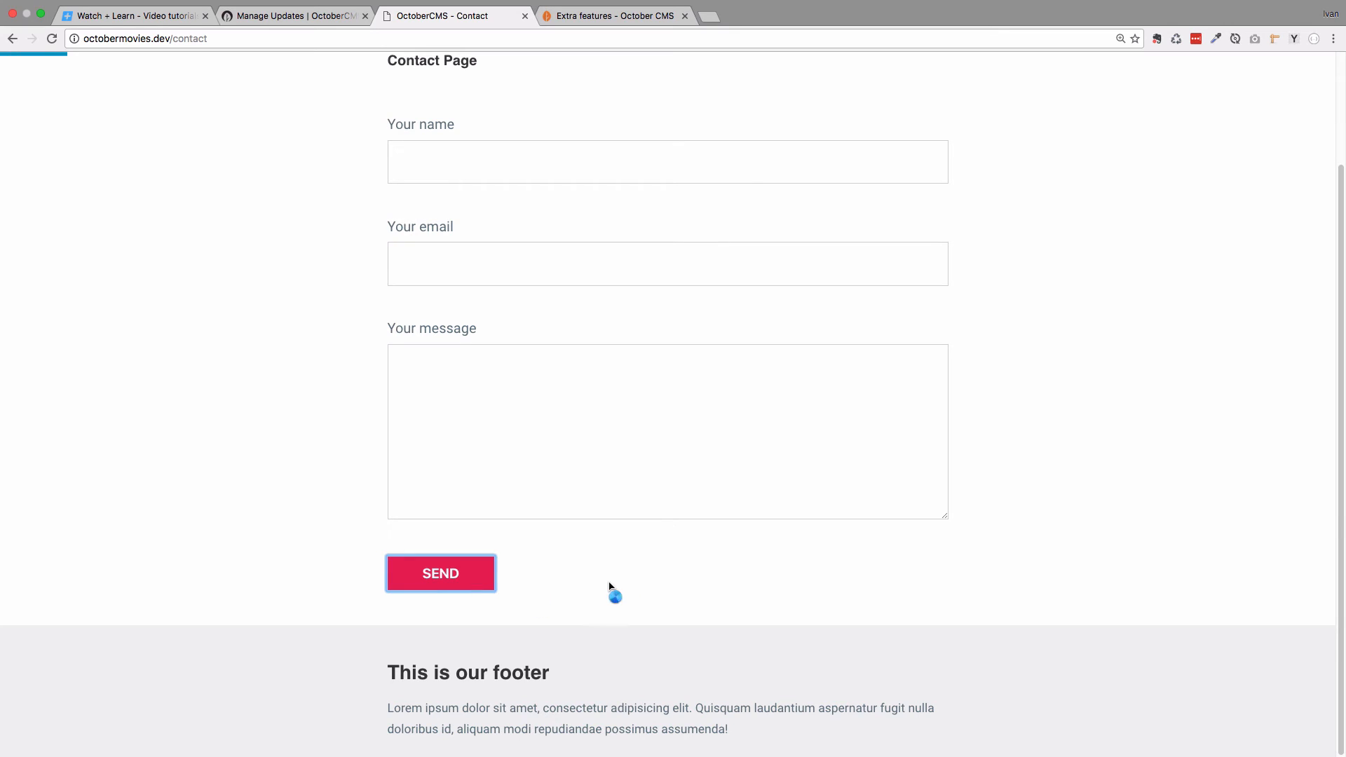
click(440, 574)
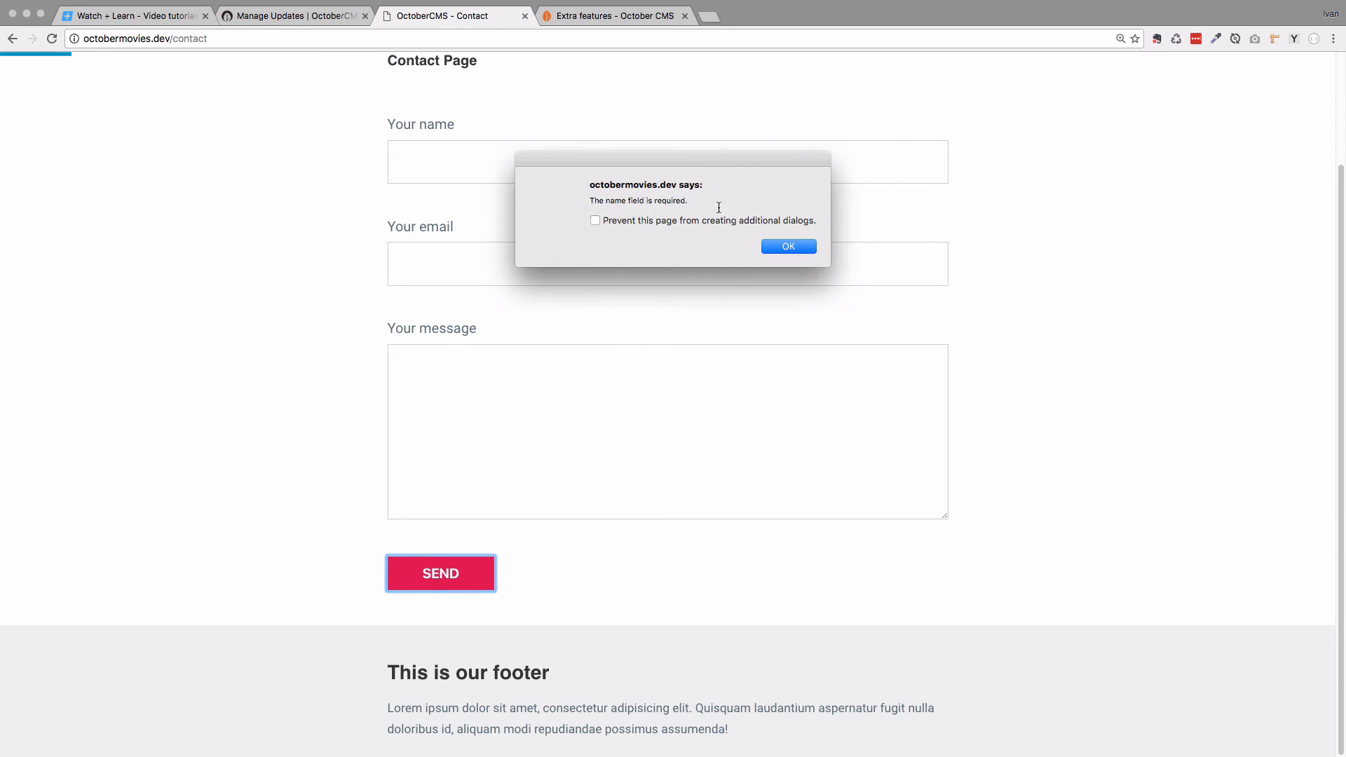
click(786, 246)
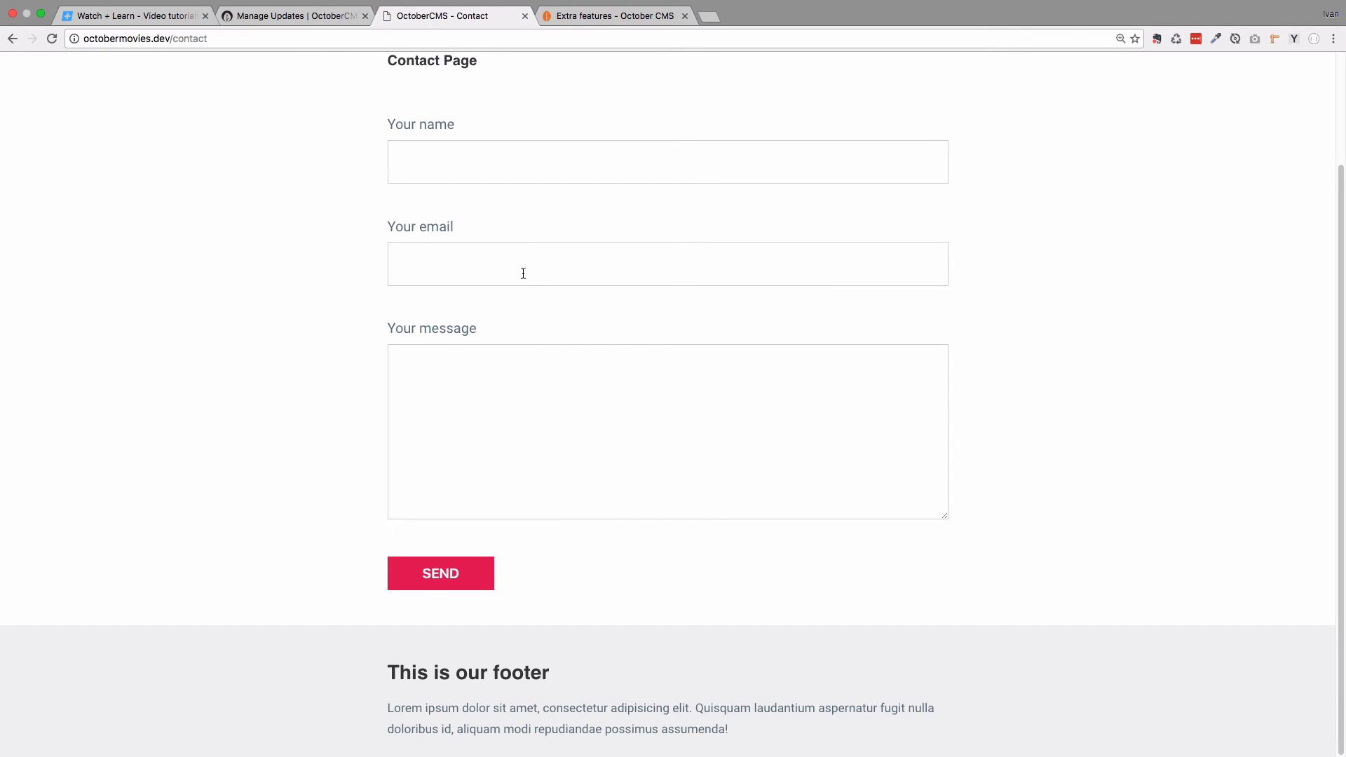
mouse_move(491, 301)
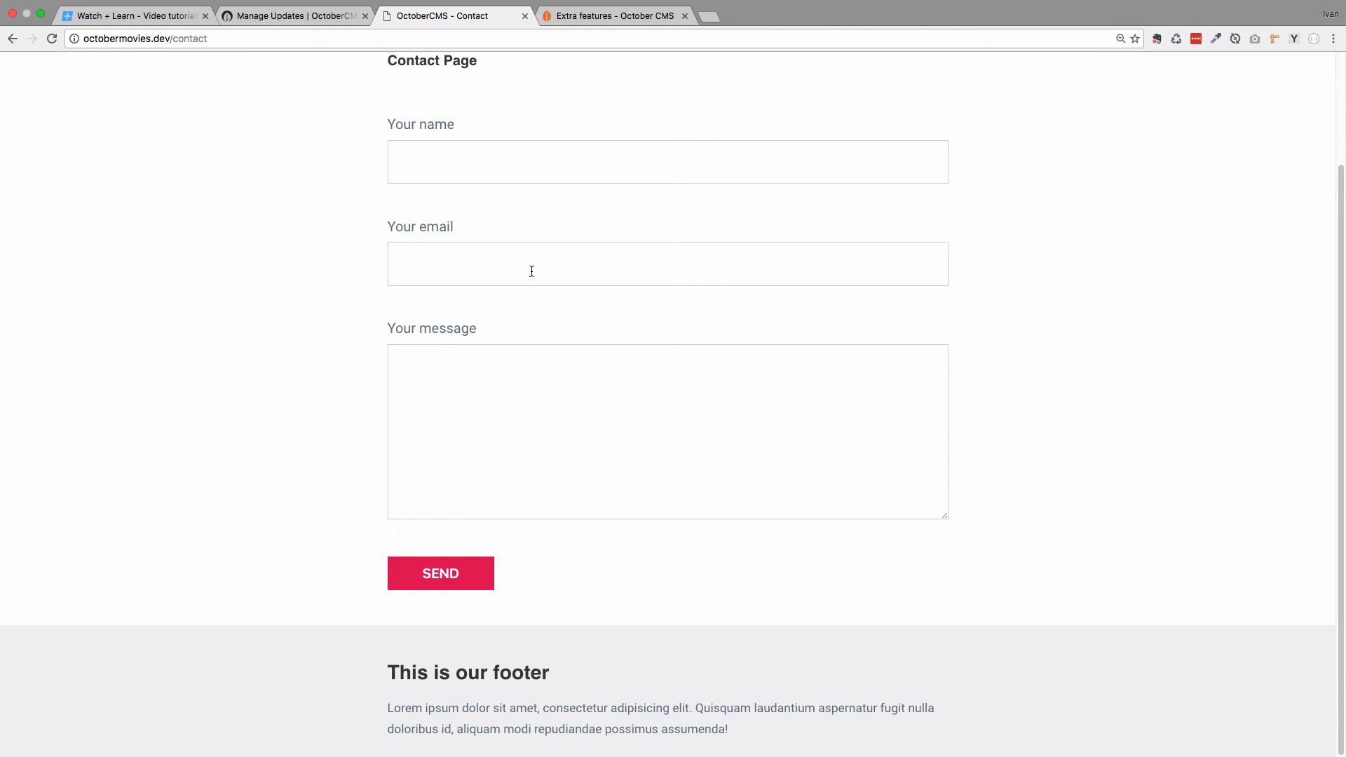
click(440, 573)
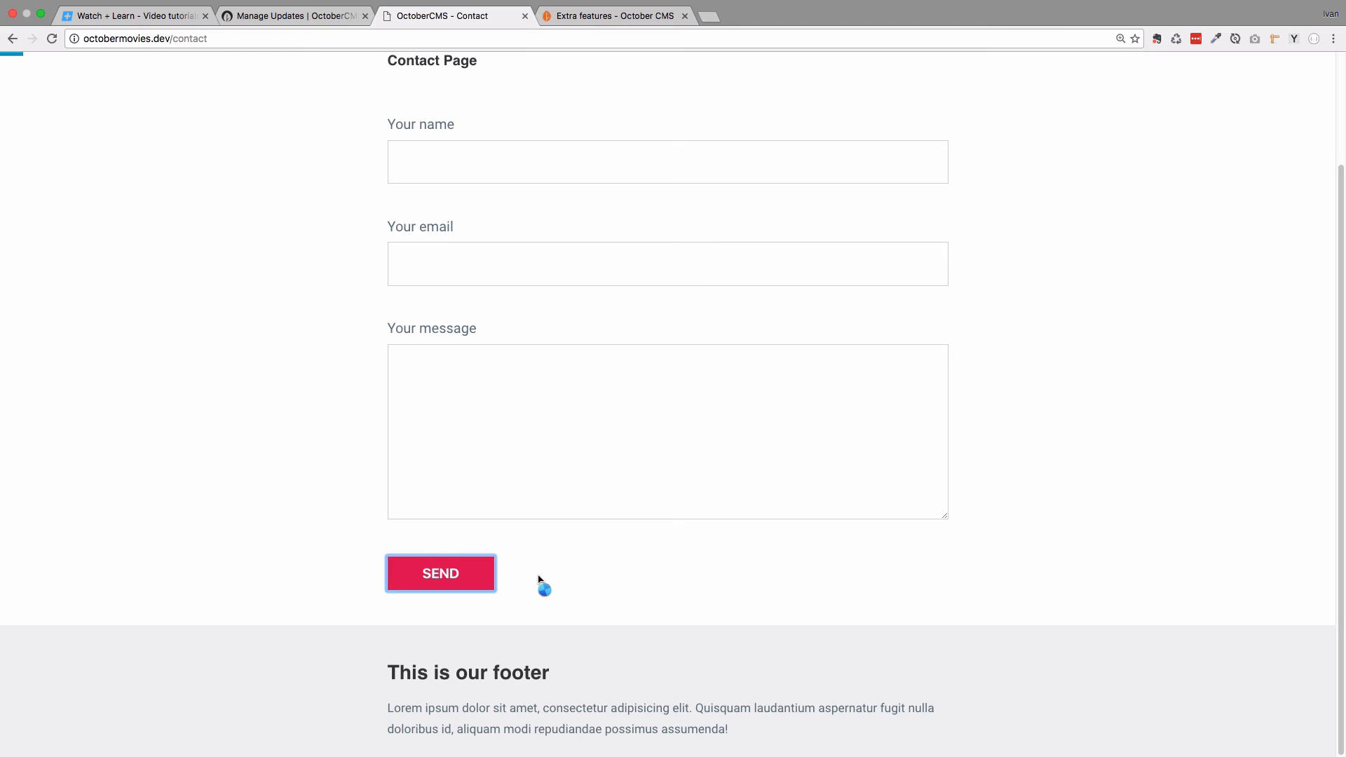
click(440, 574)
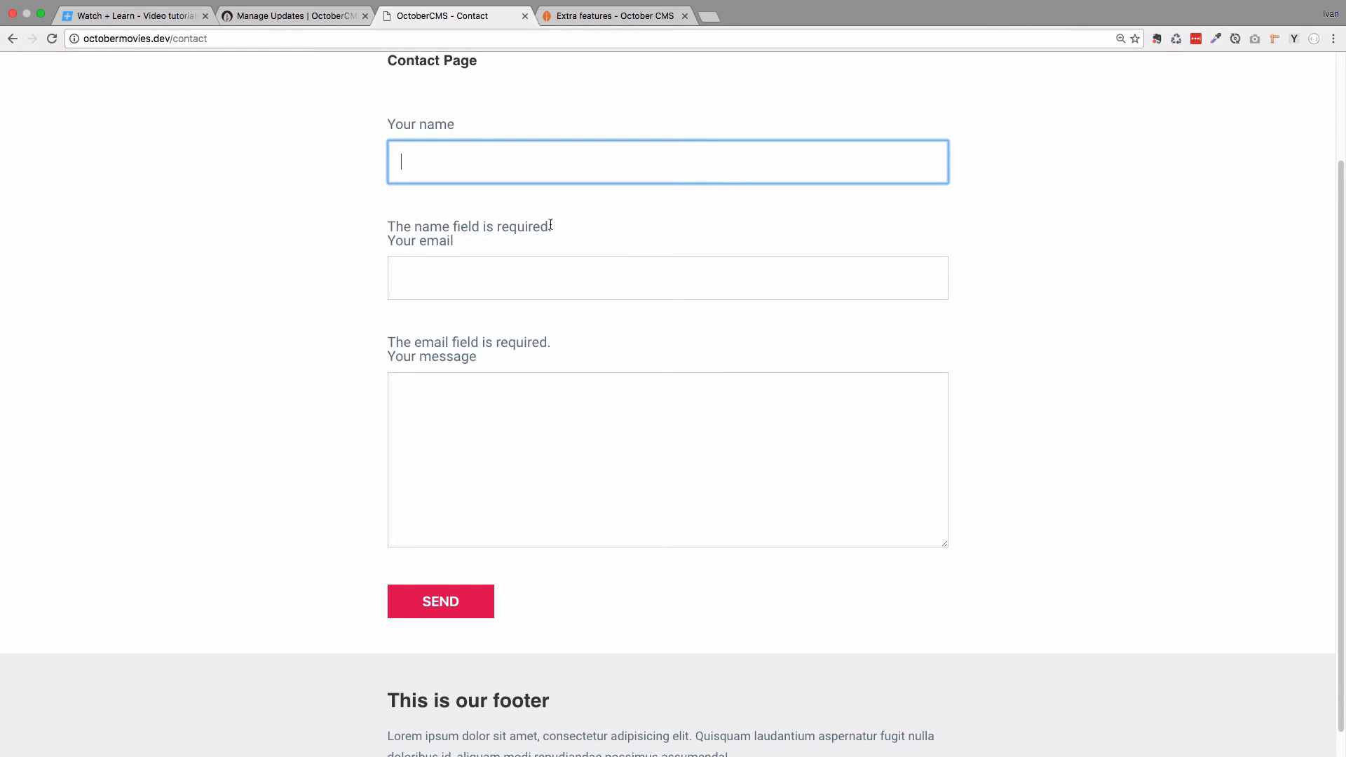
mouse_move(635, 401)
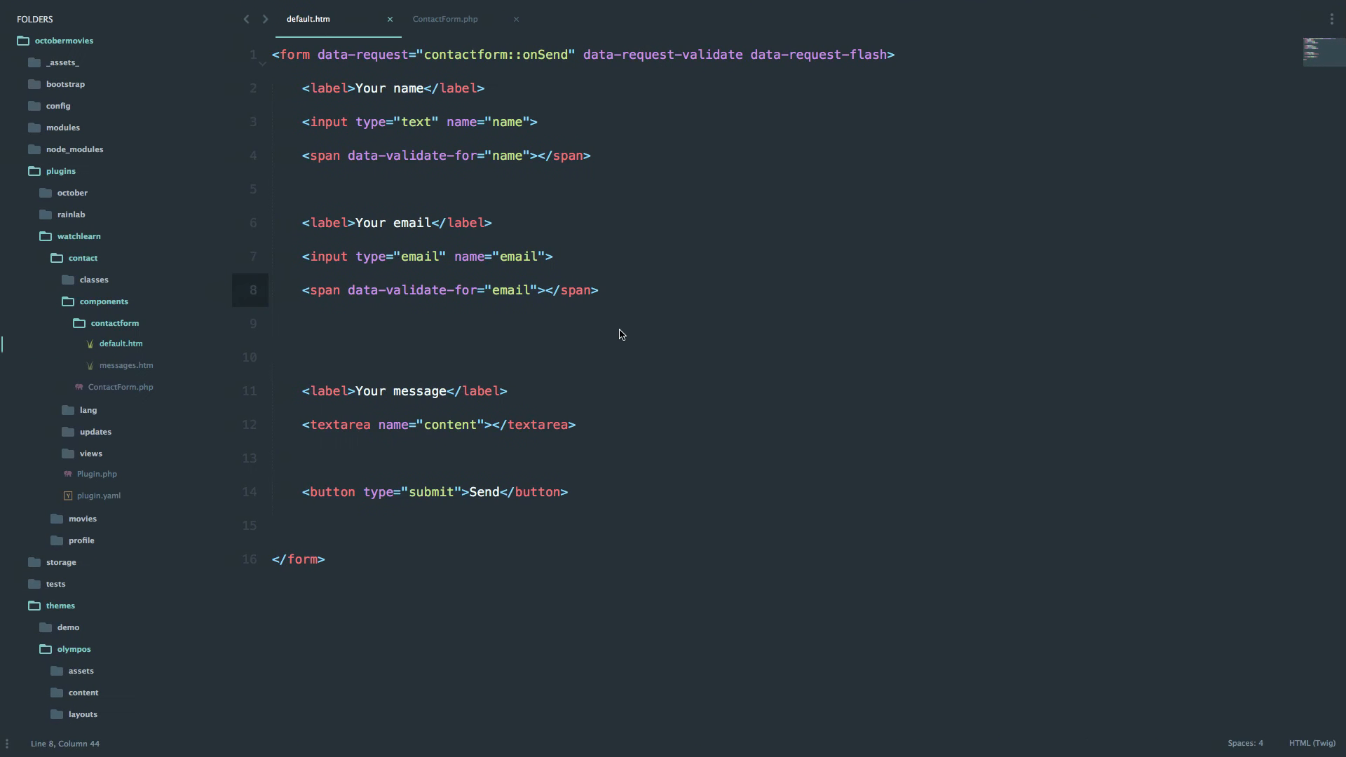
Type 'Hey! How about inputing your name.' inside the name validation span in default.htm.
click(598, 290)
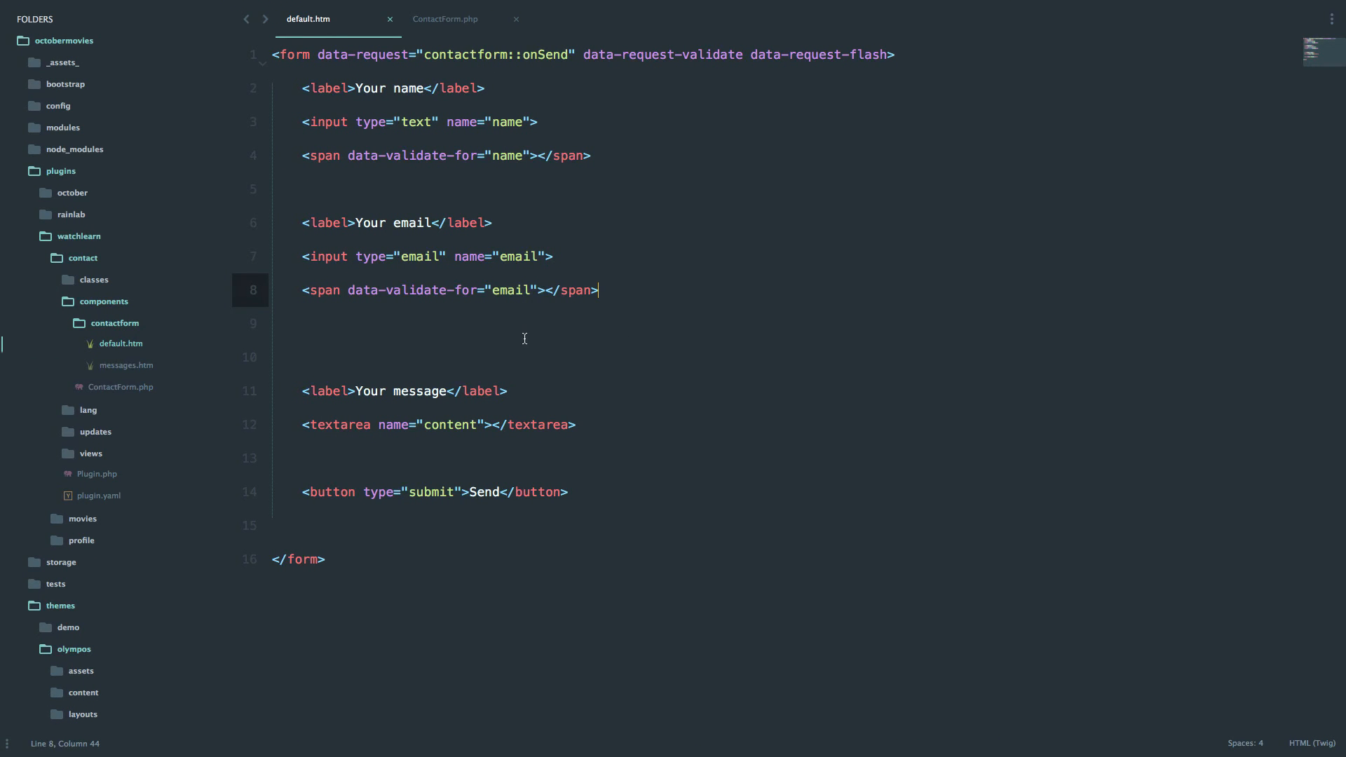
mouse_move(525, 345)
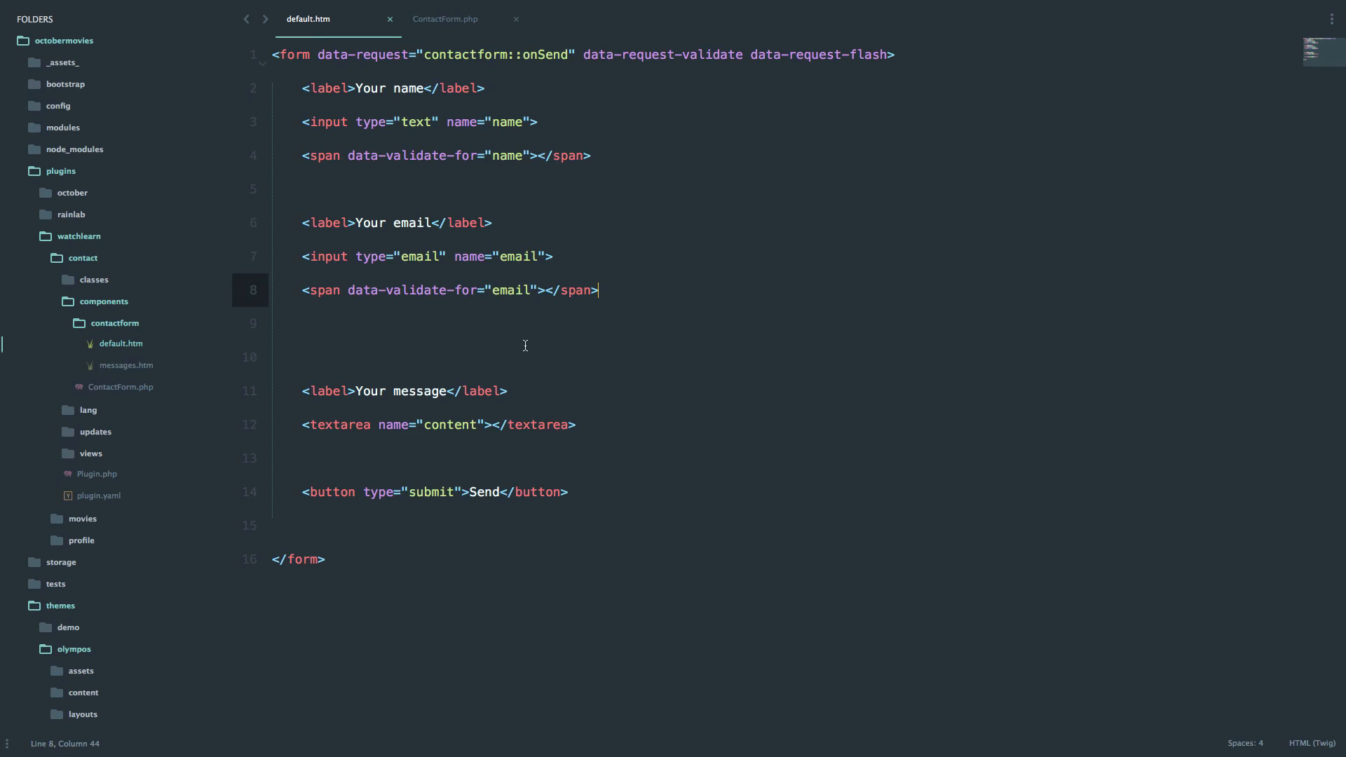
mouse_move(602, 149)
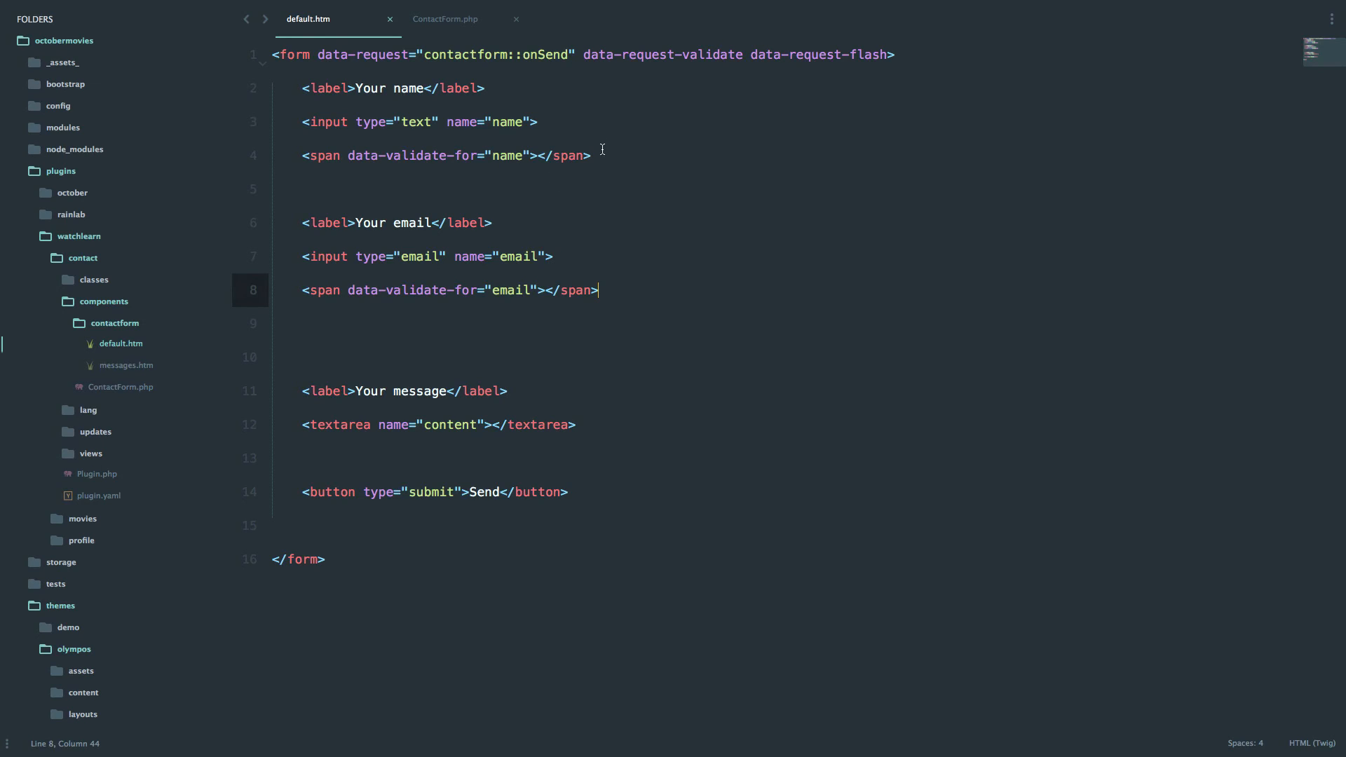
drag(302, 156, 591, 155)
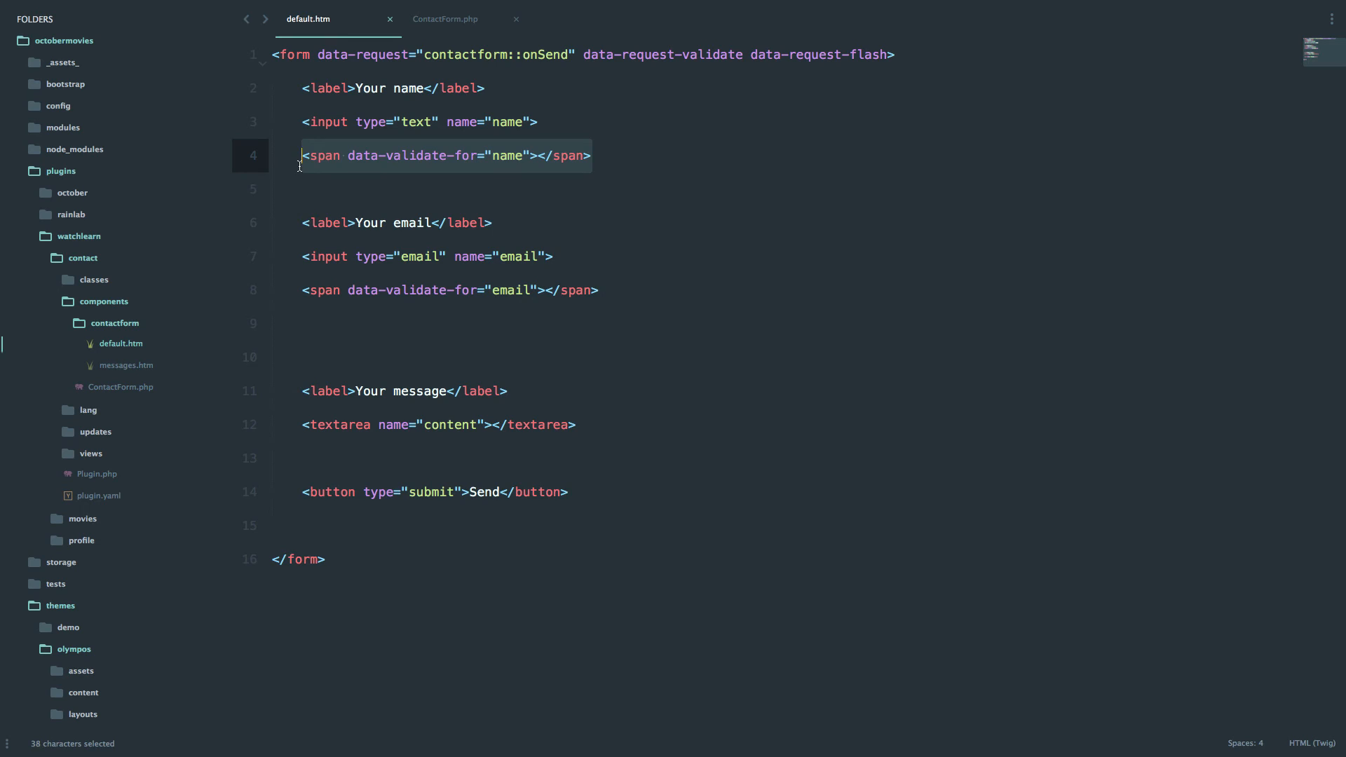
click(538, 156)
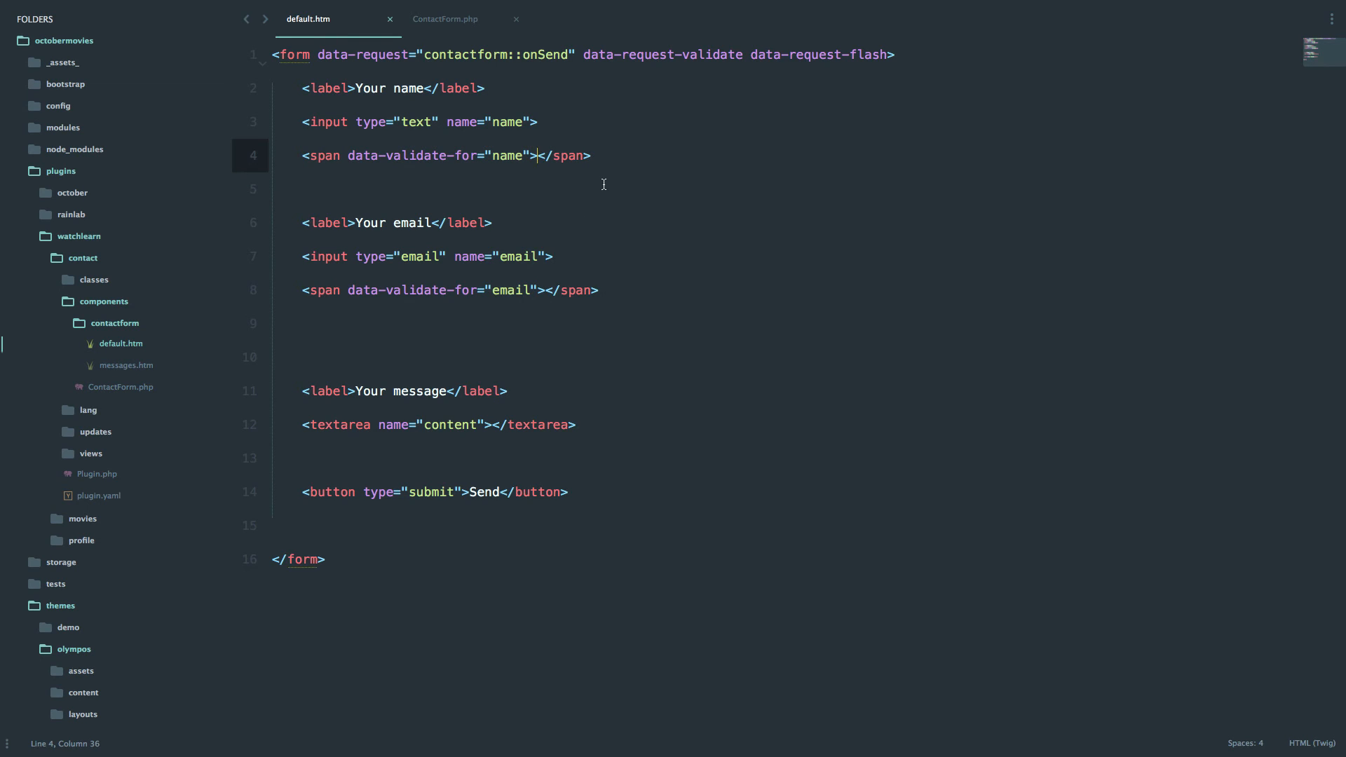
text(Hey! How about)
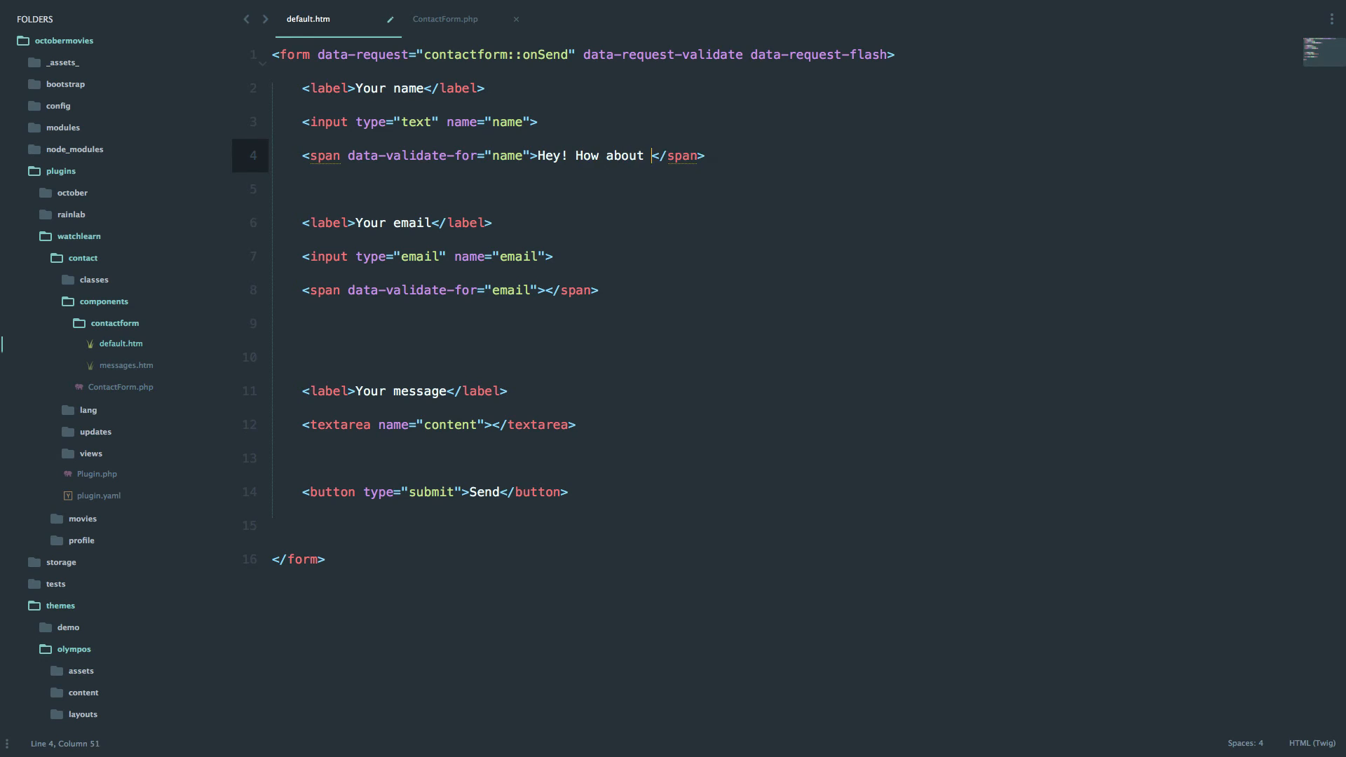
text(inputing your name.)
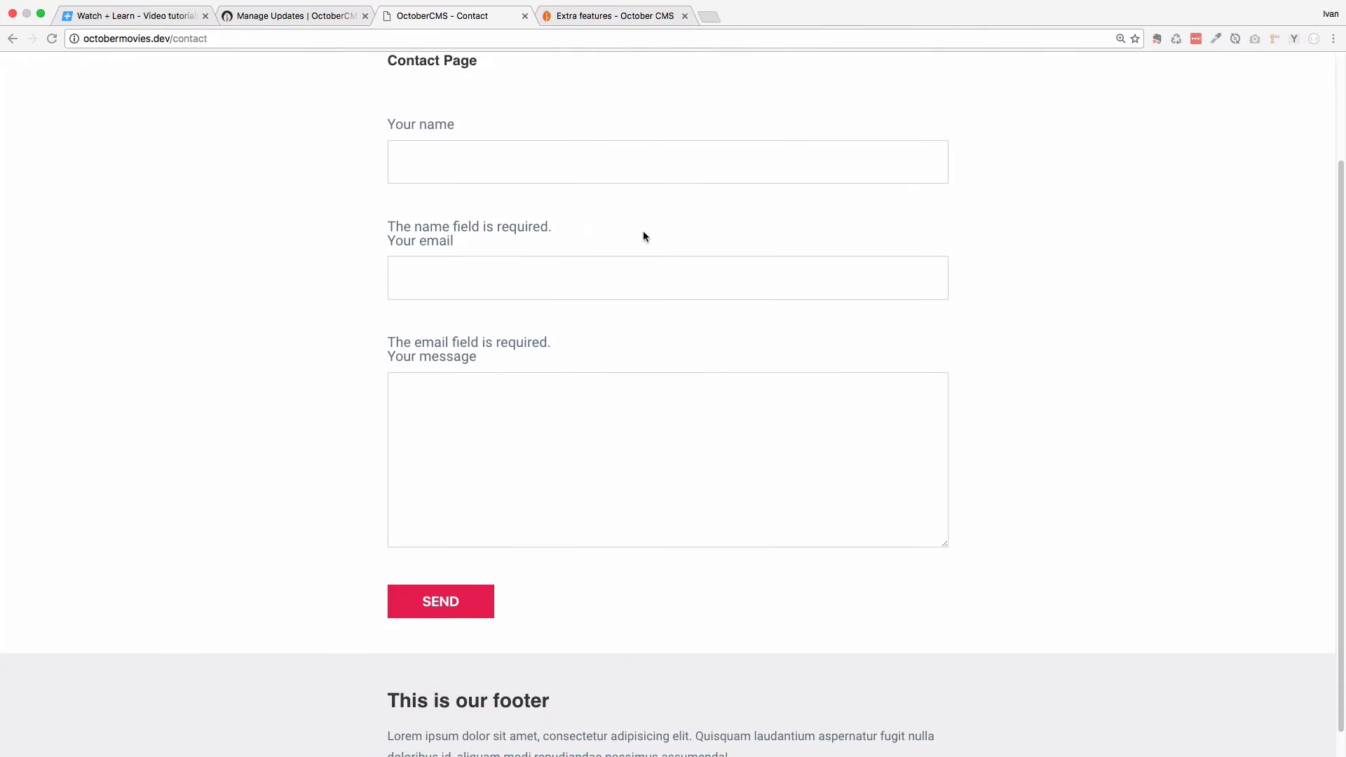
Reload and submit the empty form to see the custom name message.
click(667, 161)
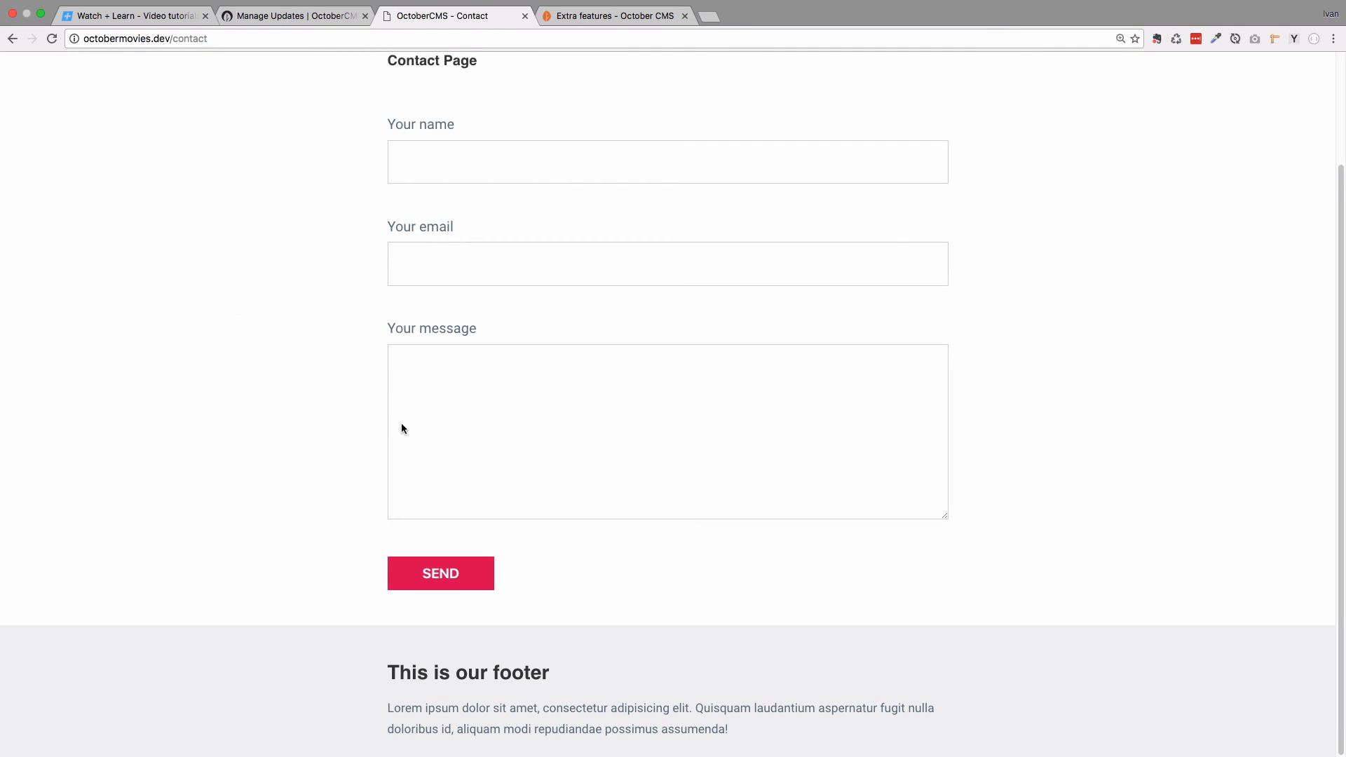
click(440, 573)
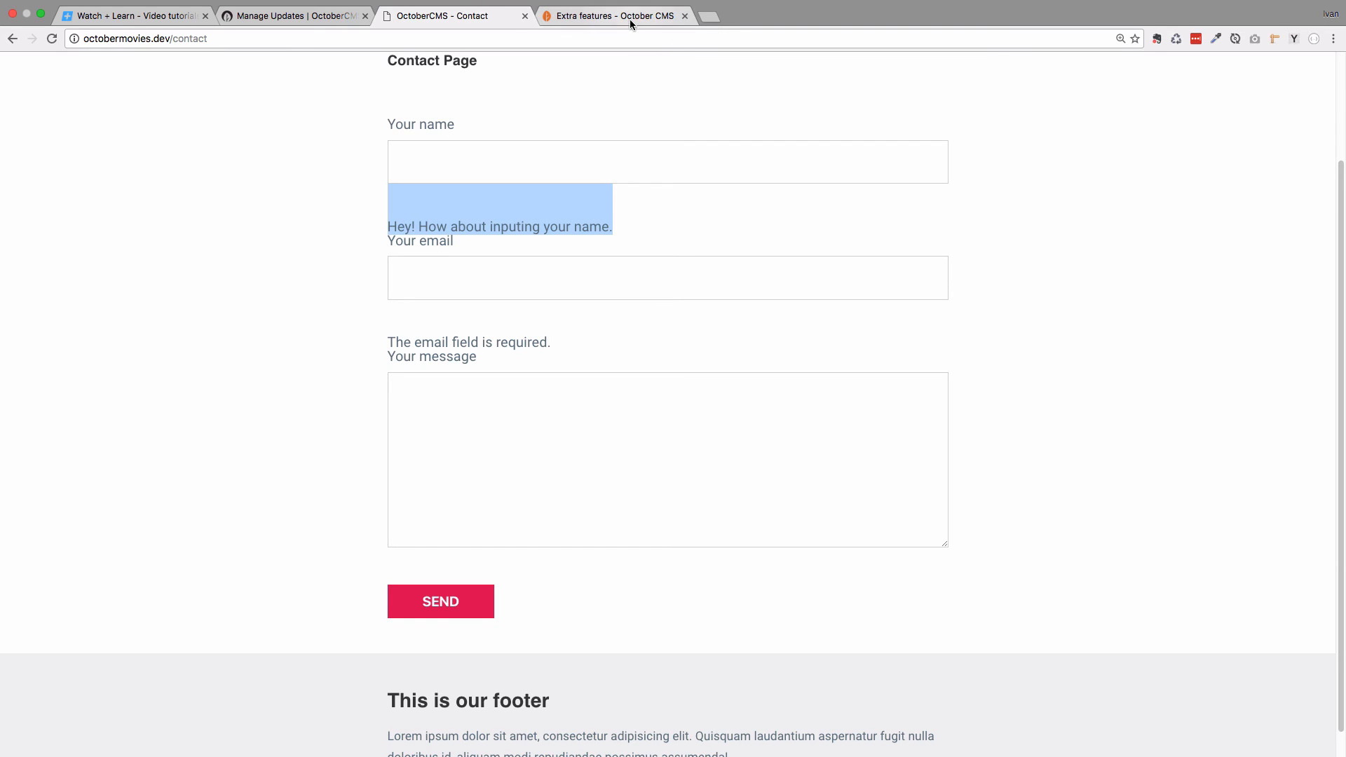
Look up the data-attach-loading attribute in the Extra features docs, then return to the contact page.
click(610, 15)
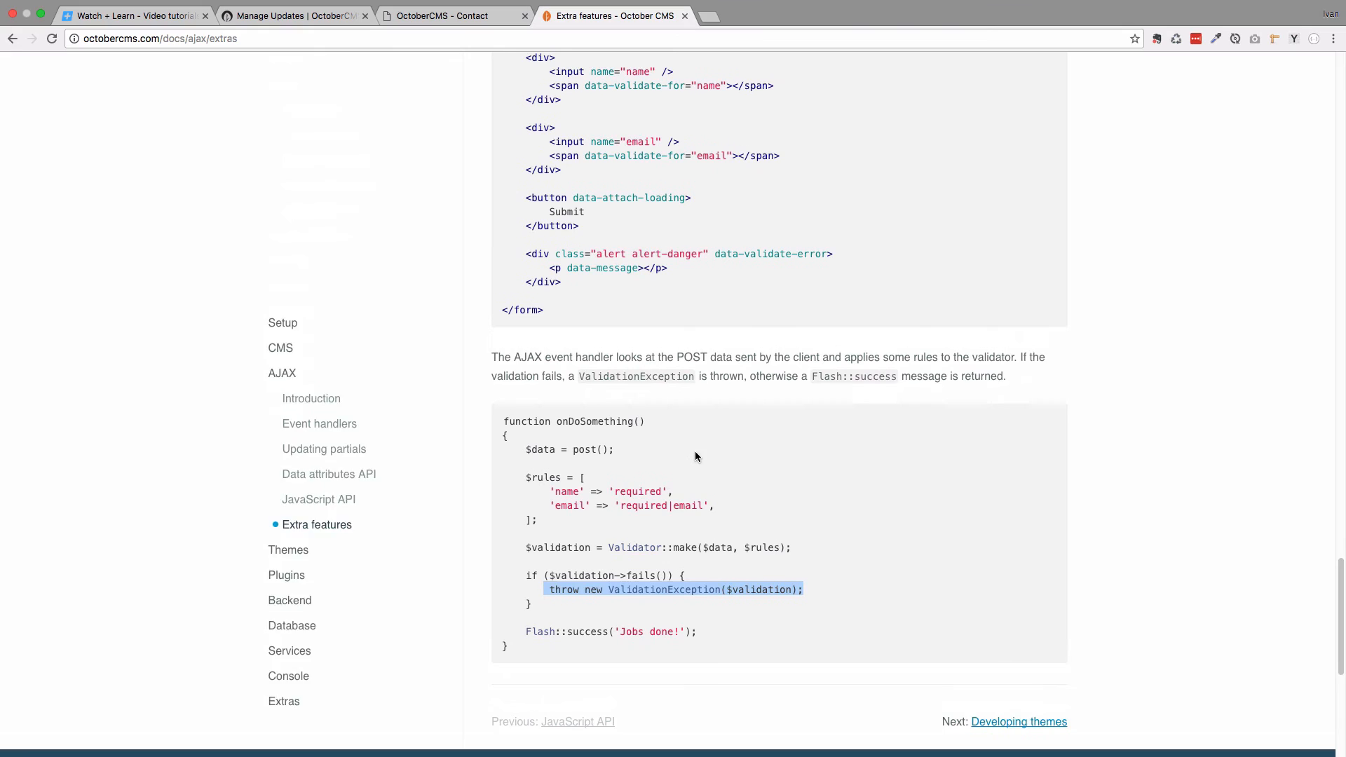
scroll(down, 3)
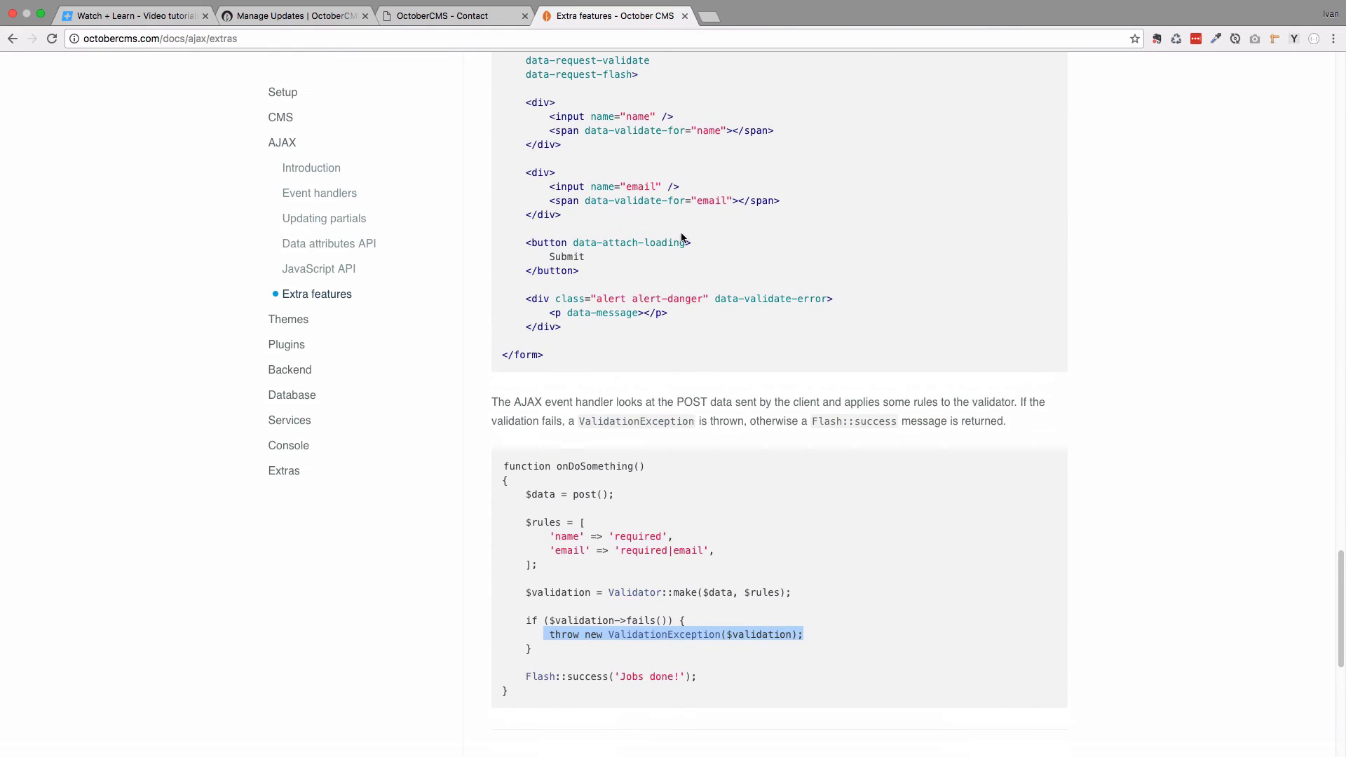
double_click(626, 242)
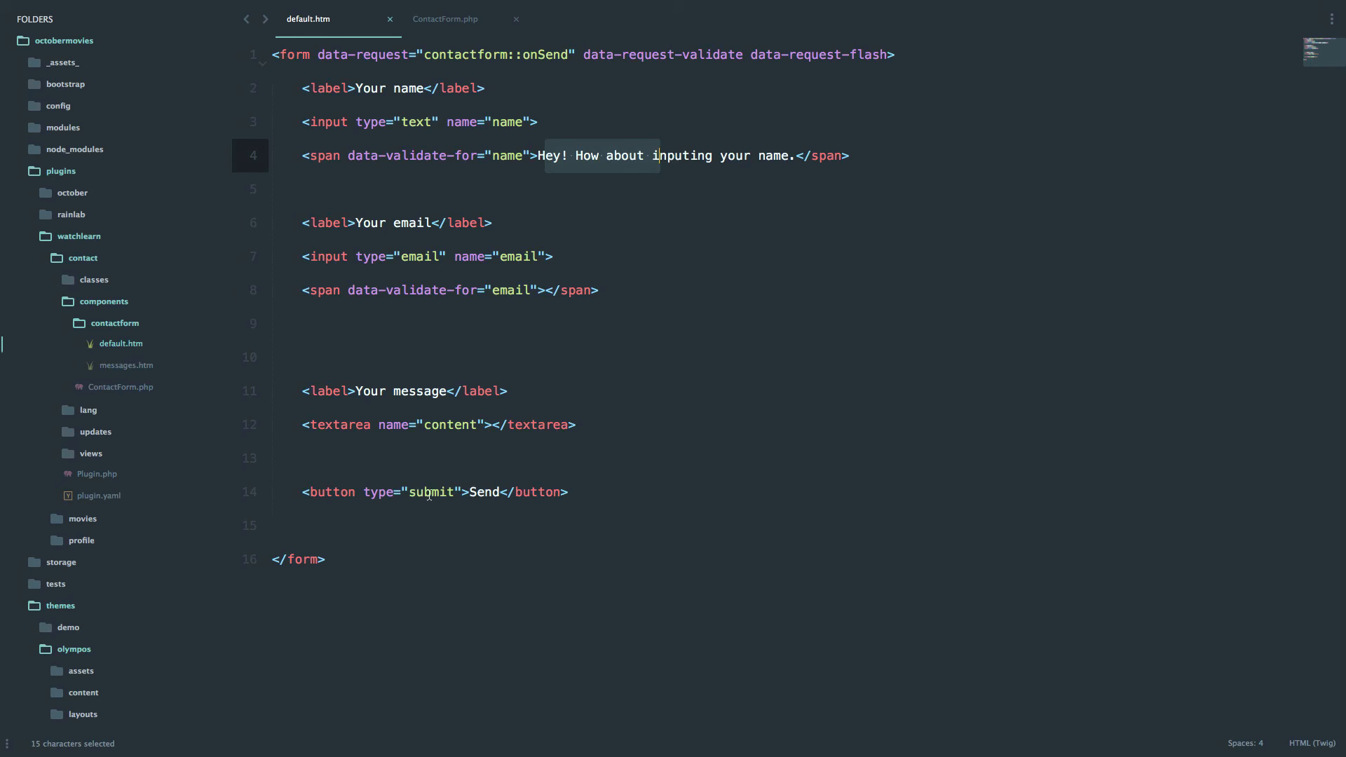
text(data-attach-loading)
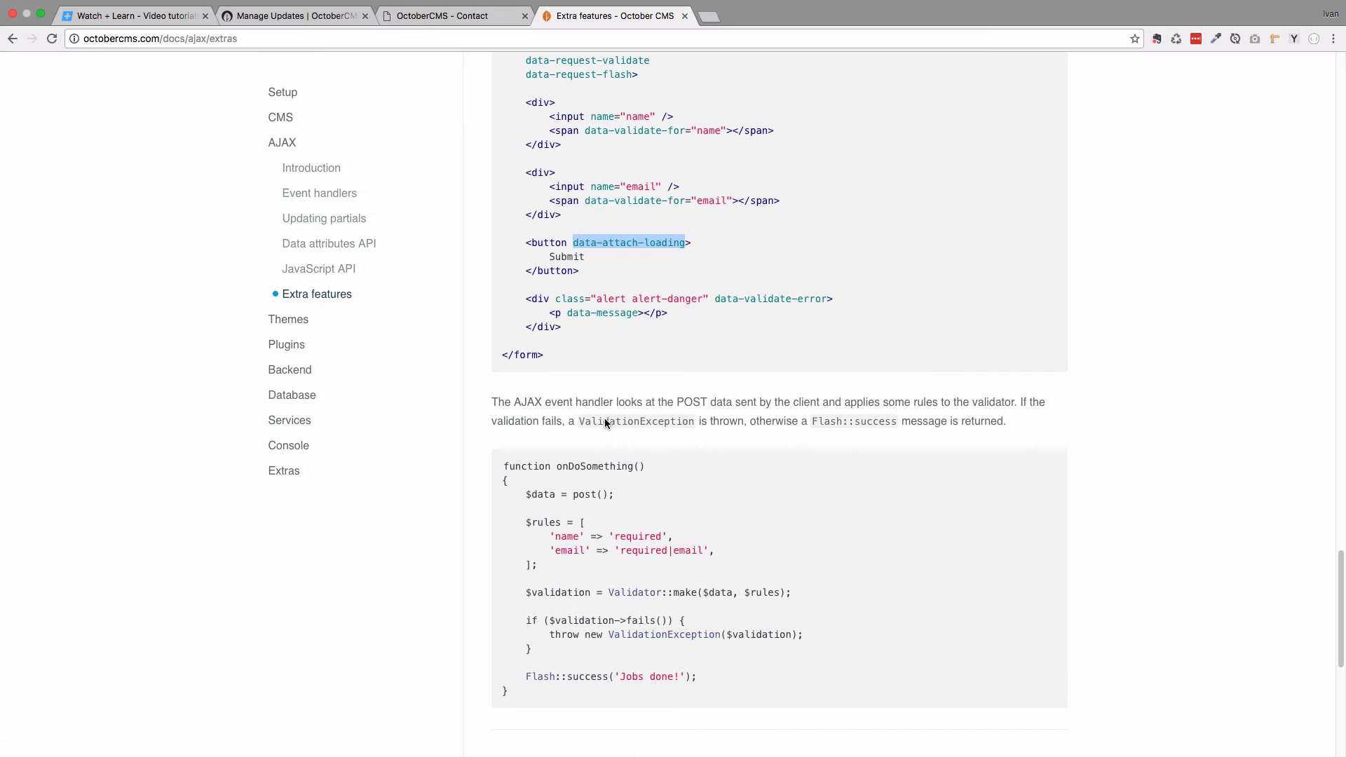
click(451, 15)
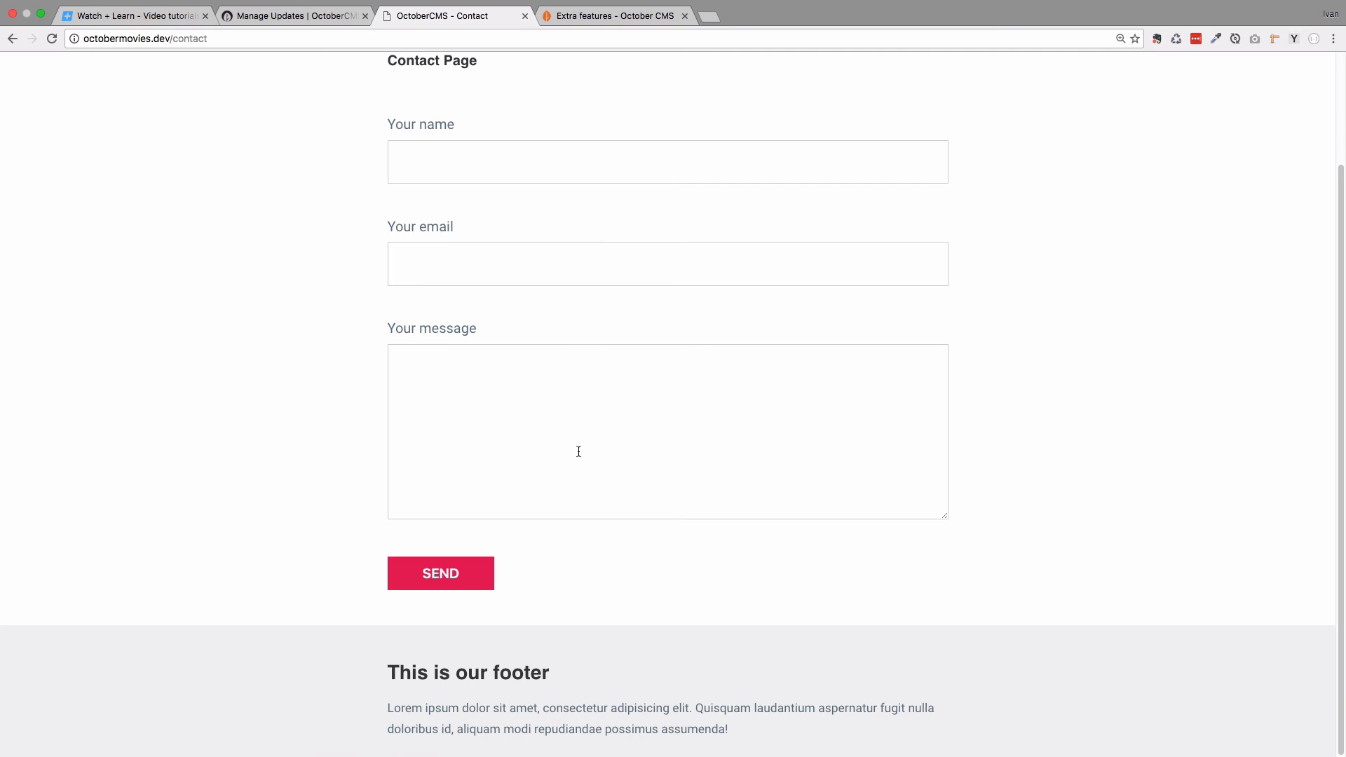
Submit the empty form to check the Send button's loading spinner and validation messages.
click(440, 573)
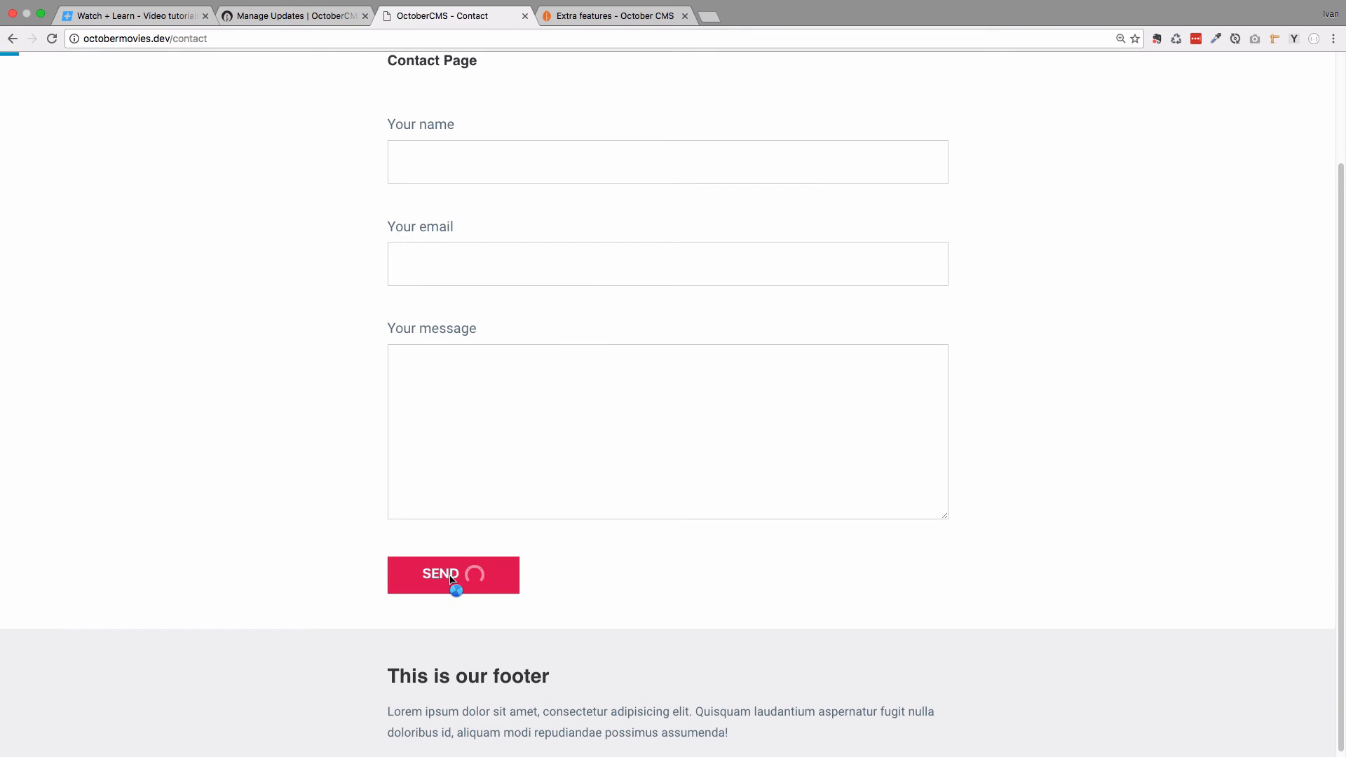
click(453, 574)
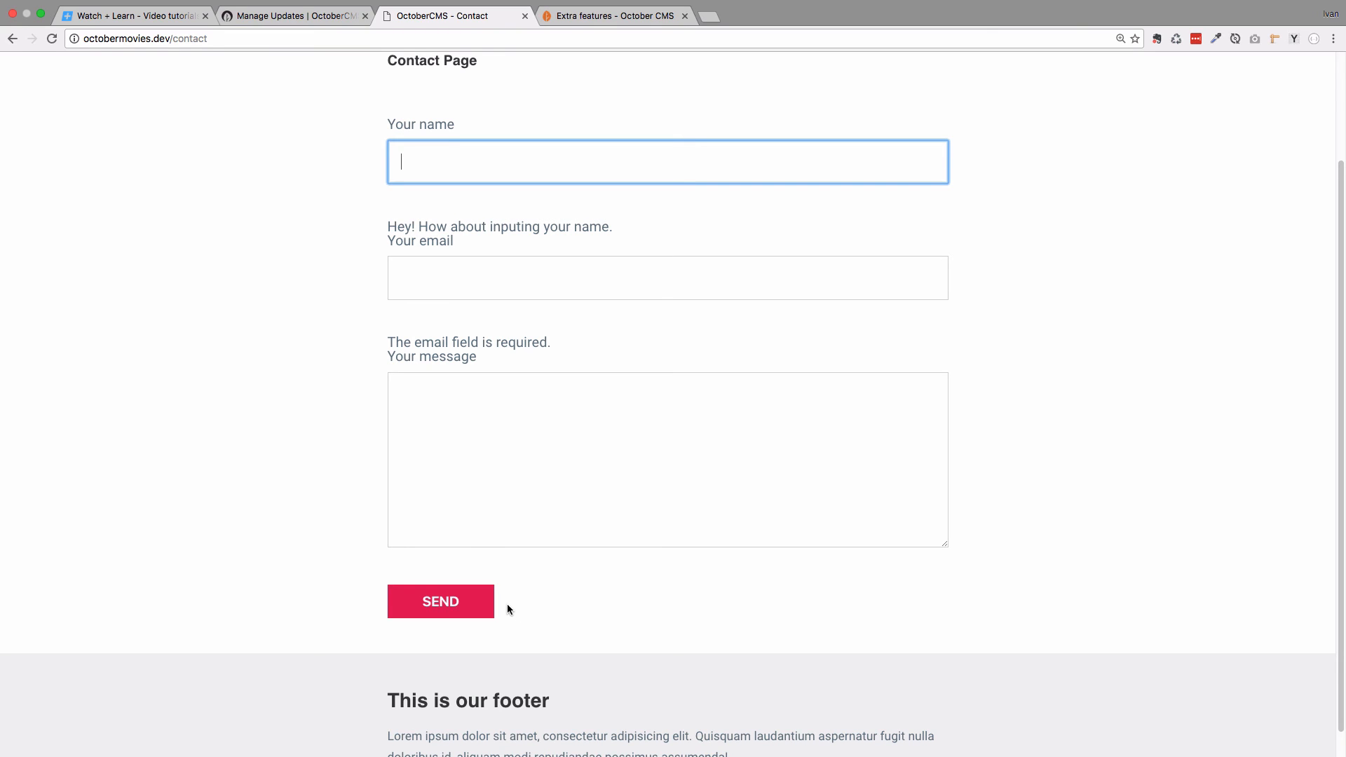
mouse_move(466, 602)
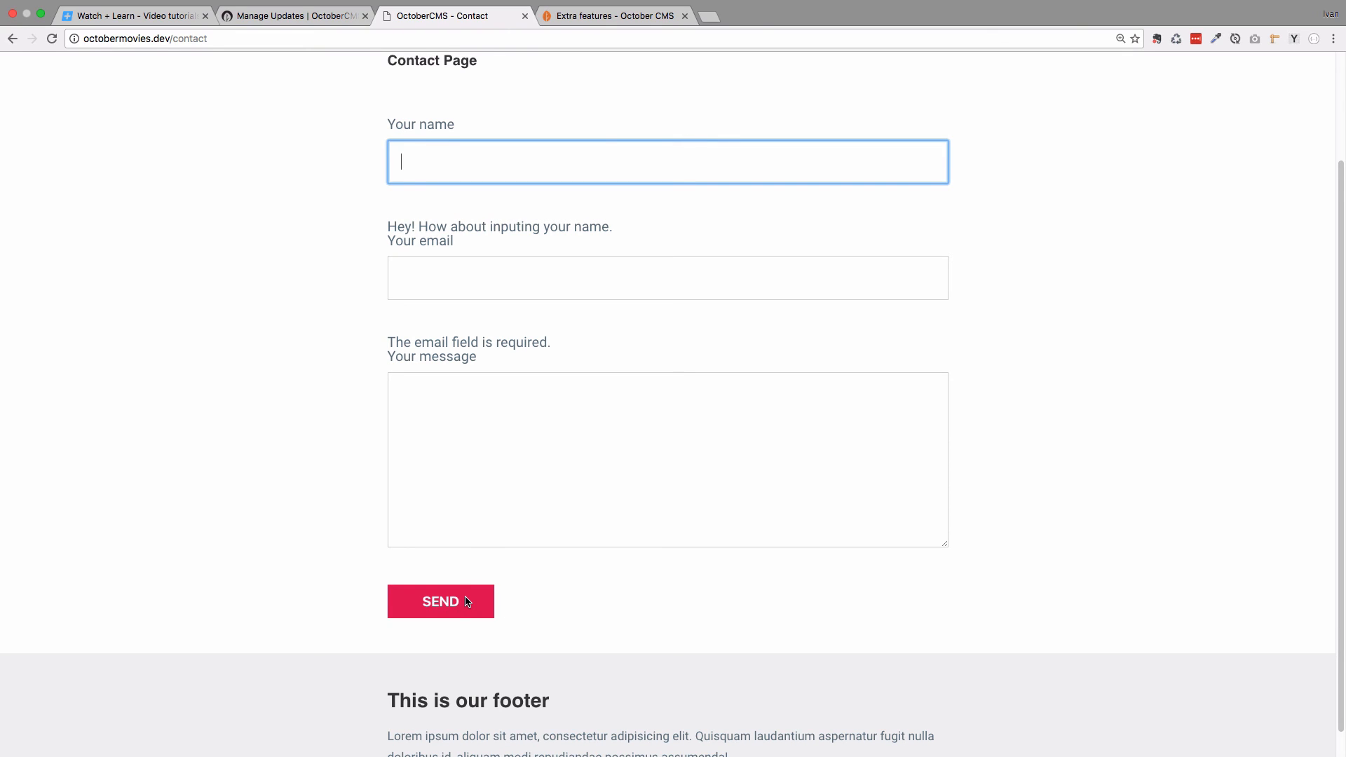
mouse_move(541, 528)
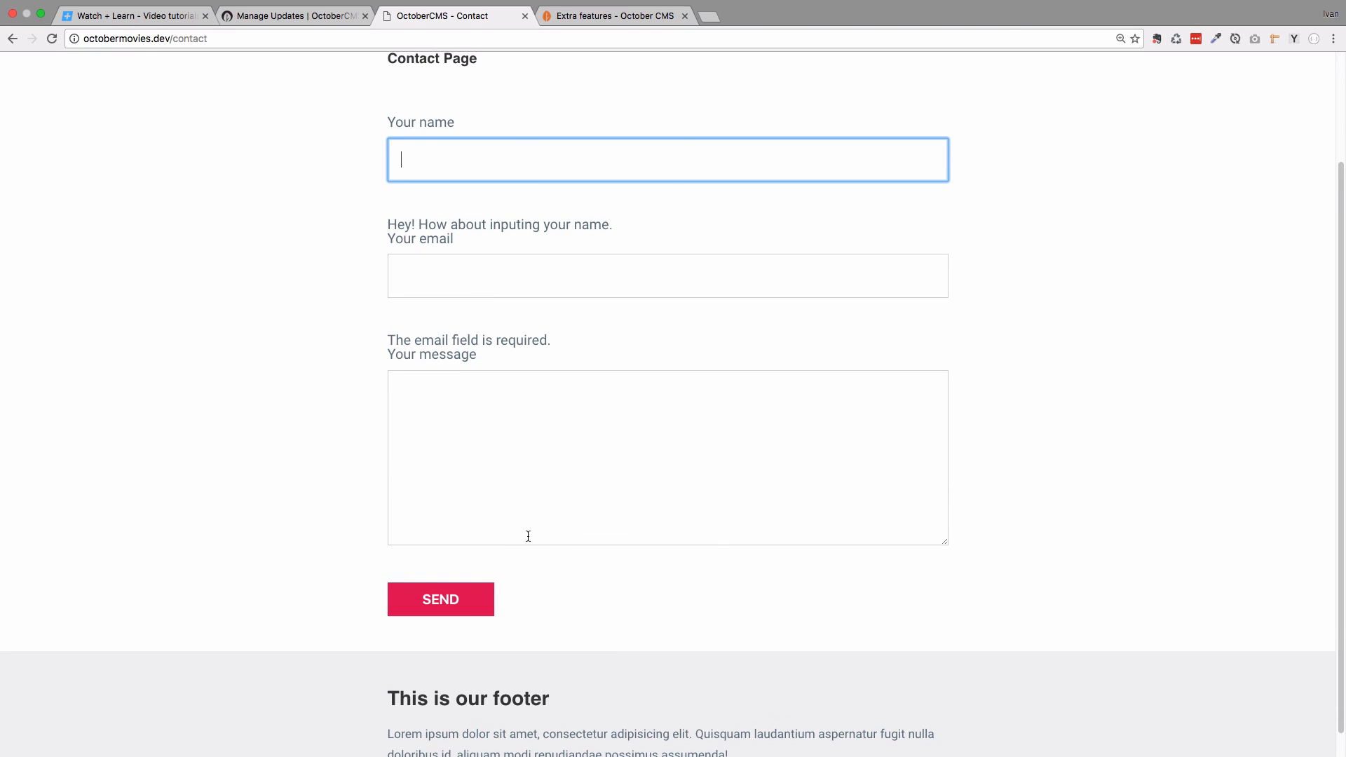
click(611, 16)
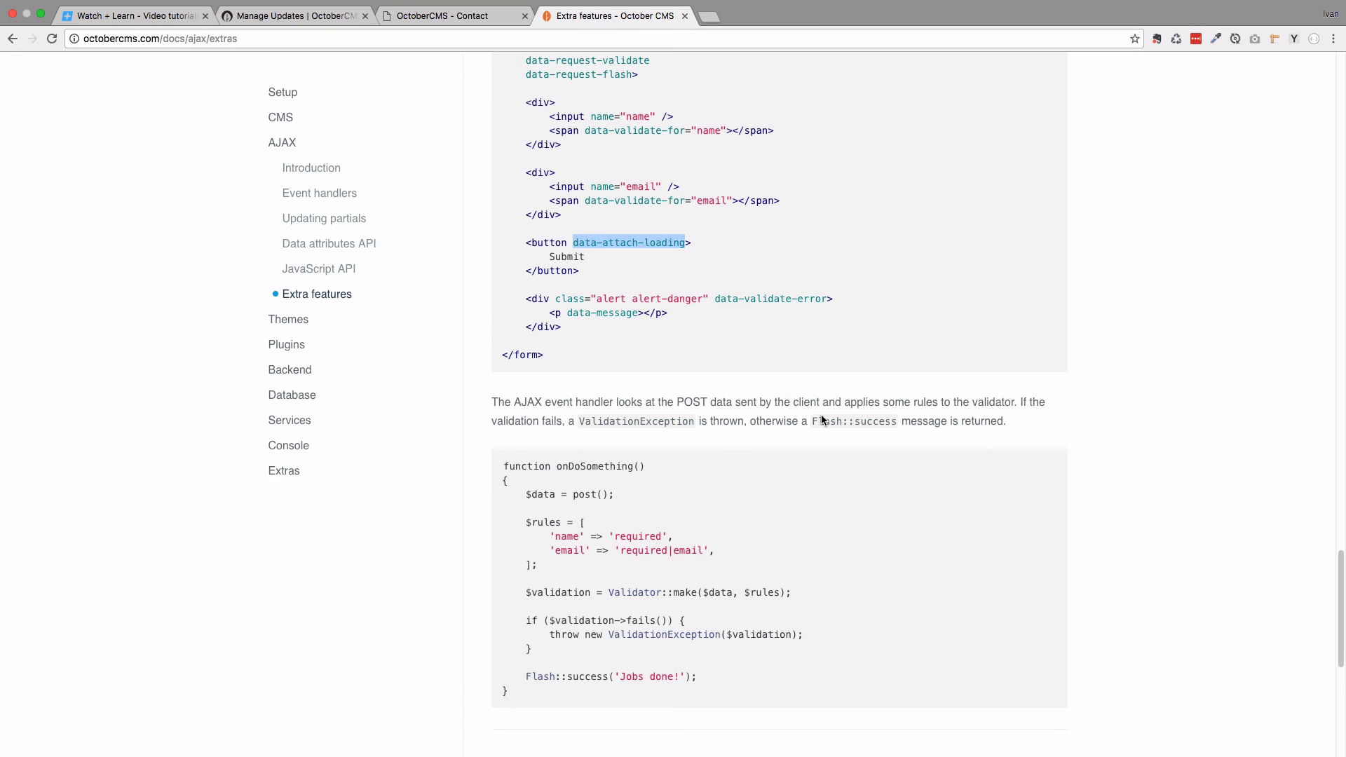
Scroll through the Usage example in the Extra features documentation.
scroll(down, 3)
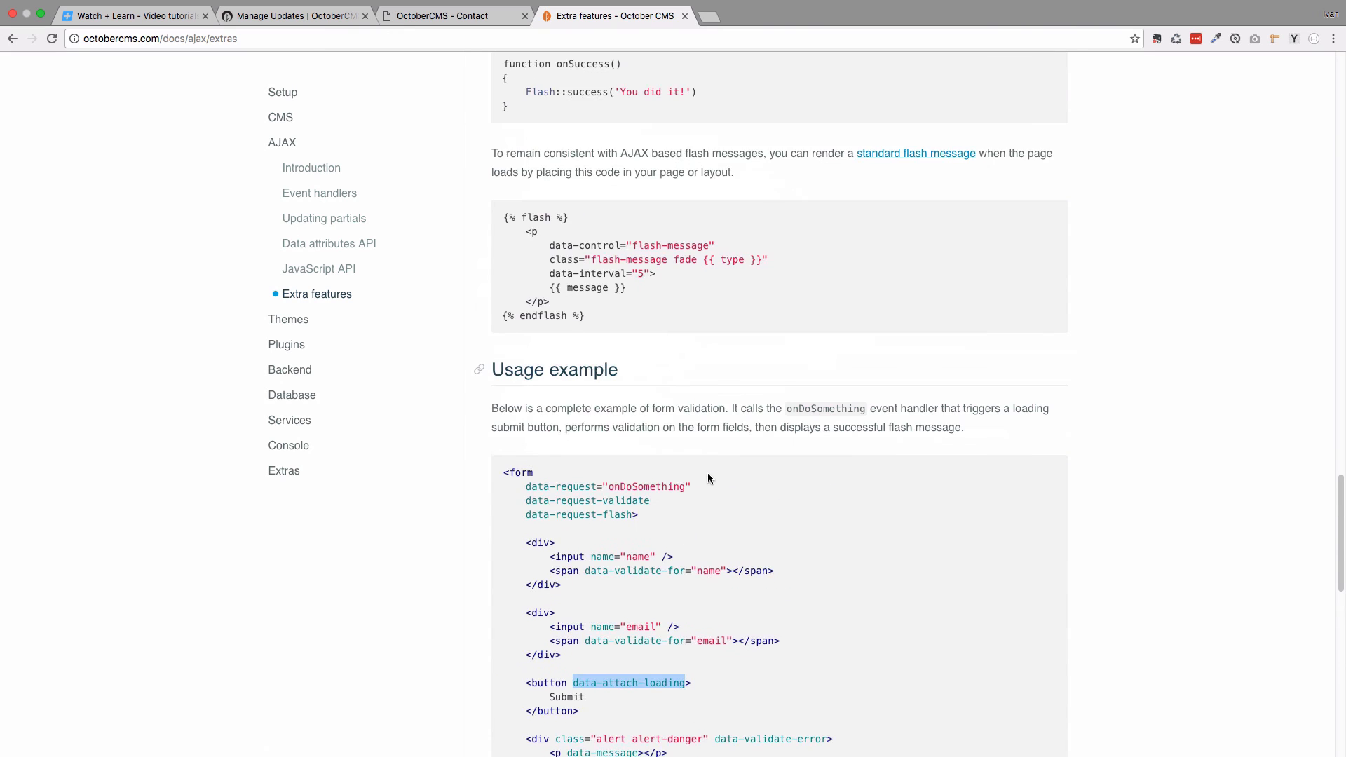
scroll(down, 3)
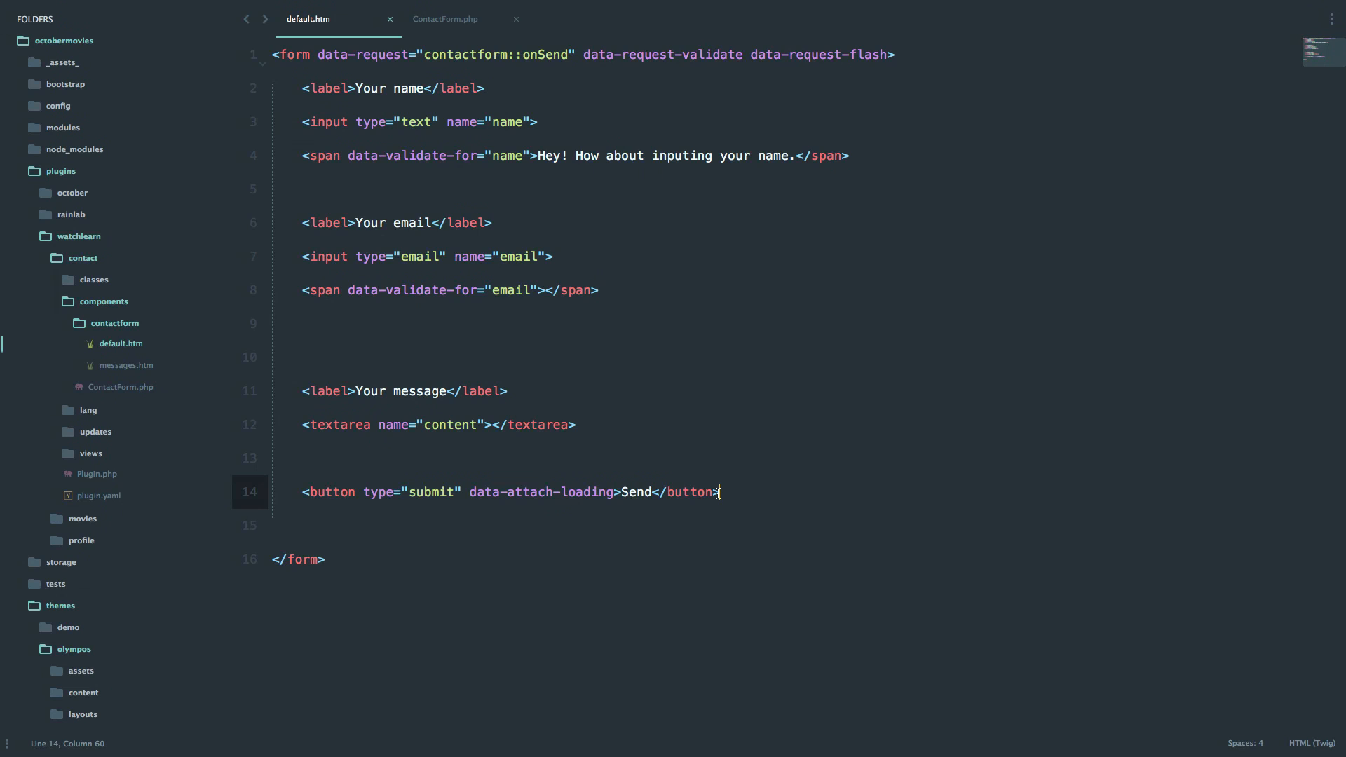
Add a new line after the submit button in default.htm and save the template.
key(enter)
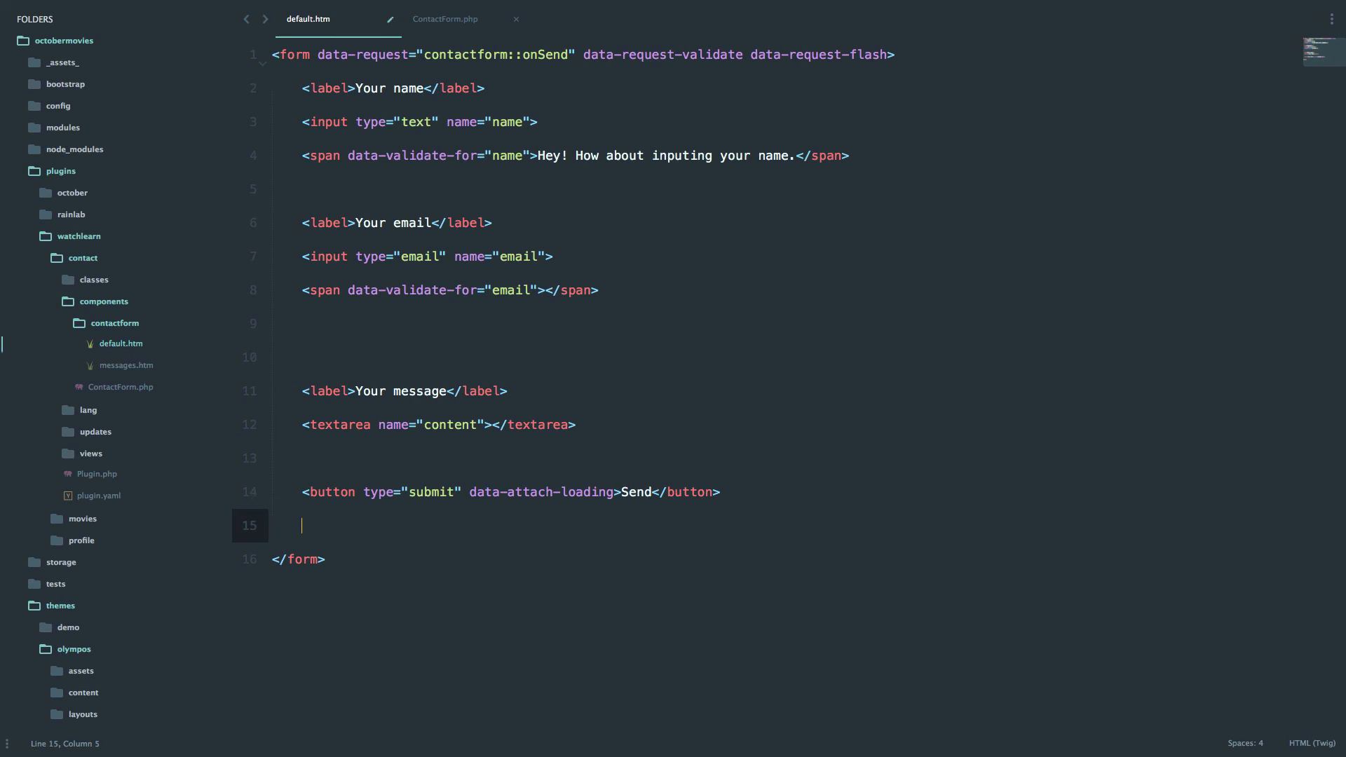
key(enter)
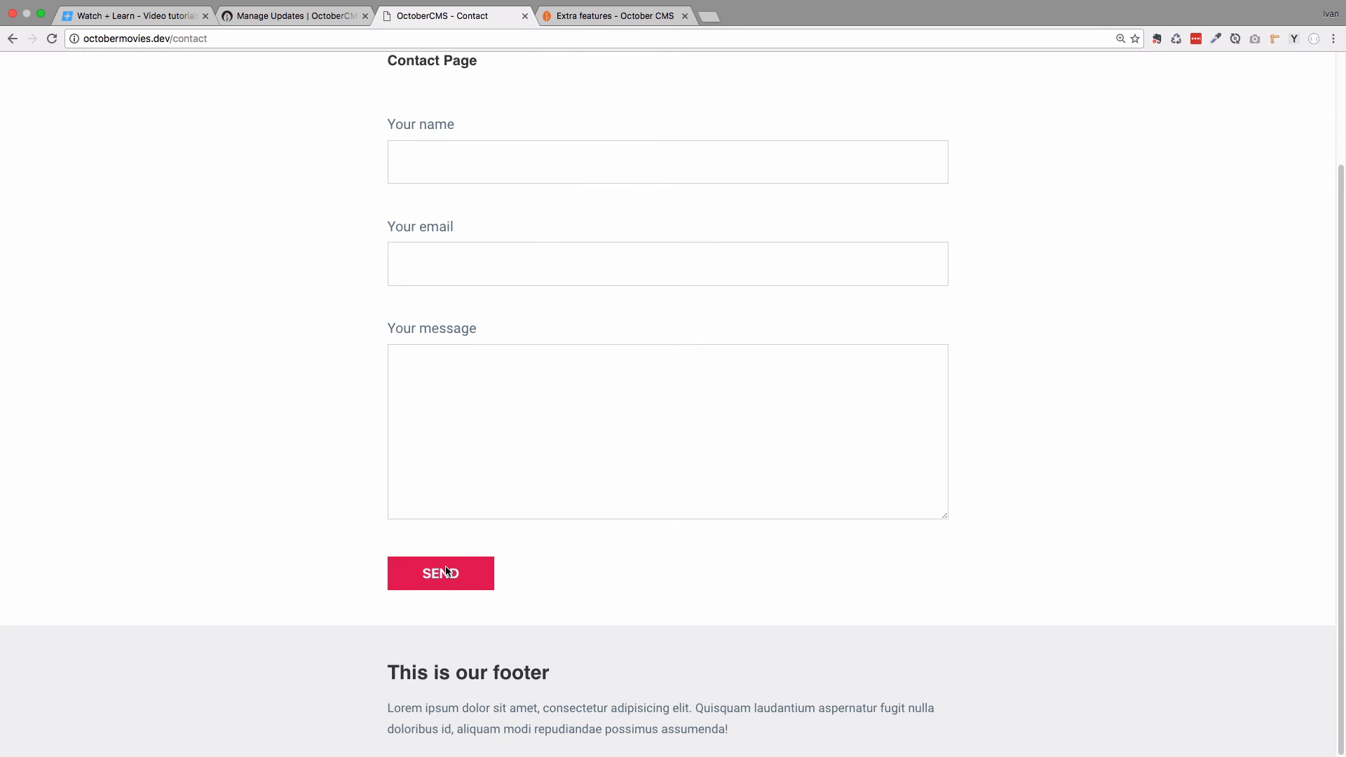
Submit the empty contact form, check the name and email error list, then focus the name field.
click(439, 573)
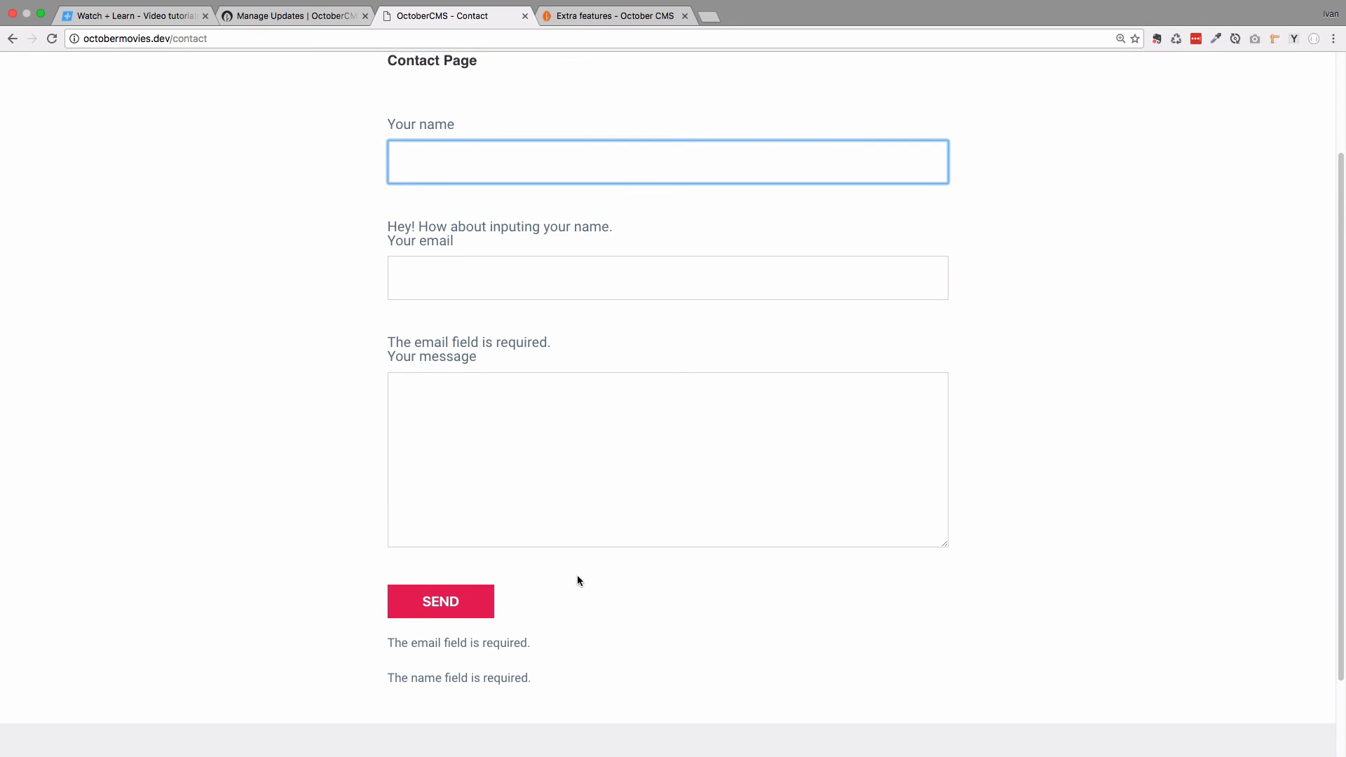
scroll(down, 3)
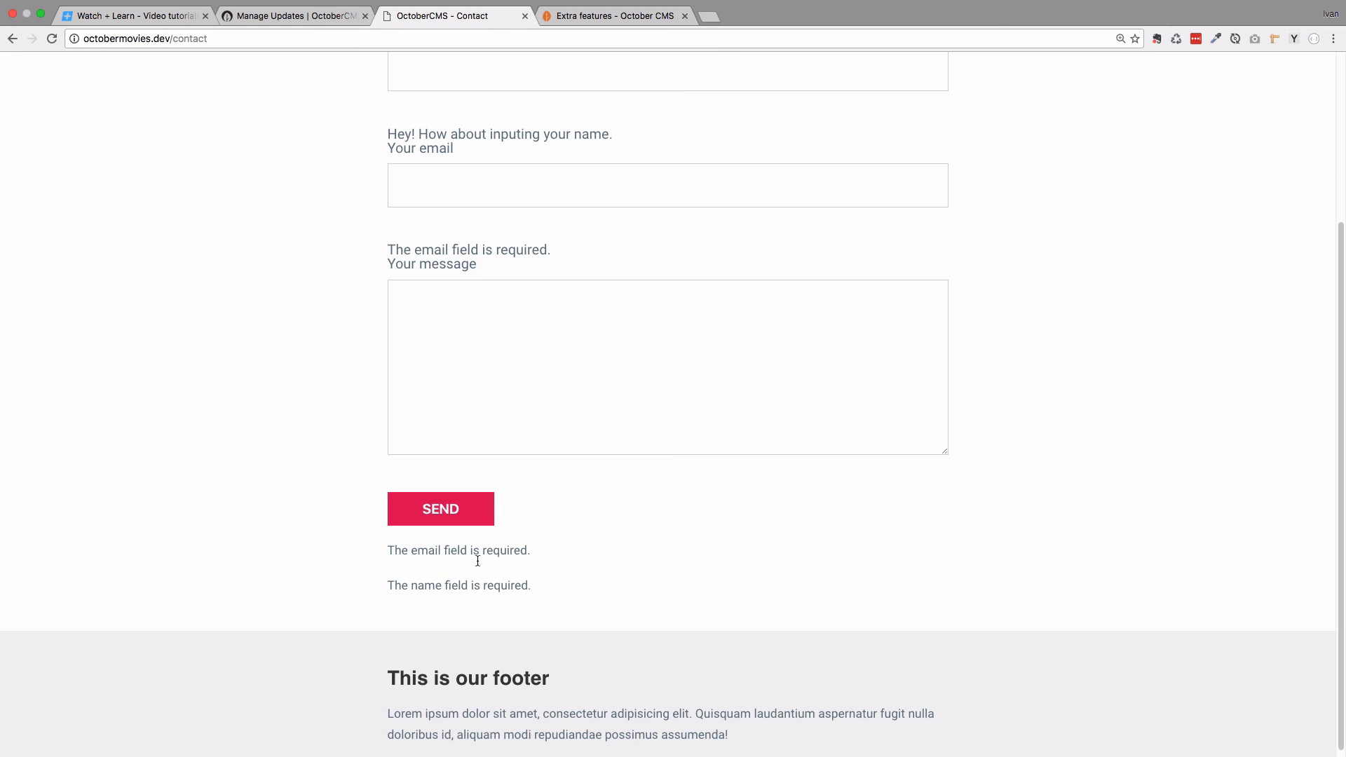
mouse_move(530, 573)
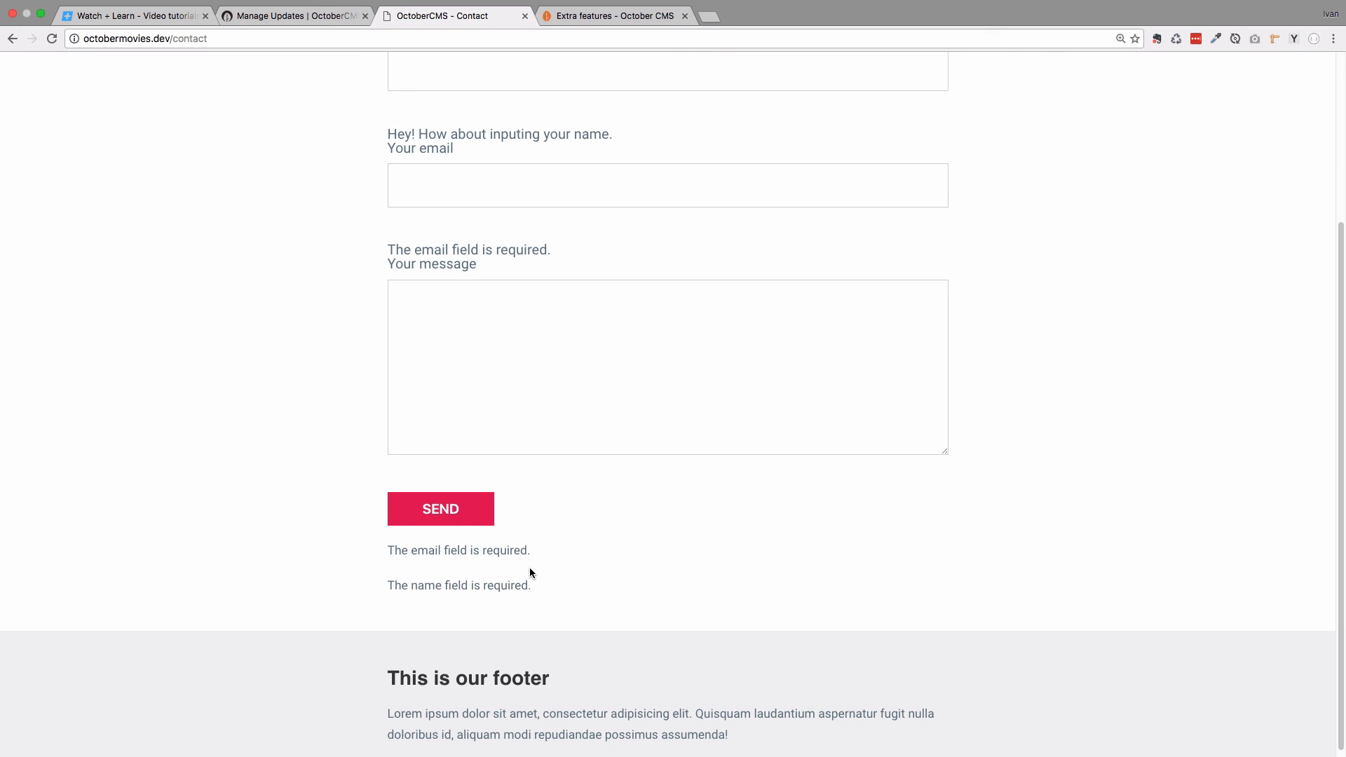
mouse_move(519, 565)
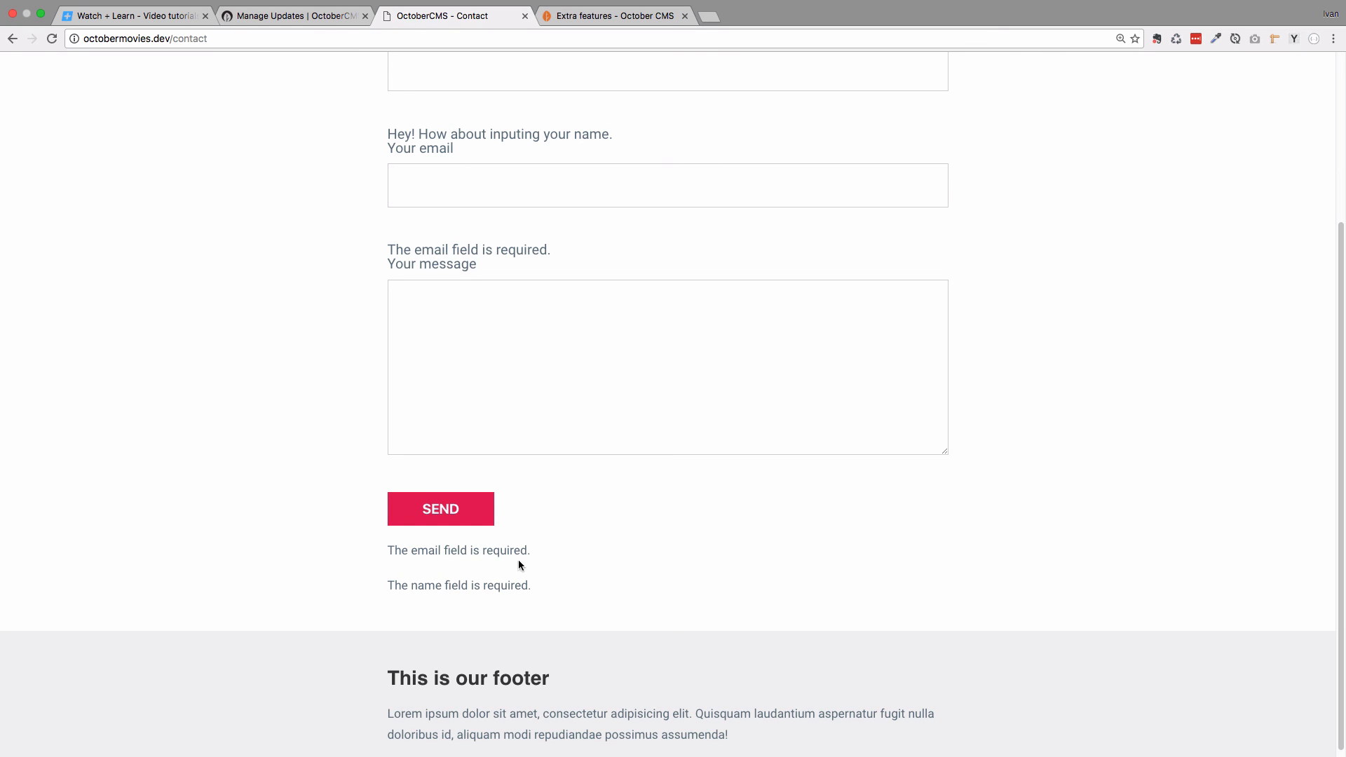
drag(387, 551, 429, 550)
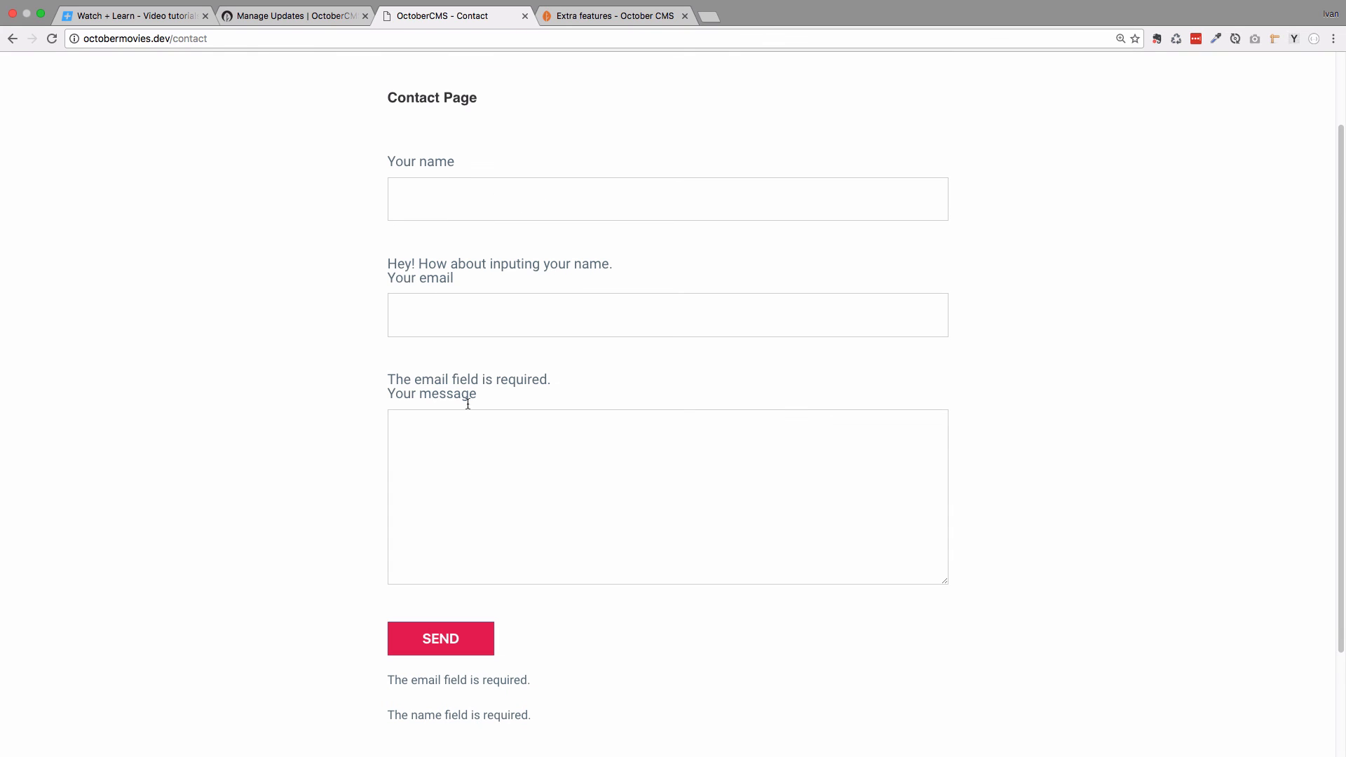
click(667, 198)
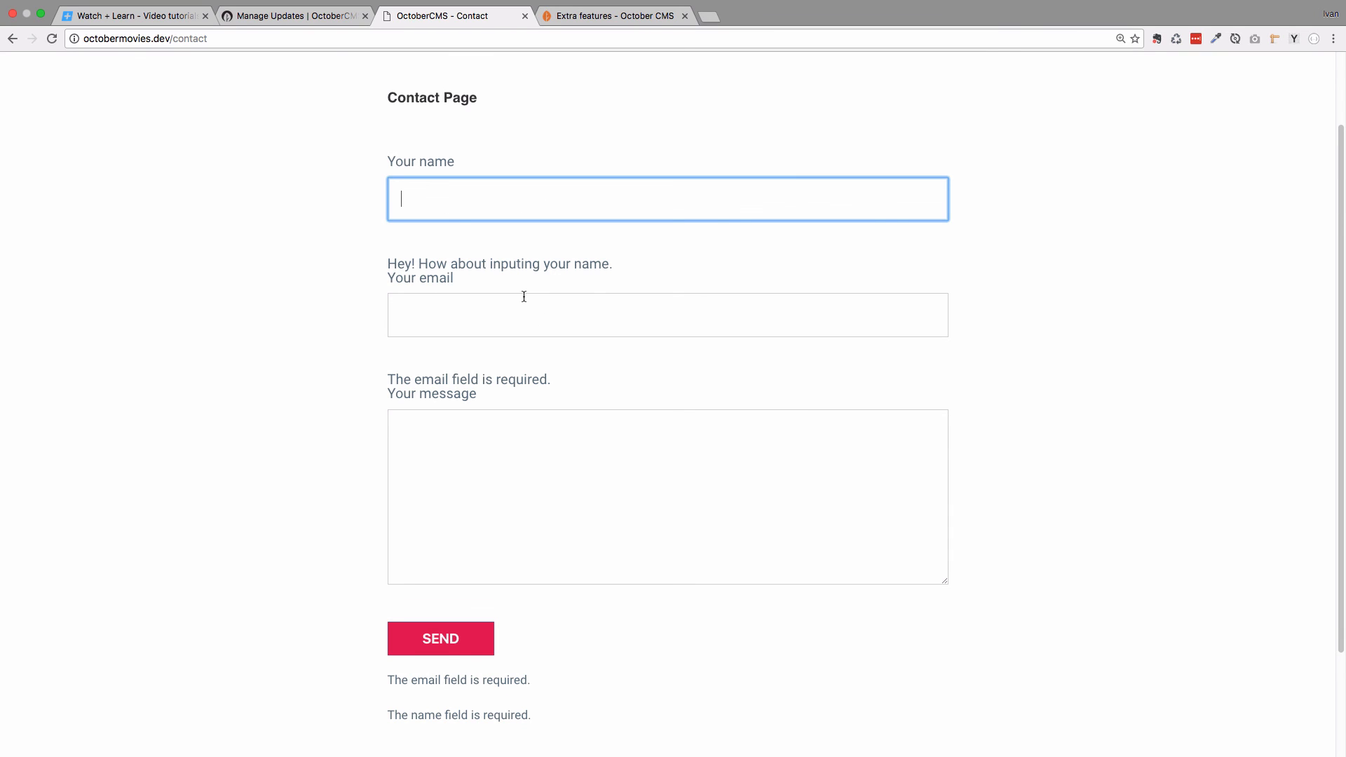